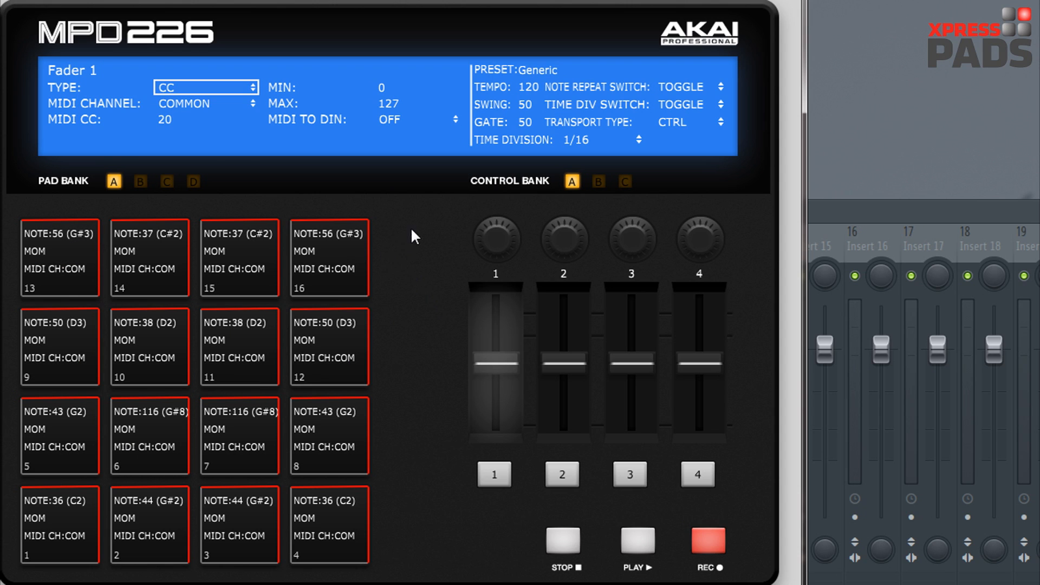
# Show Knob 1's settings: CC type, common channel, MIDI CC 3, range 0–127
pyautogui.click(59, 258)
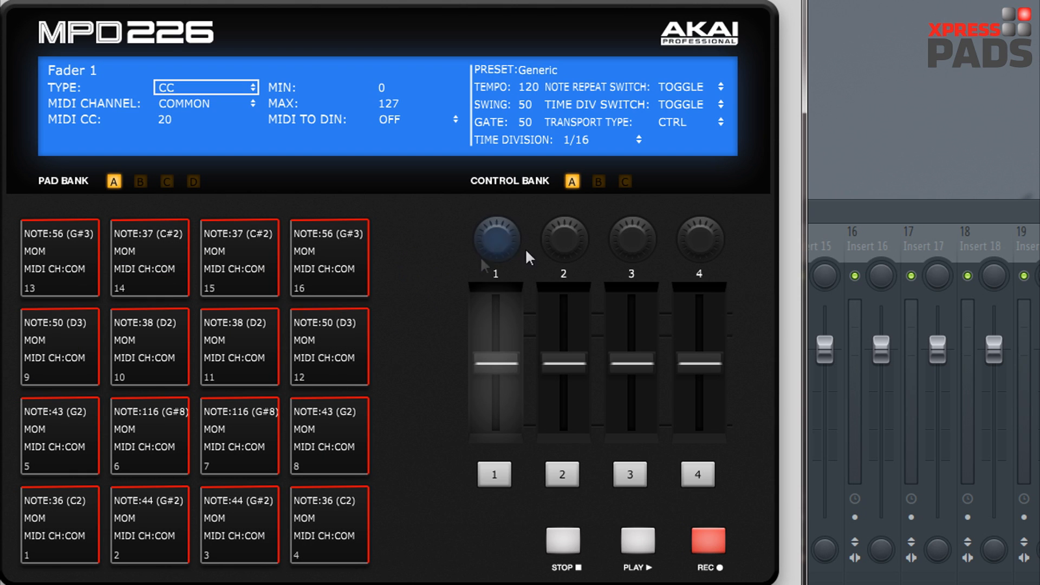
pyautogui.moveTo(487, 261)
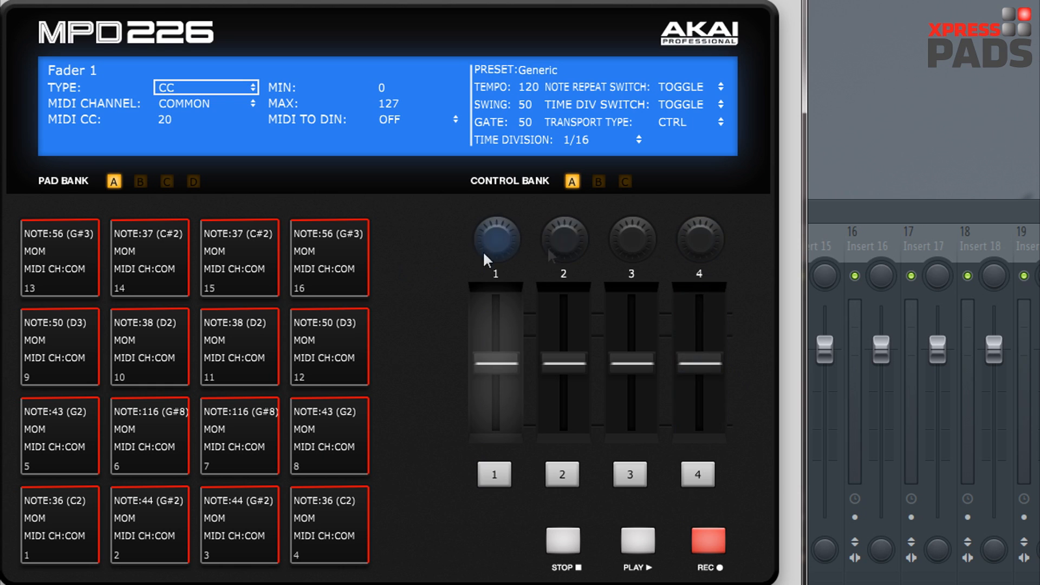
pyautogui.moveTo(147, 87)
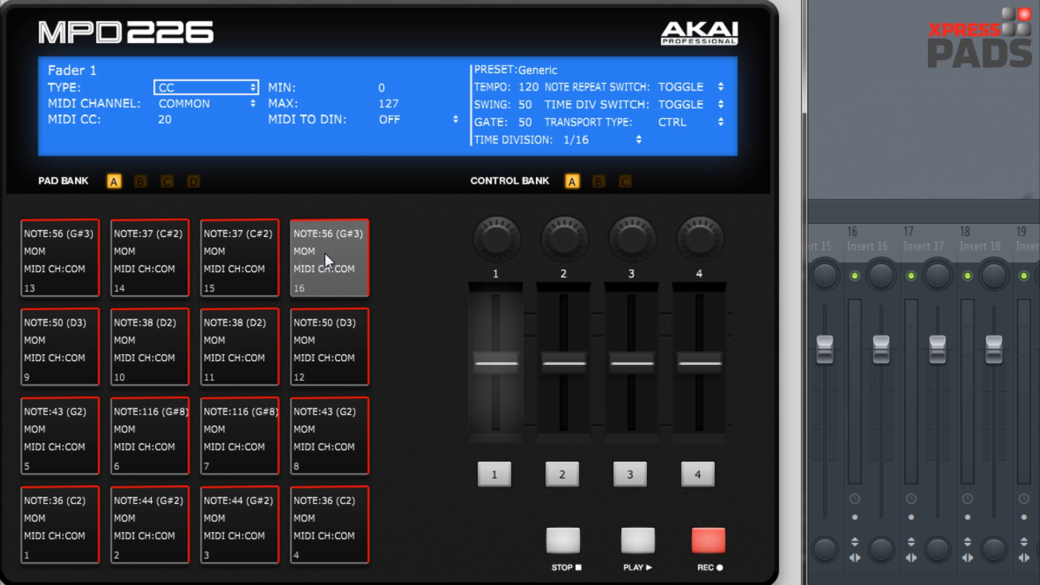
pyautogui.click(495, 238)
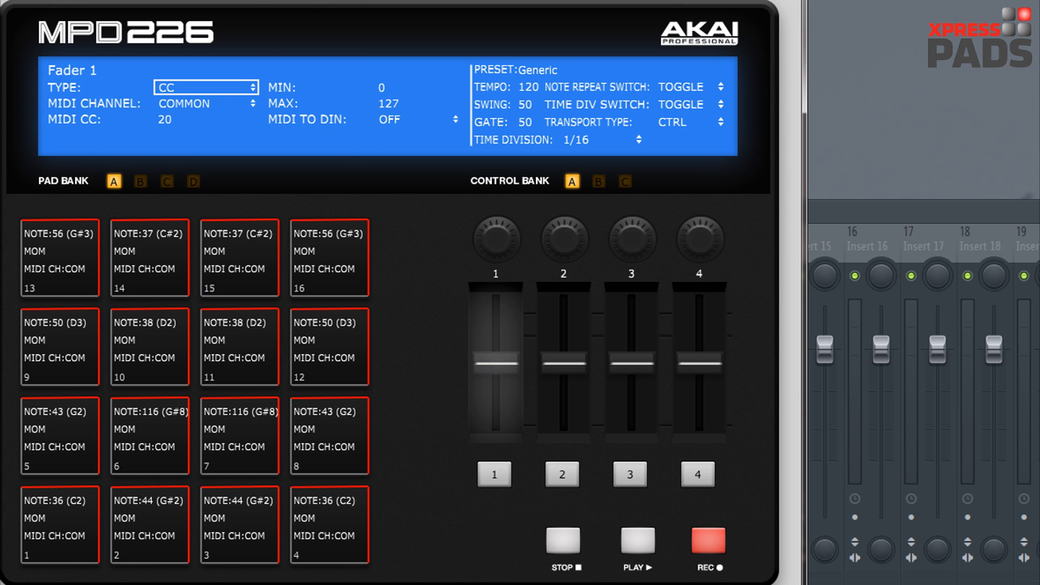
pyautogui.moveTo(461, 165)
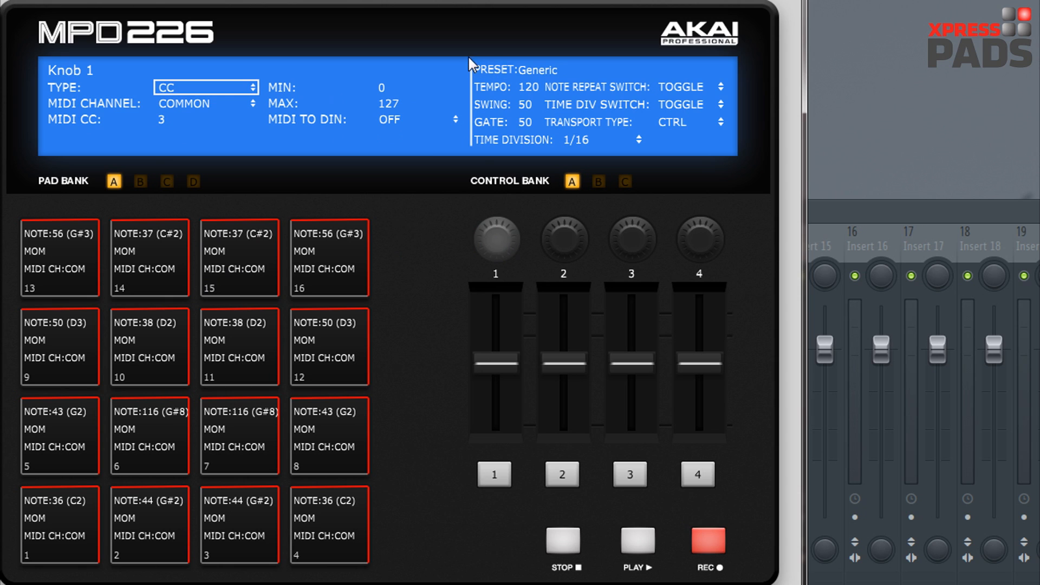
pyautogui.moveTo(480, 93)
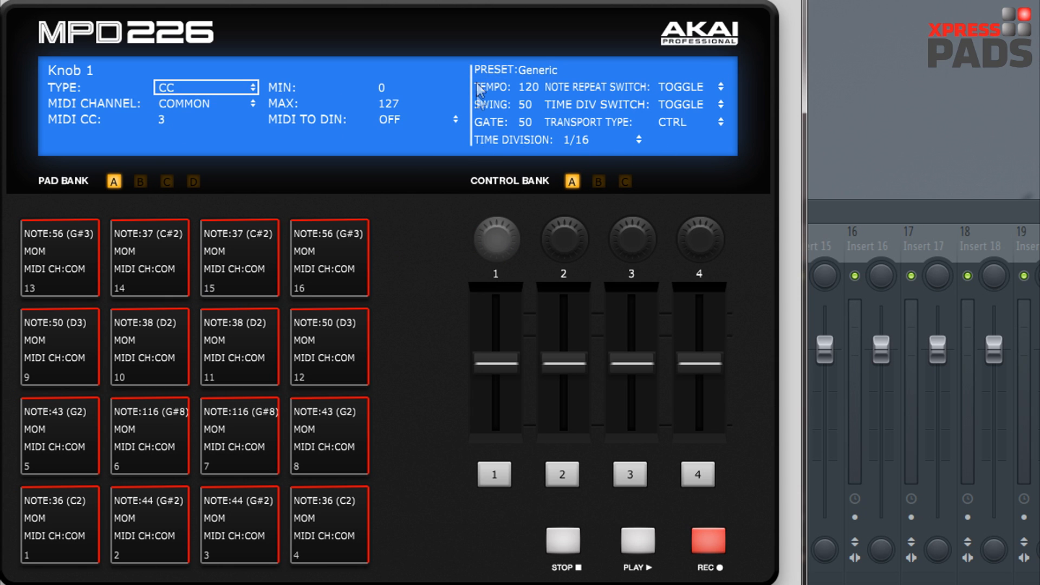
pyautogui.moveTo(525, 83)
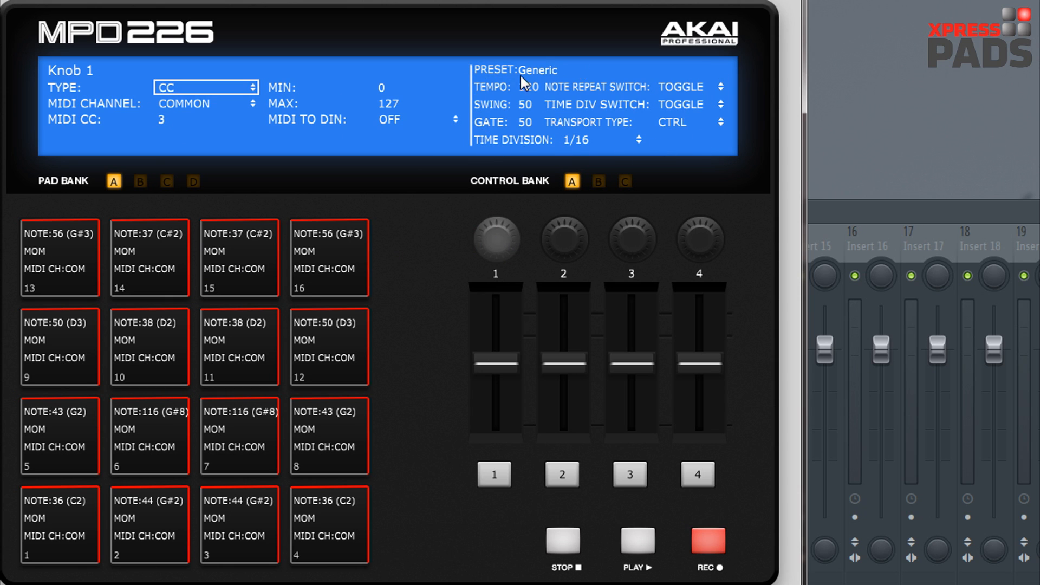
pyautogui.moveTo(598, 96)
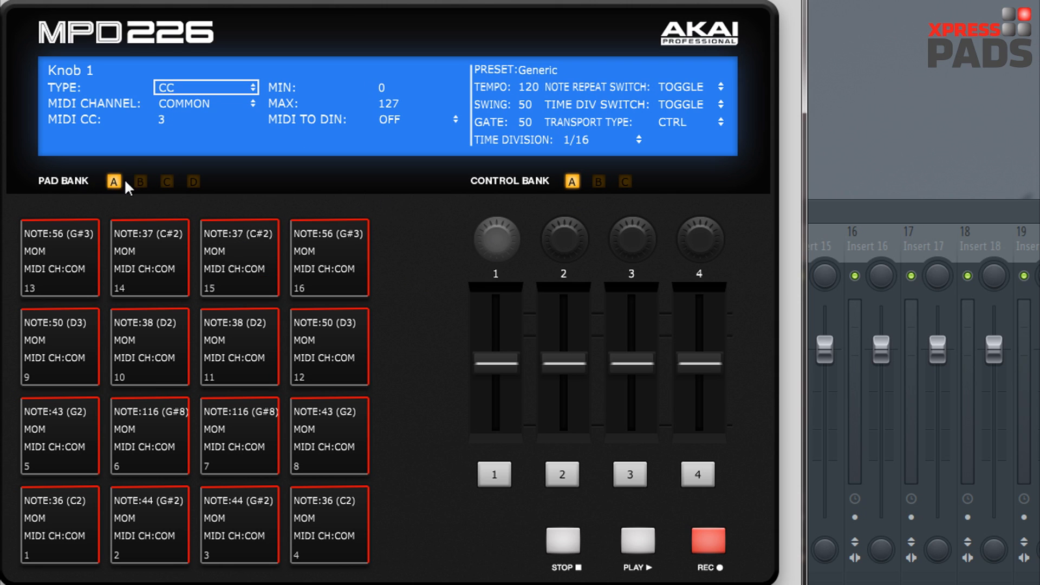
# Browse pad banks C and D and control bank B, ending on pad bank D with control bank A
pyautogui.click(166, 182)
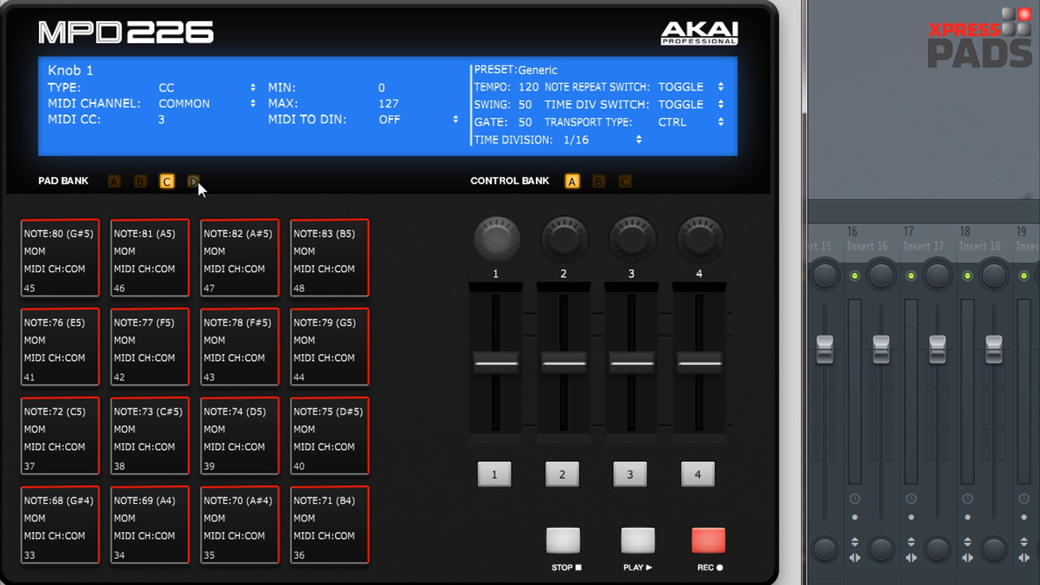
pyautogui.click(193, 181)
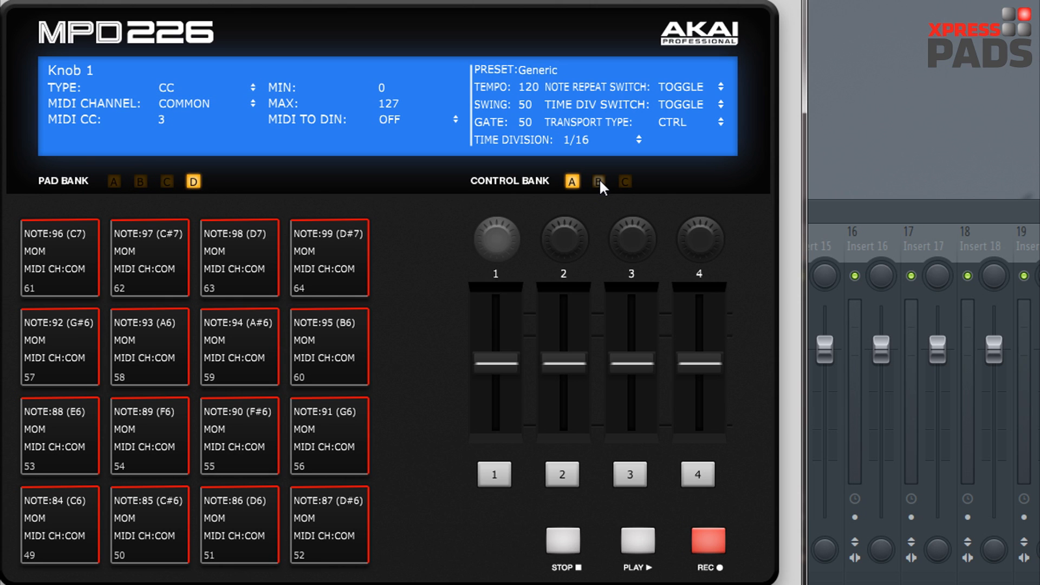
pyautogui.click(597, 181)
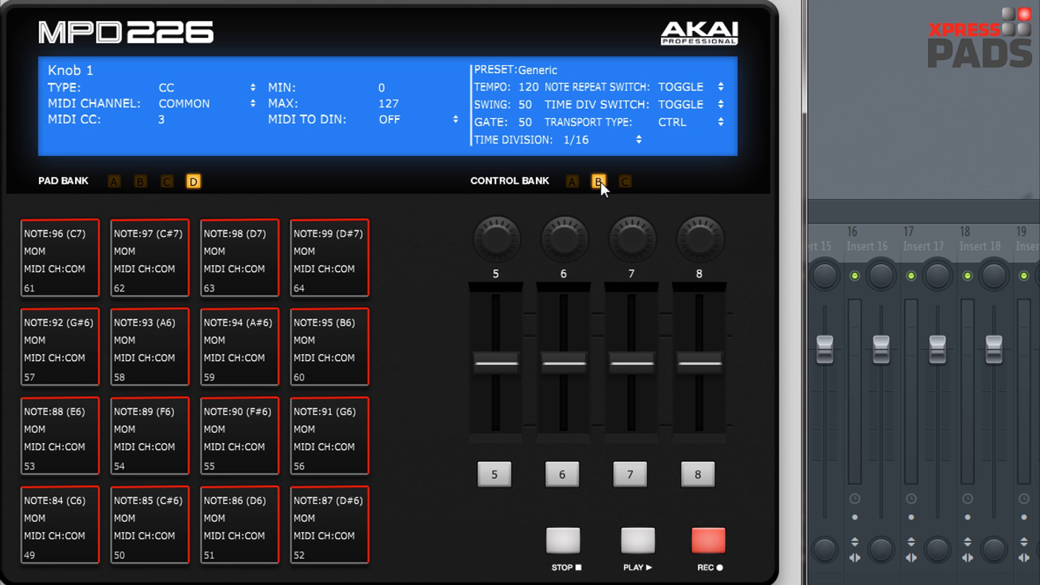
pyautogui.click(569, 181)
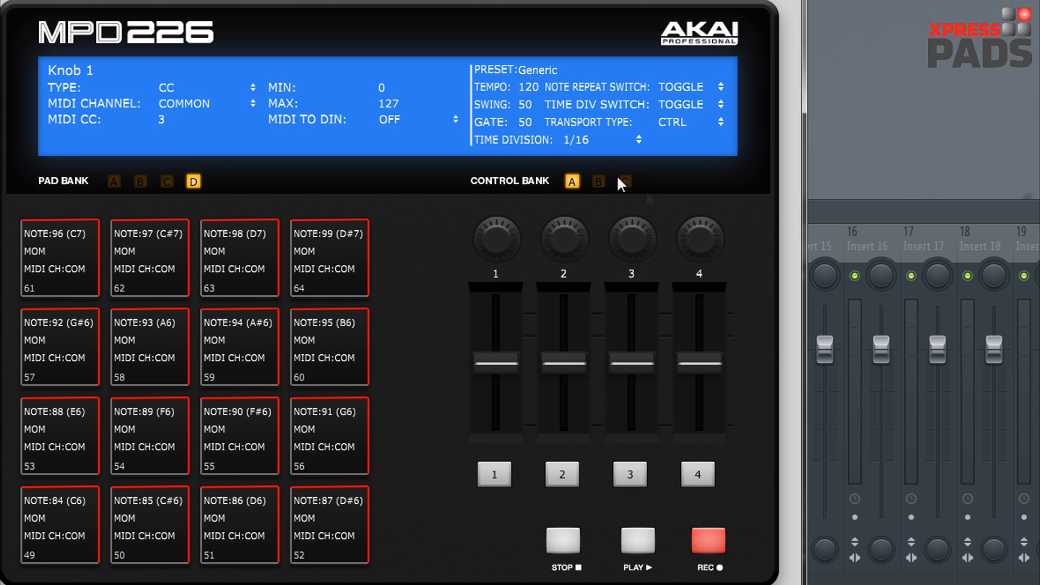
pyautogui.click(149, 524)
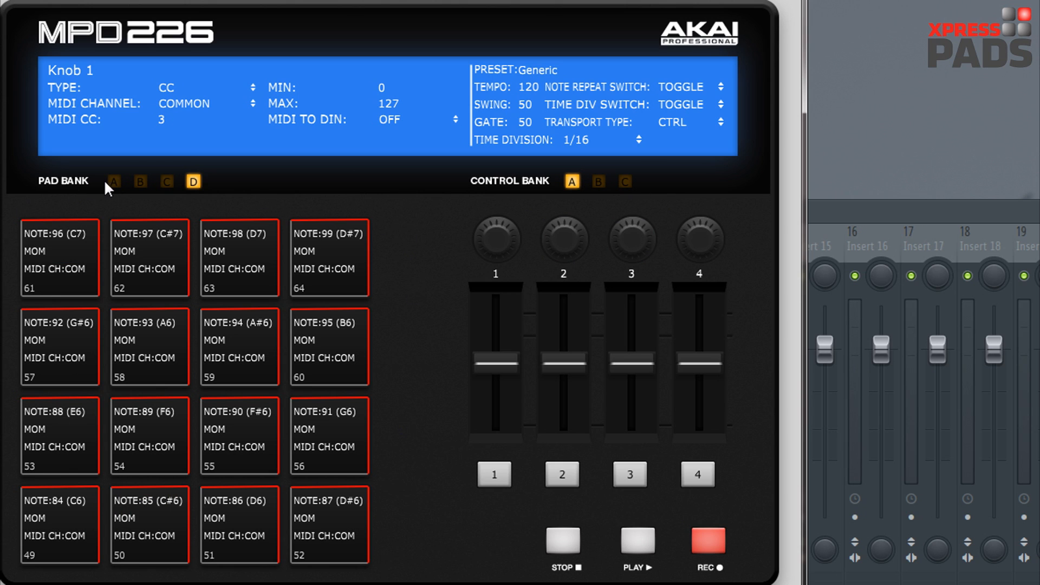
pyautogui.moveTo(116, 188)
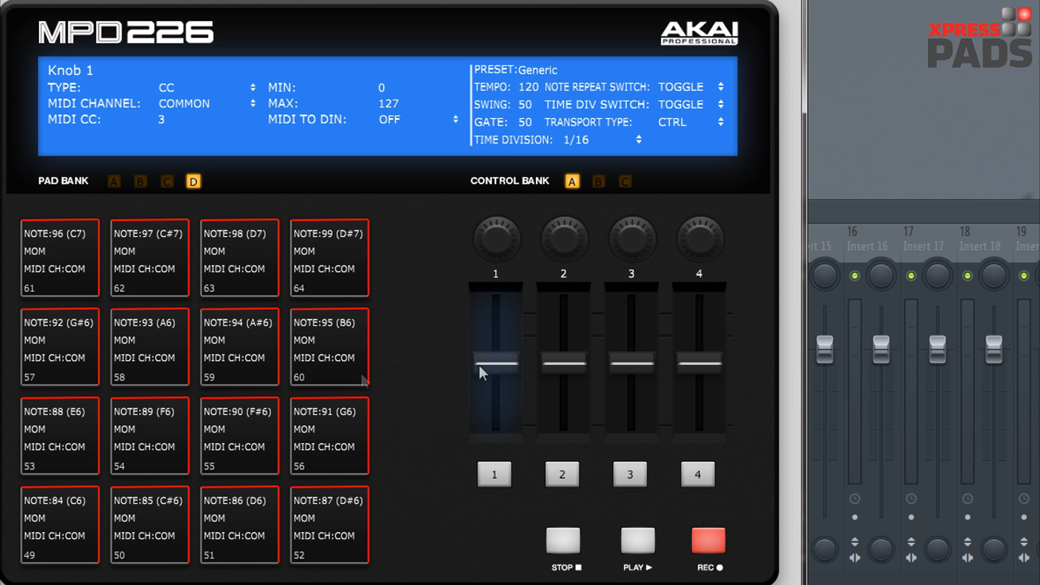
# Show Pad 61's settings, try program change and bank change types, then return it to Note 96
pyautogui.moveTo(494, 371); pyautogui.dragTo(495, 362)
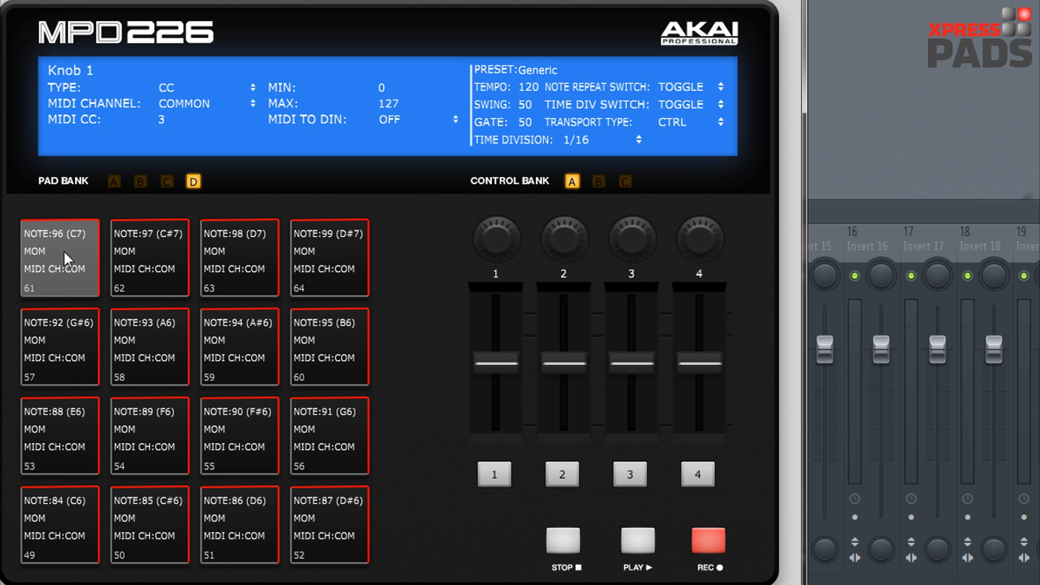
pyautogui.click(58, 258)
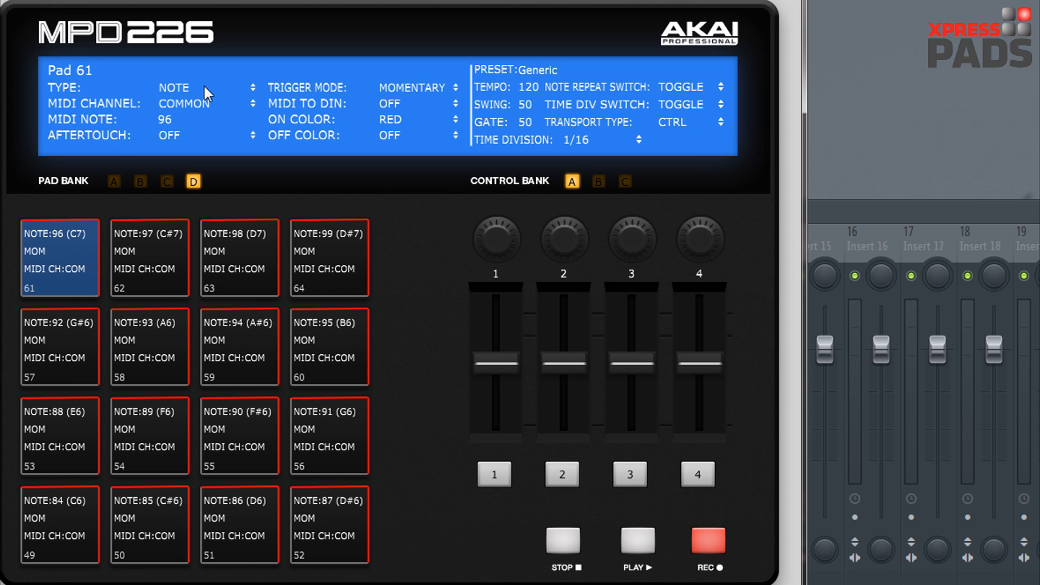
pyautogui.moveTo(195, 93)
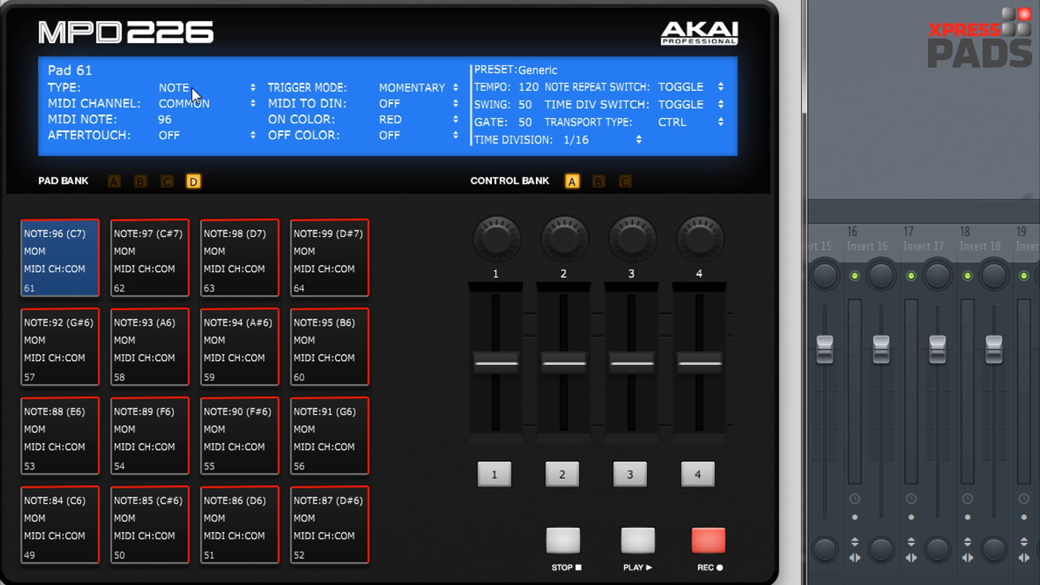
pyautogui.moveTo(191, 93)
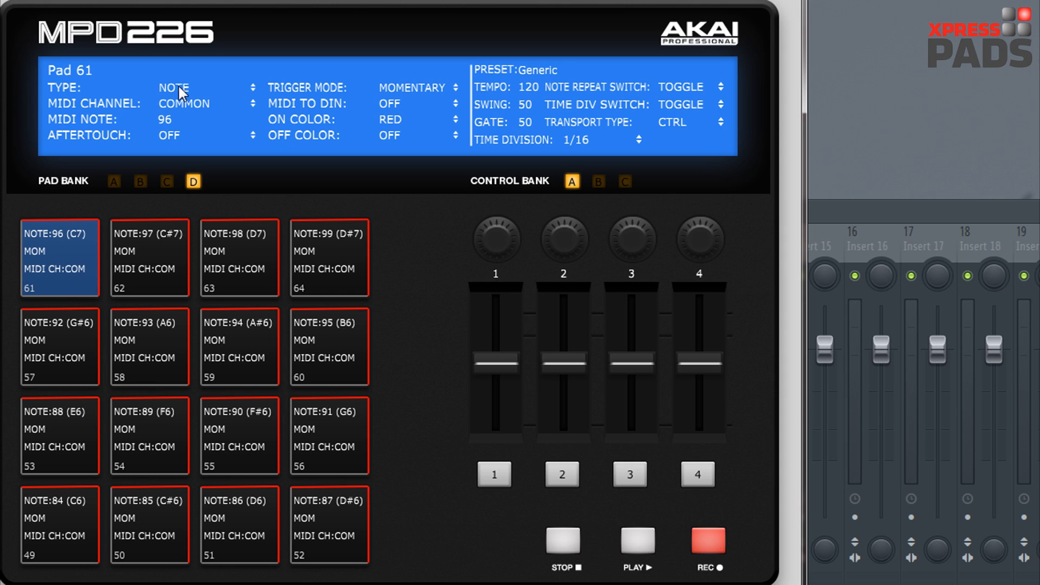
pyautogui.click(205, 87)
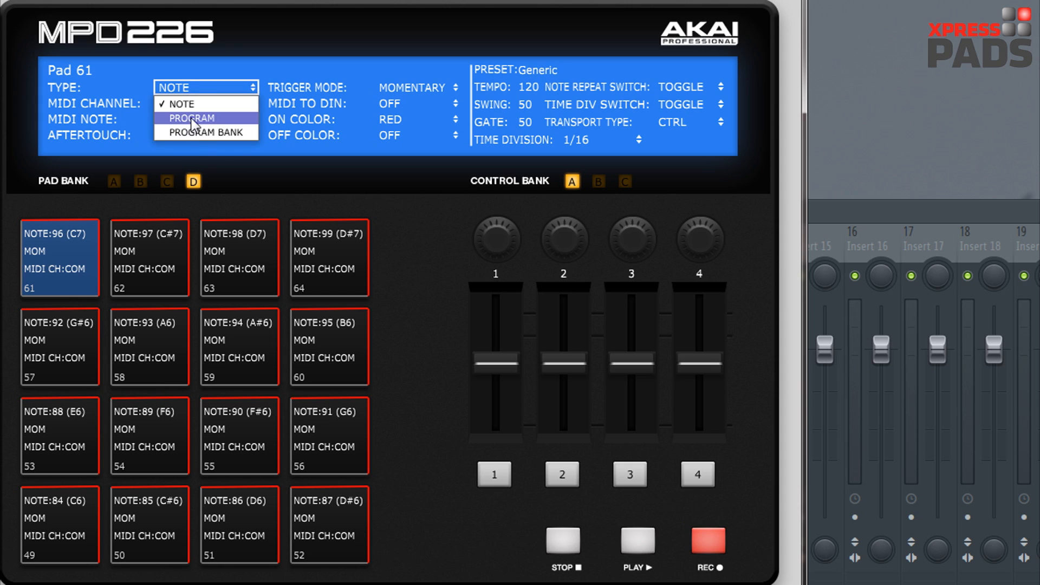
pyautogui.moveTo(200, 131)
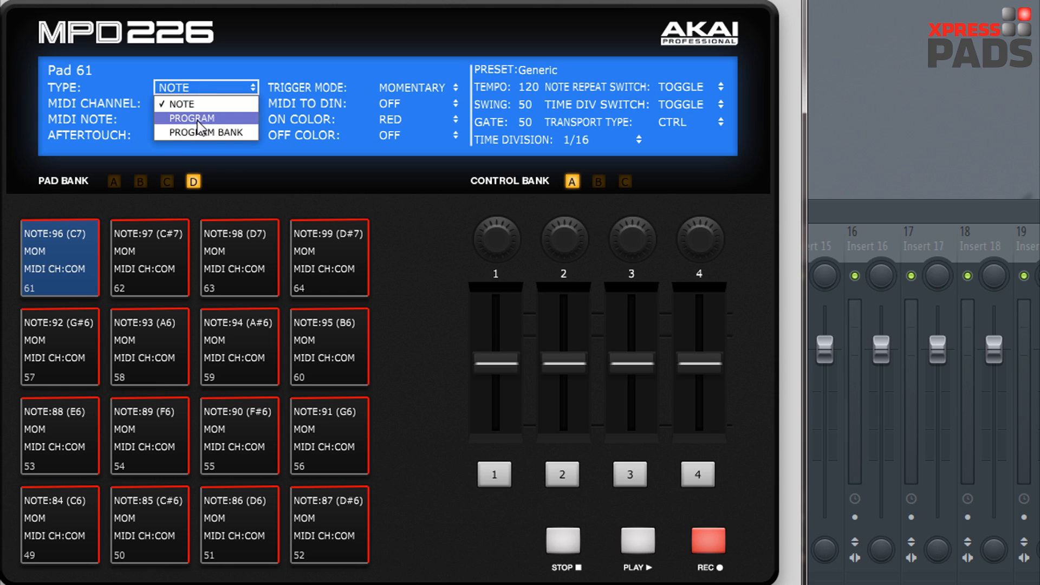
pyautogui.click(193, 118)
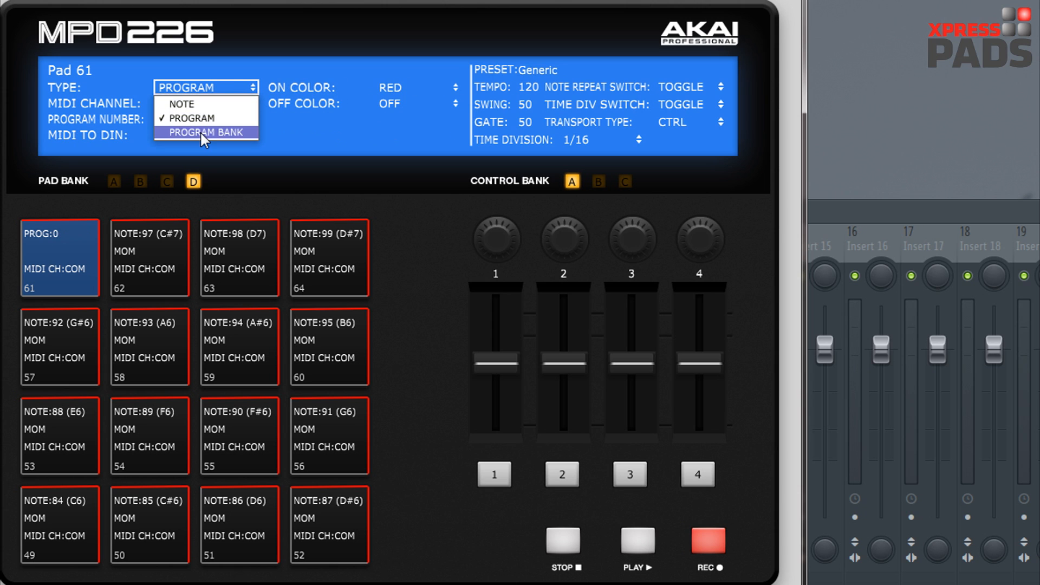
pyautogui.click(204, 133)
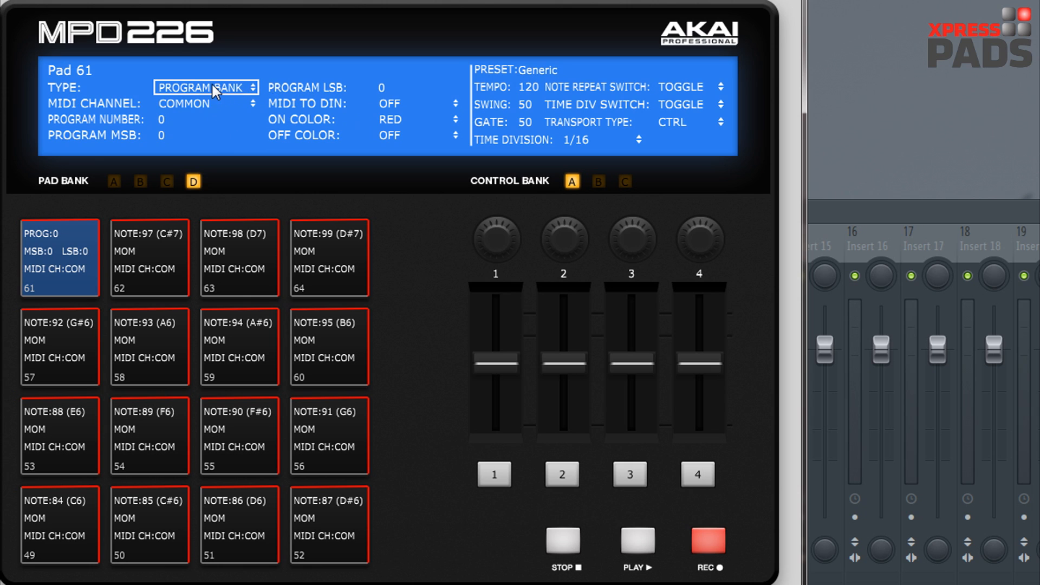
pyautogui.click(206, 87)
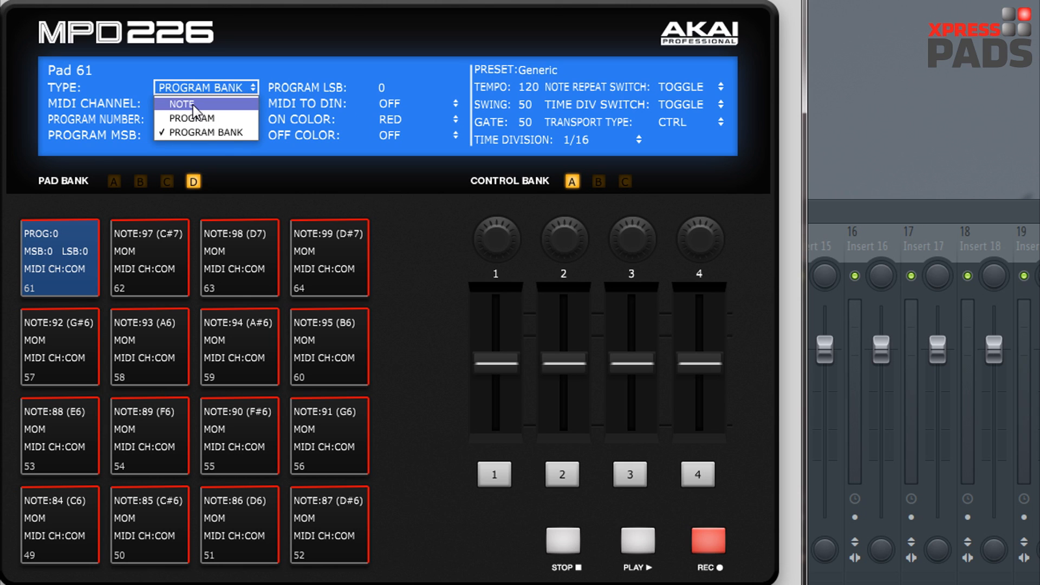
pyautogui.click(181, 104)
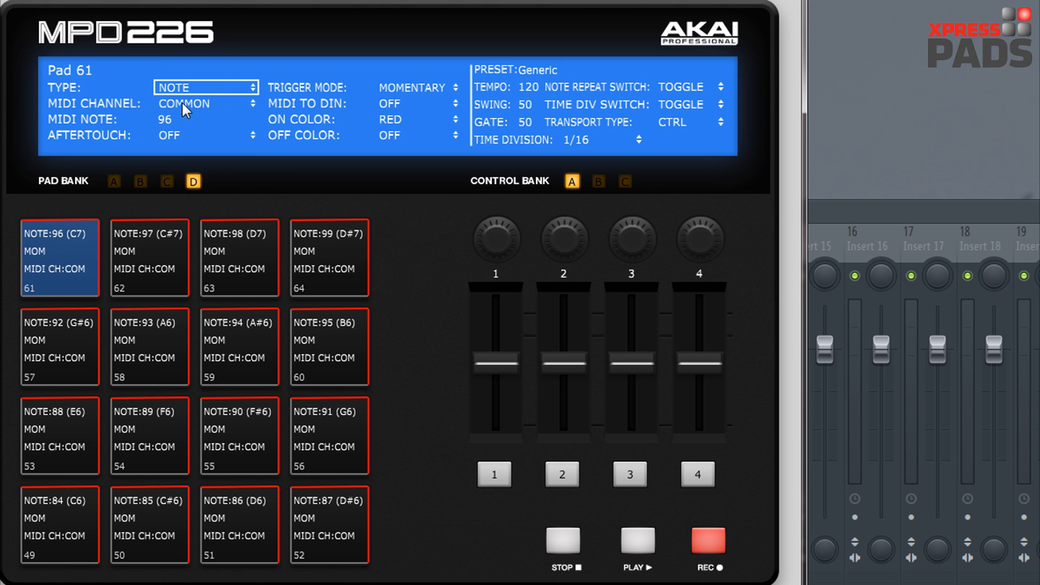
pyautogui.moveTo(76, 97)
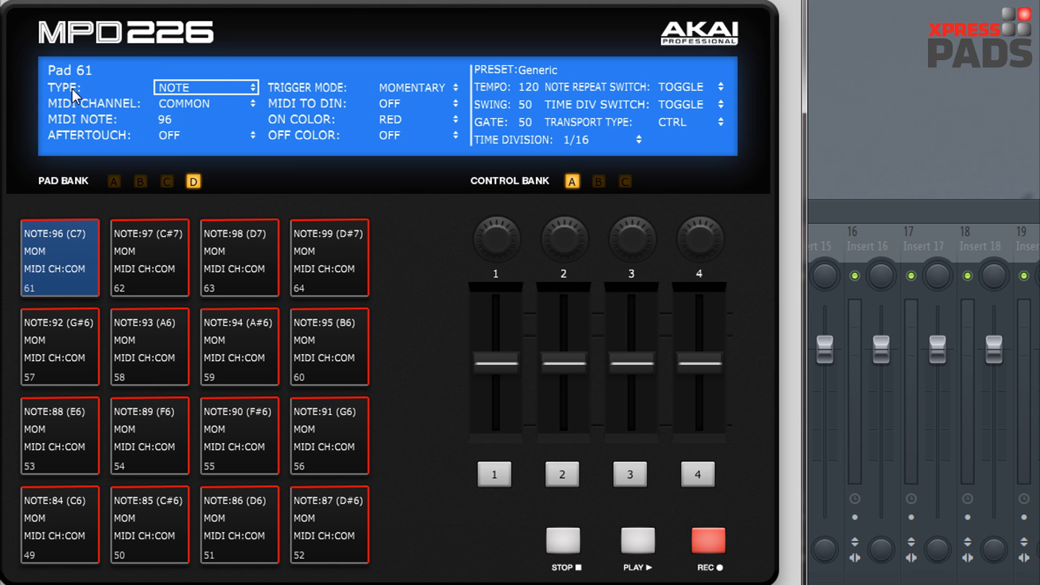
pyautogui.moveTo(197, 95)
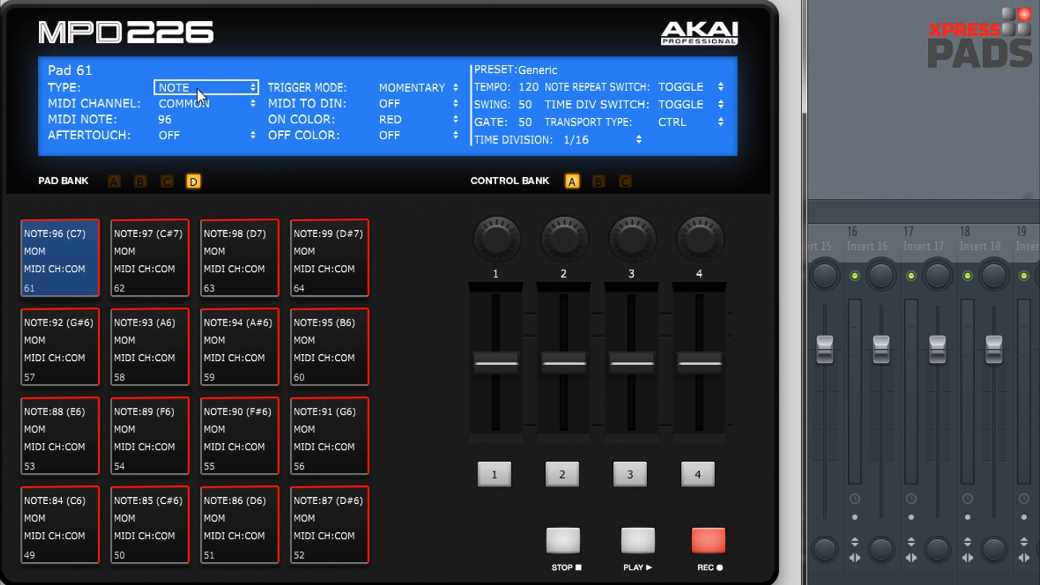
pyautogui.moveTo(196, 255)
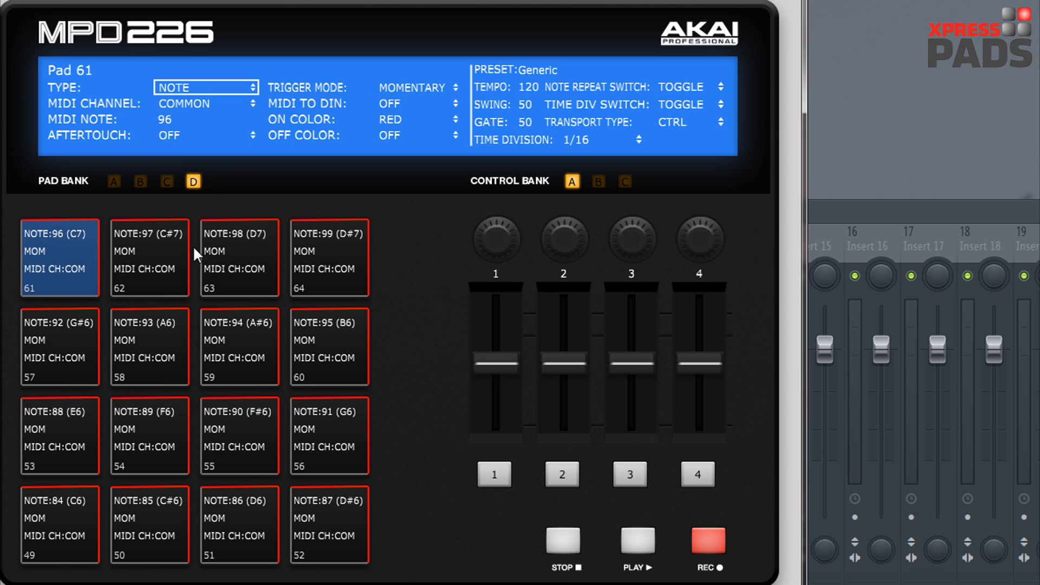
pyautogui.moveTo(229, 178)
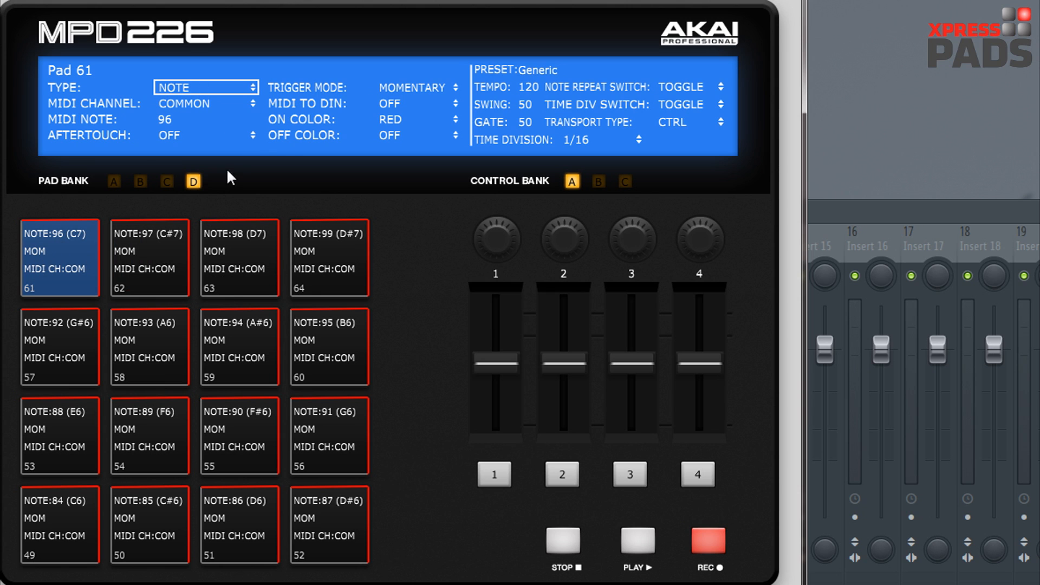
pyautogui.moveTo(171, 108)
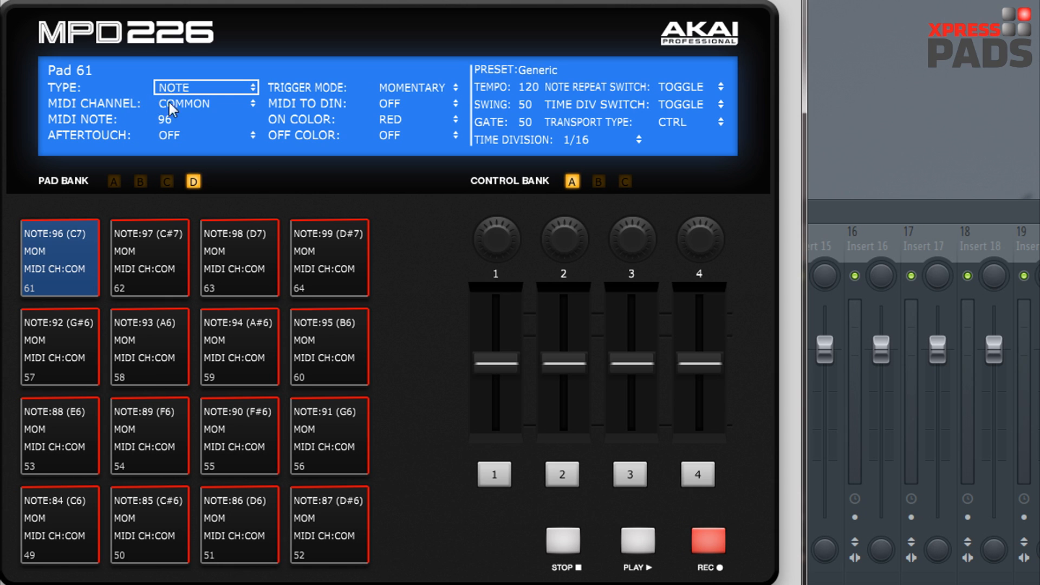
# Keep Pad 61 on the common channel and set its trigger mode to TOGGLE
pyautogui.click(205, 103)
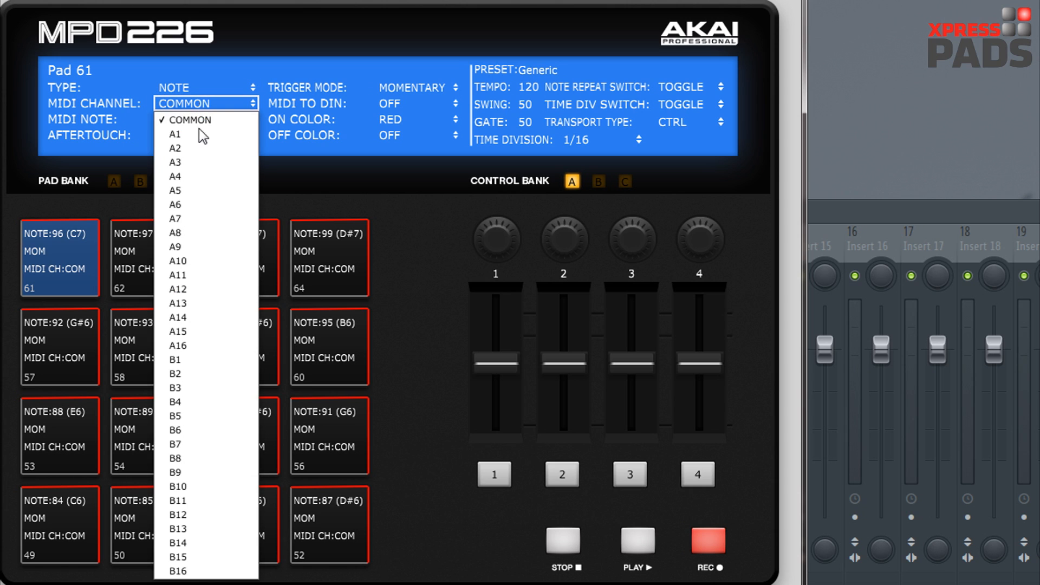
pyautogui.click(189, 120)
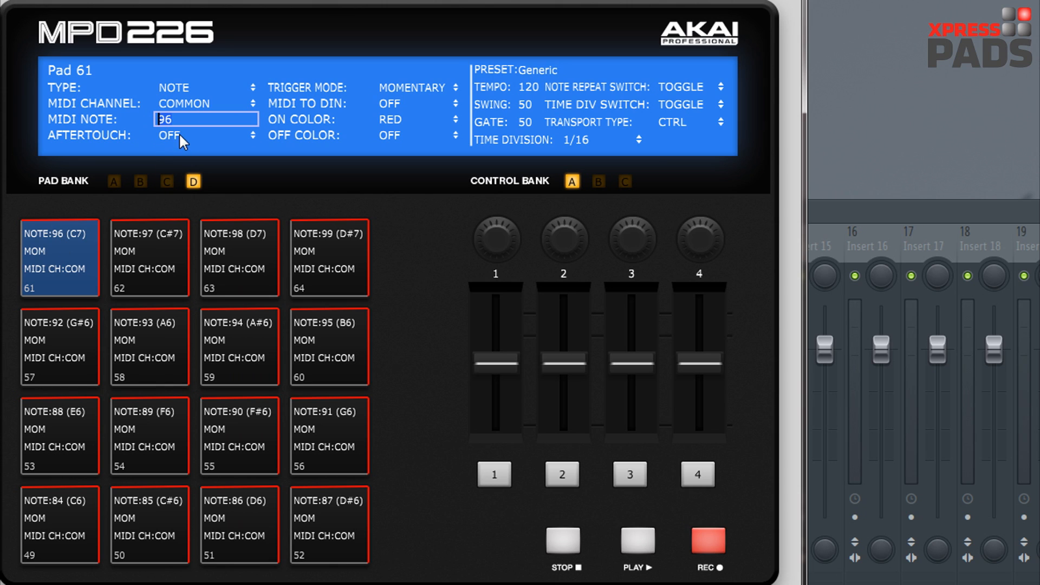
pyautogui.click(206, 135)
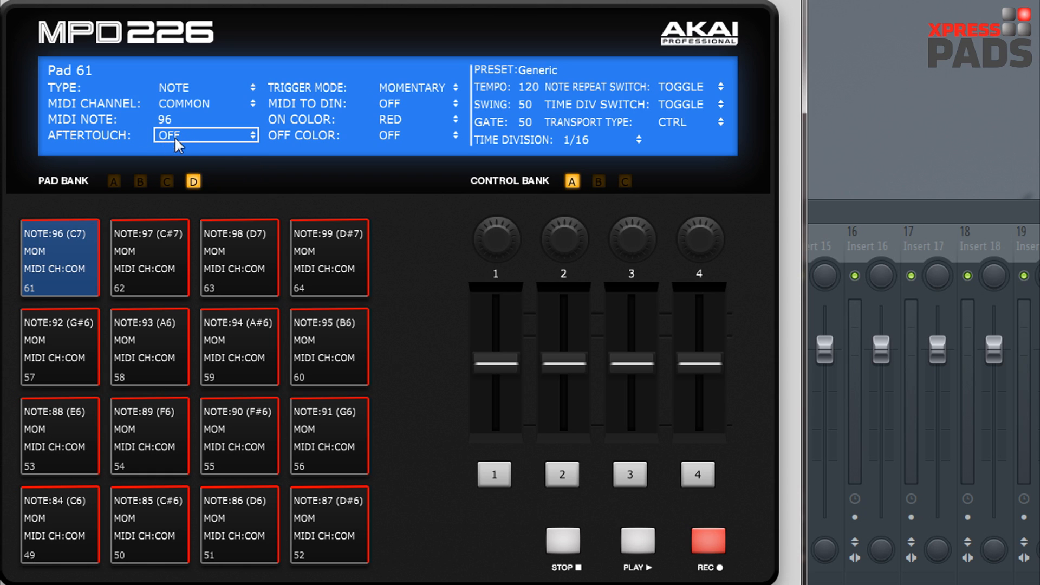
pyautogui.moveTo(182, 147)
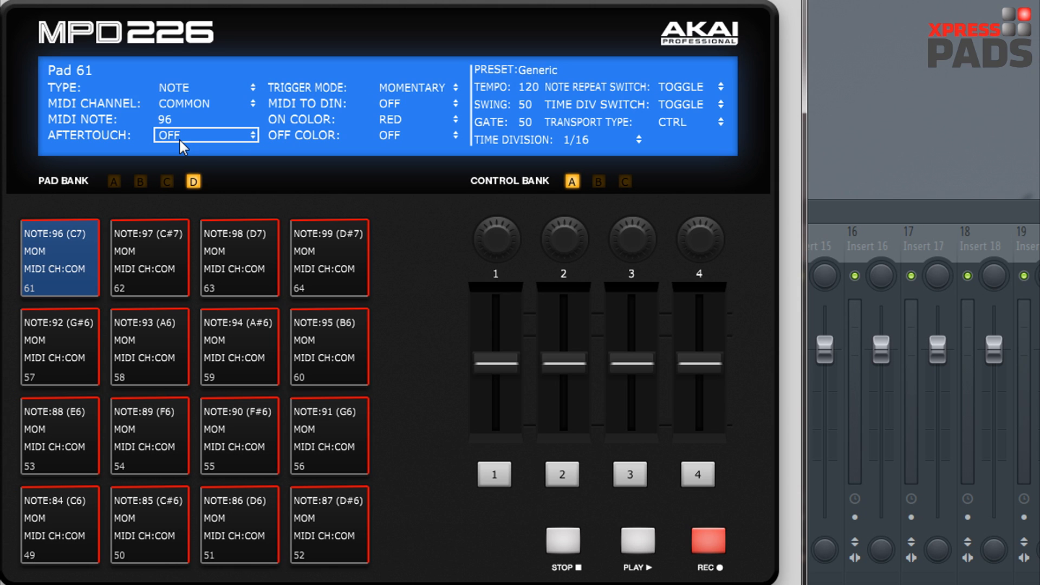
pyautogui.moveTo(421, 104)
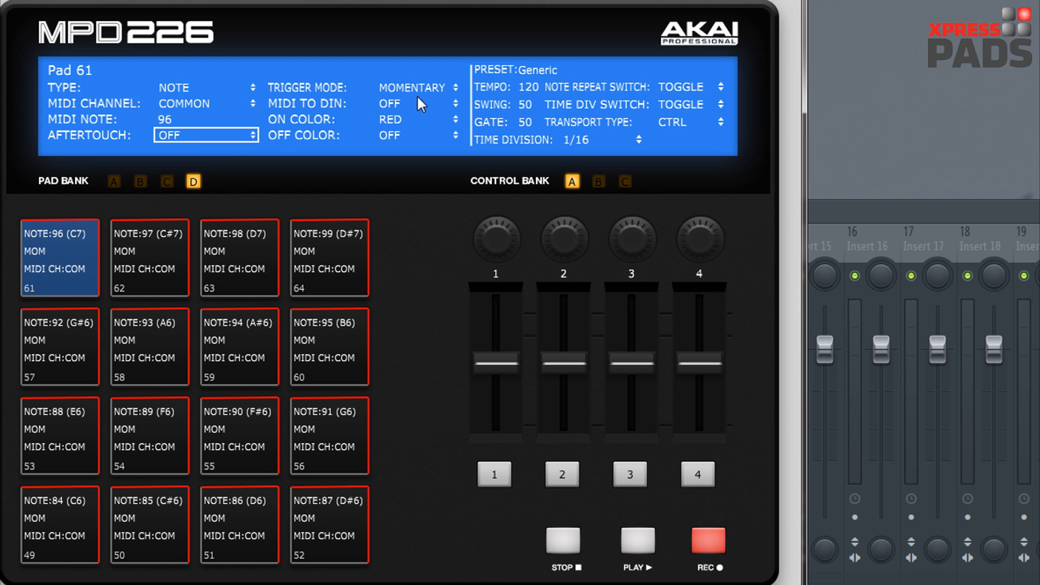
pyautogui.click(415, 87)
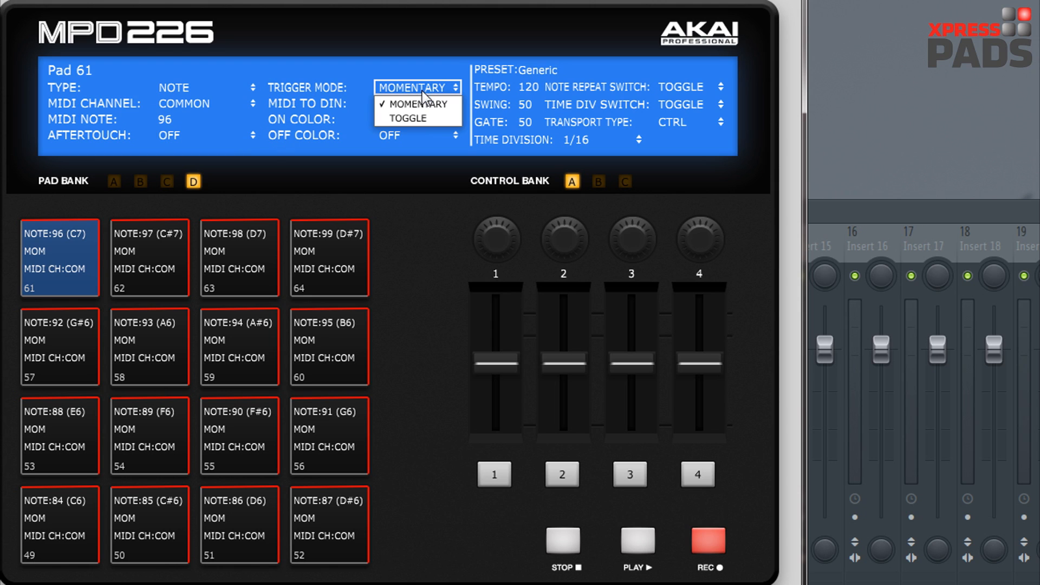
pyautogui.moveTo(418, 104)
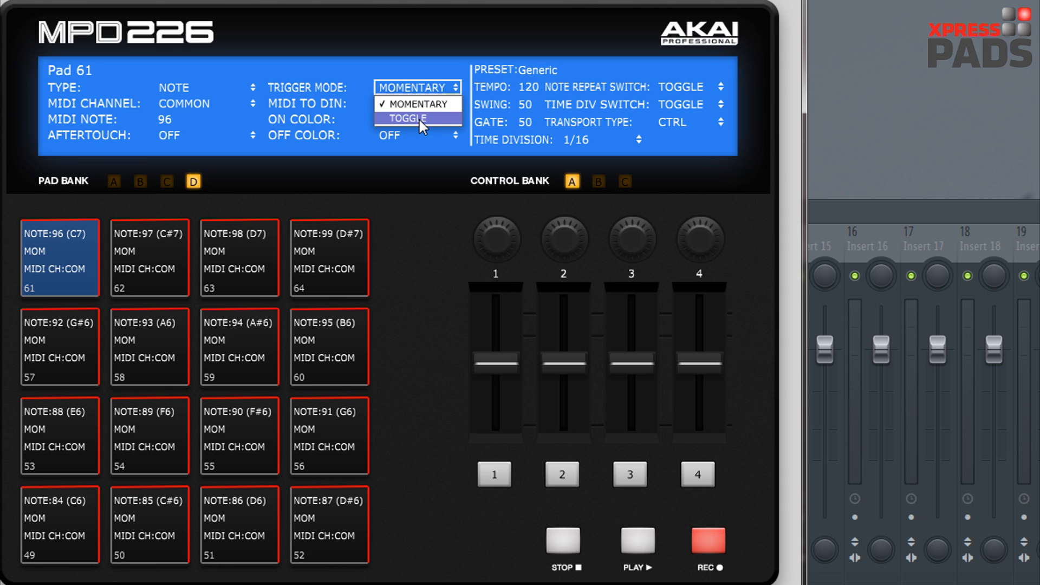
pyautogui.click(406, 118)
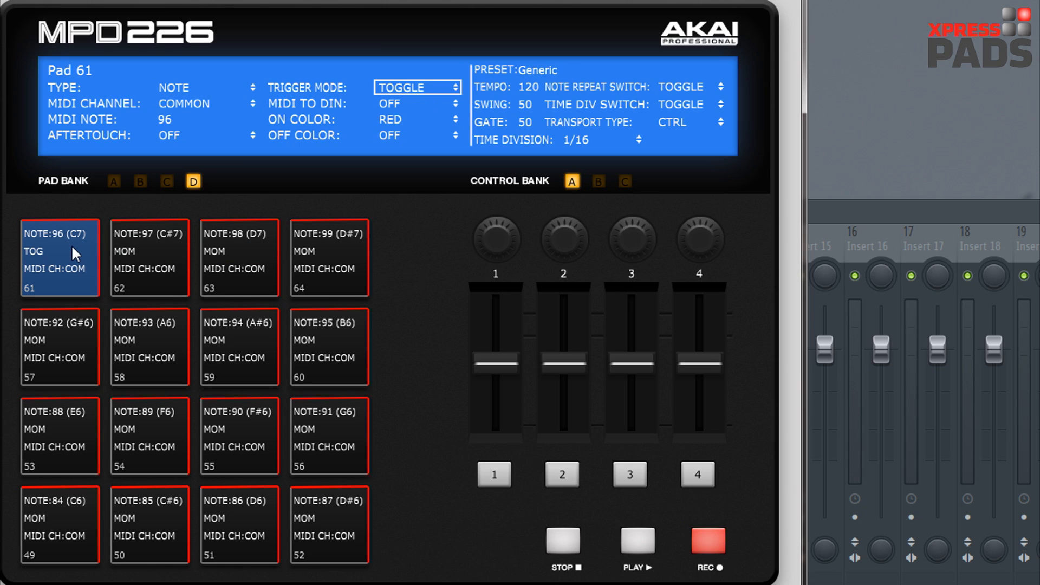
pyautogui.moveTo(327, 172)
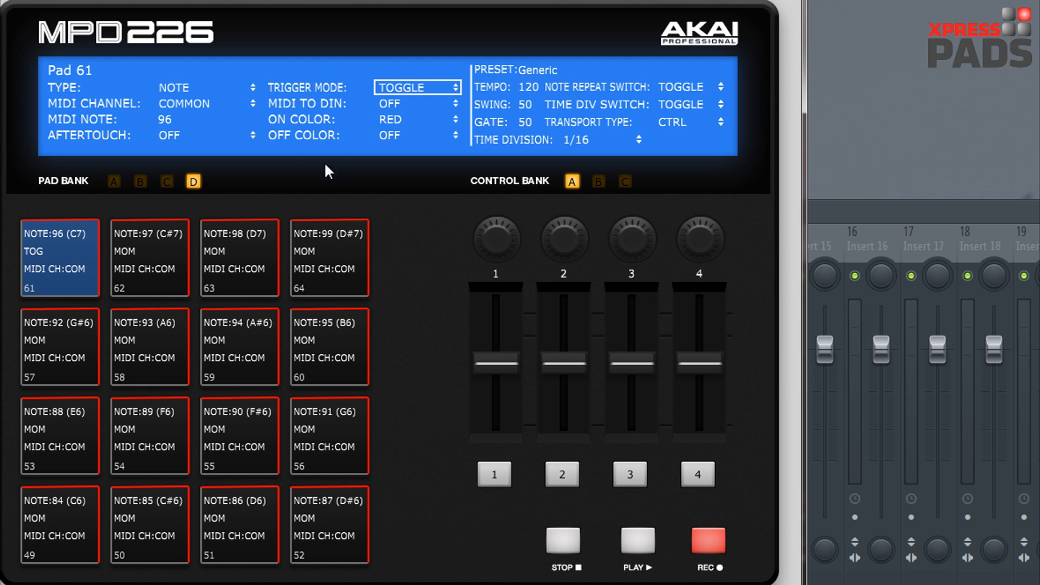
pyautogui.moveTo(404, 109)
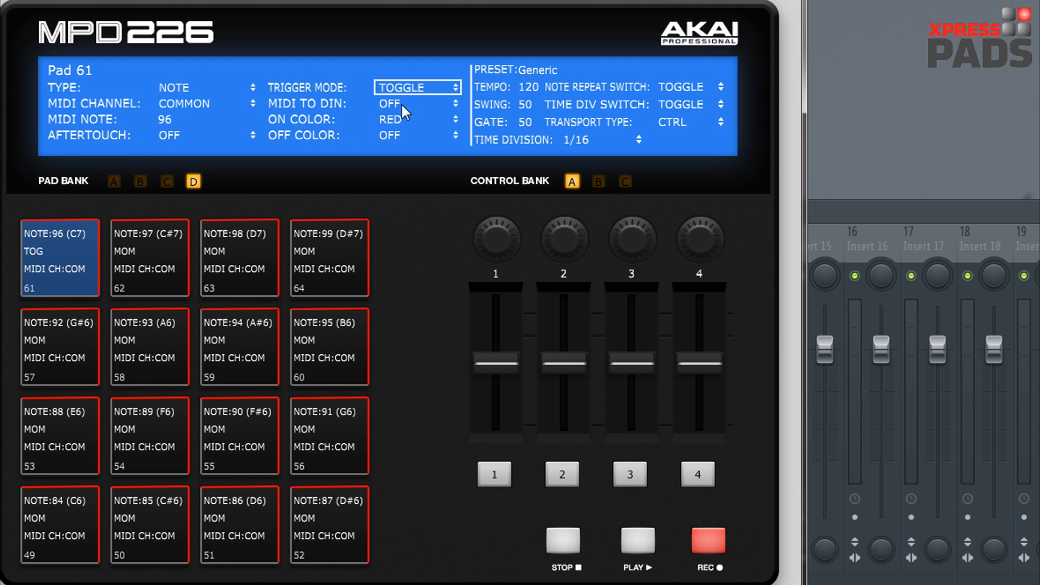
pyautogui.moveTo(345, 101)
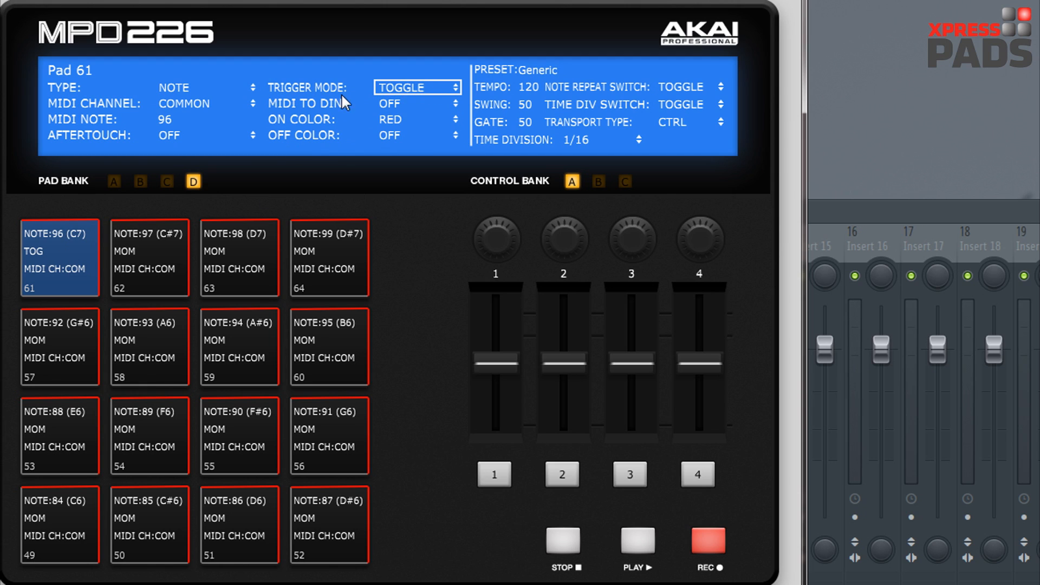
pyautogui.moveTo(357, 115)
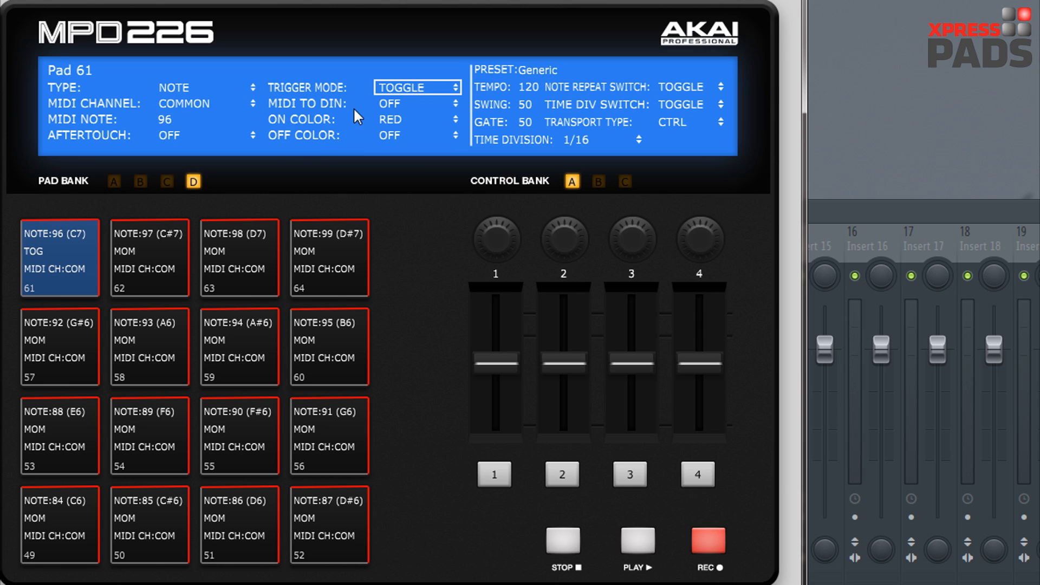
pyautogui.moveTo(388, 110)
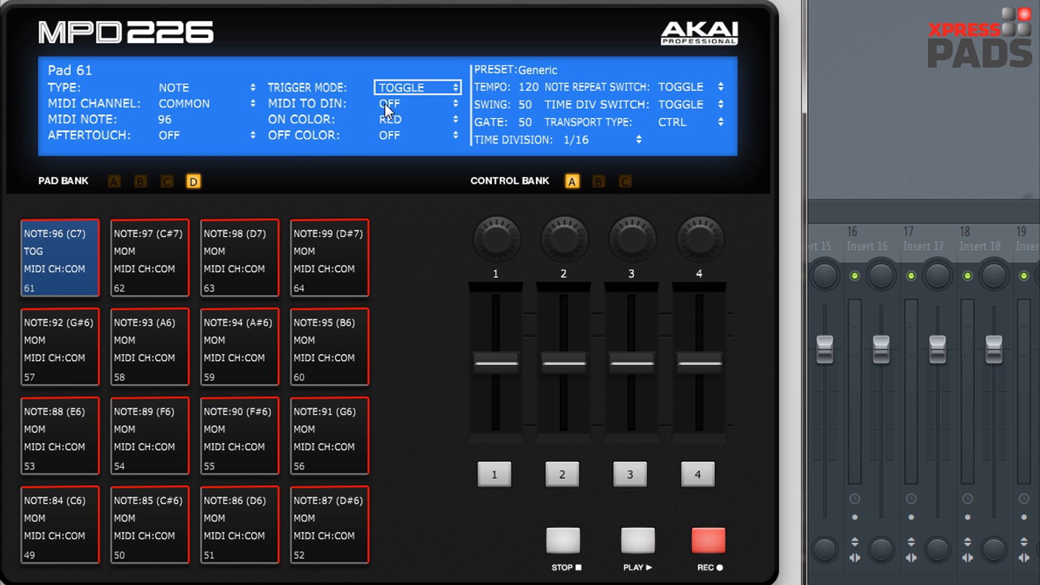
pyautogui.click(416, 103)
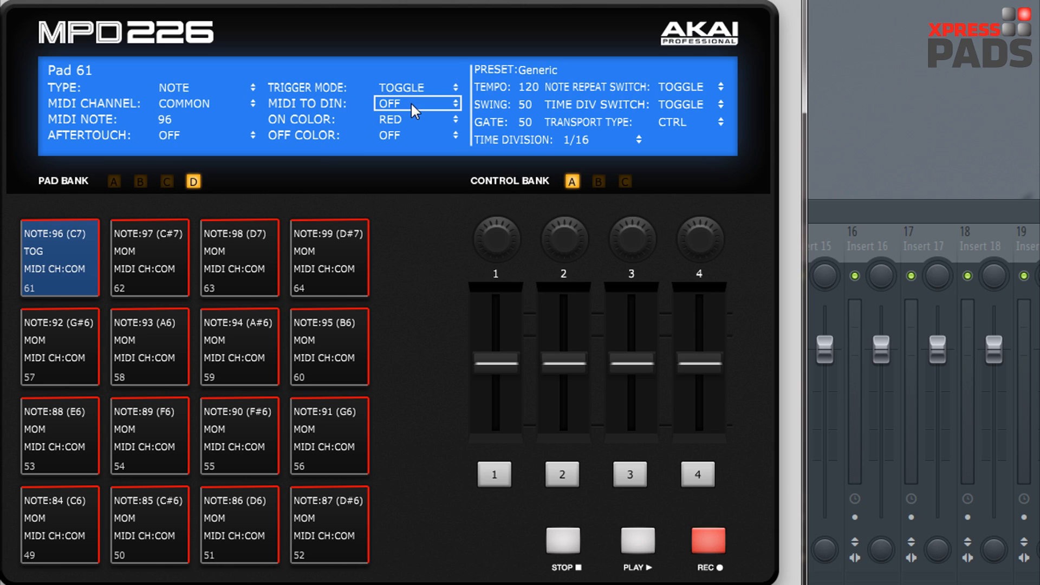
pyautogui.click(416, 104)
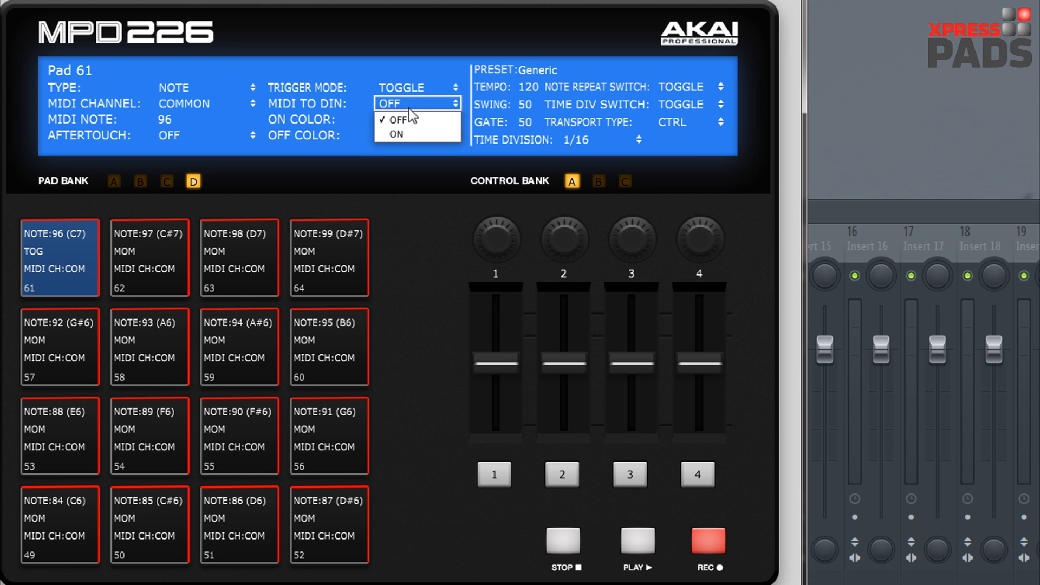
pyautogui.moveTo(412, 116)
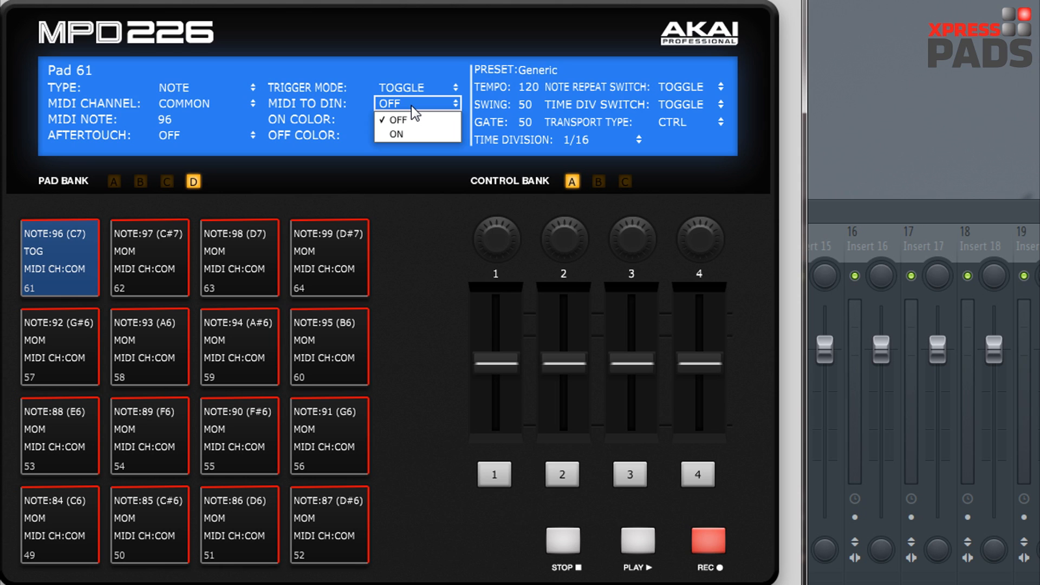
pyautogui.click(394, 119)
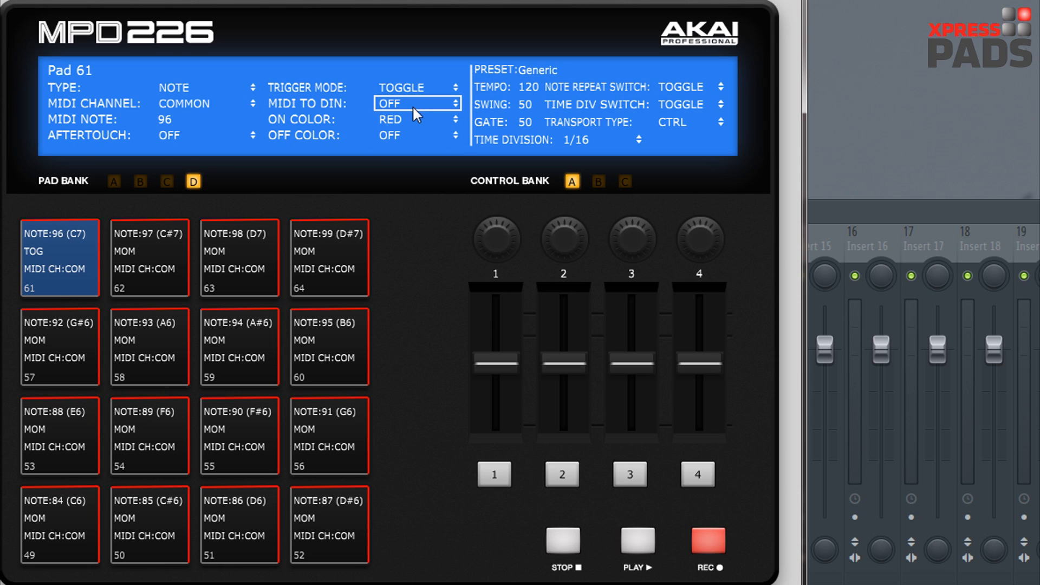
pyautogui.moveTo(415, 125)
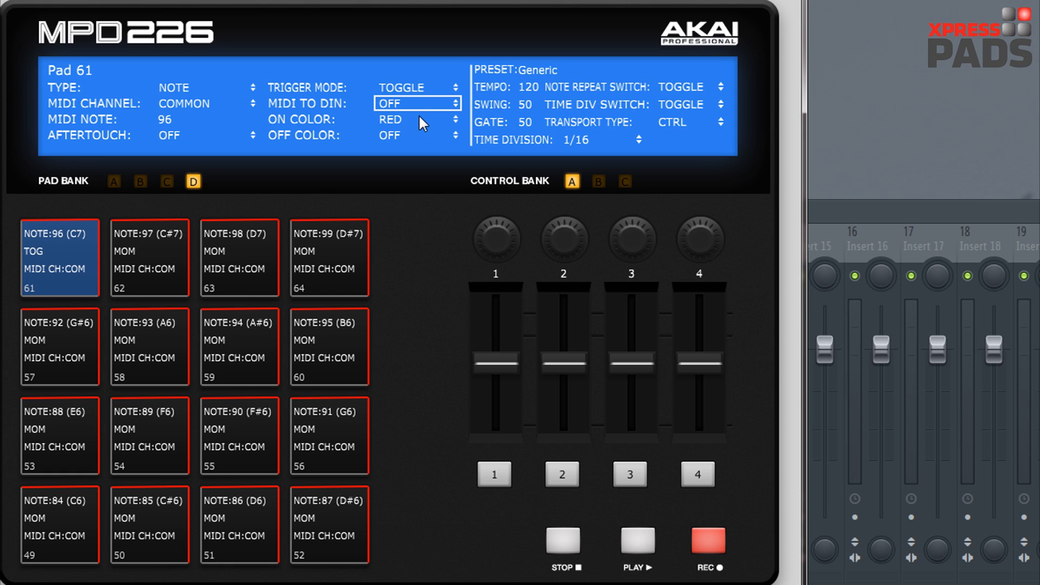
pyautogui.moveTo(419, 144)
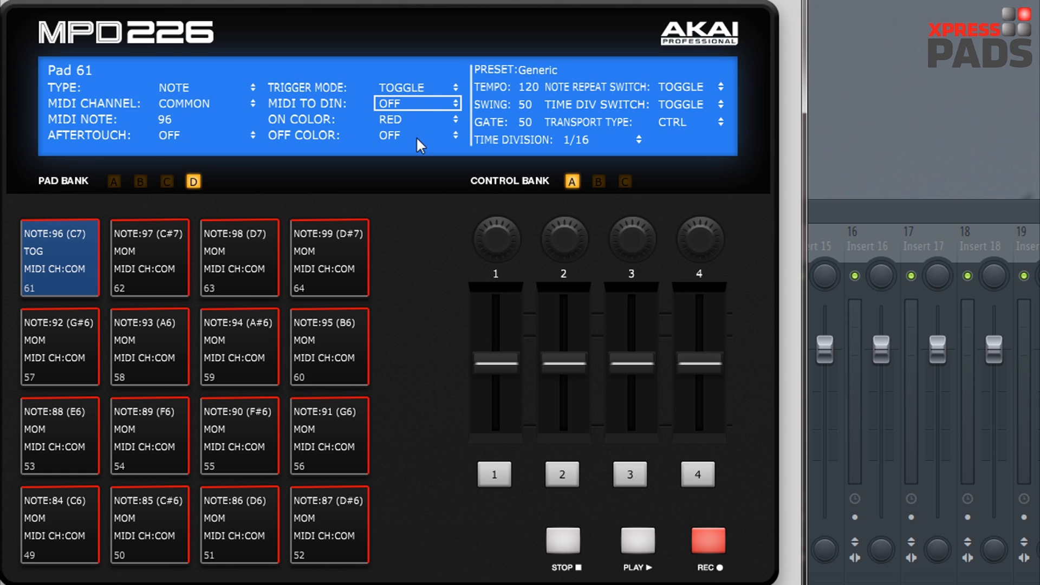
pyautogui.moveTo(432, 210)
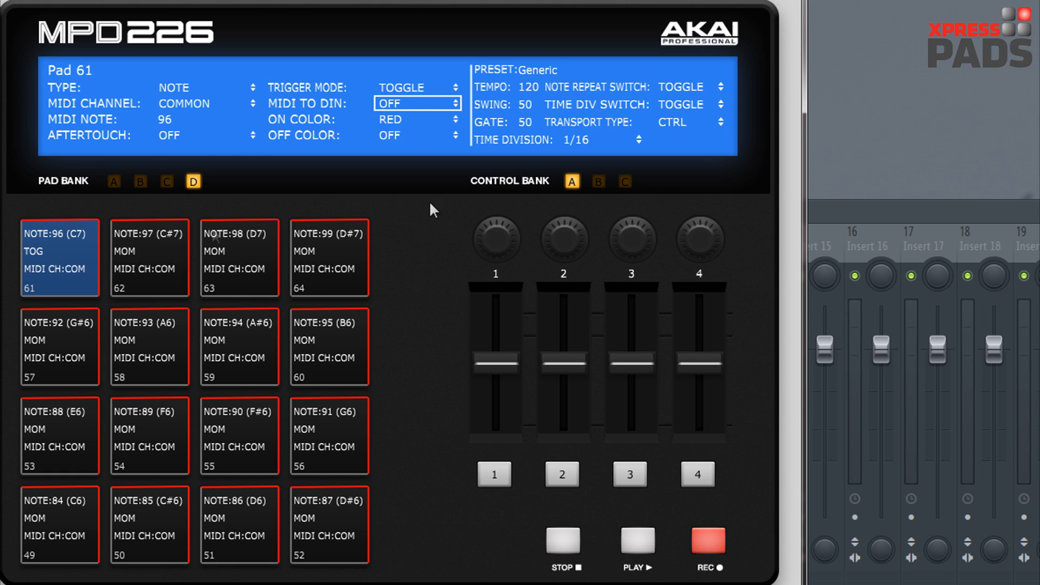
# Try Pad 61's light colours, leaving it red when on and off when unlit
pyautogui.click(416, 120)
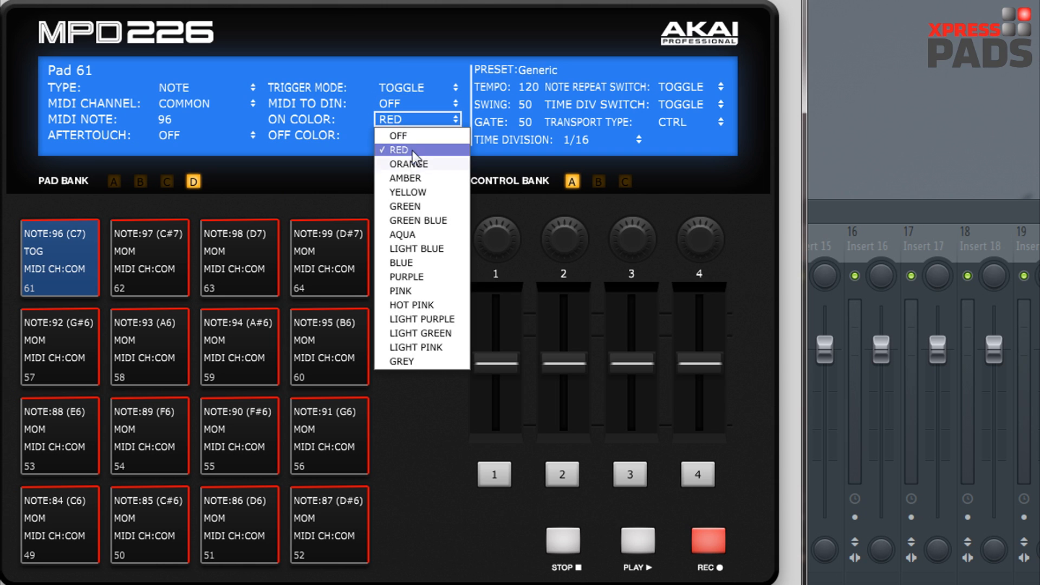
pyautogui.moveTo(408, 136)
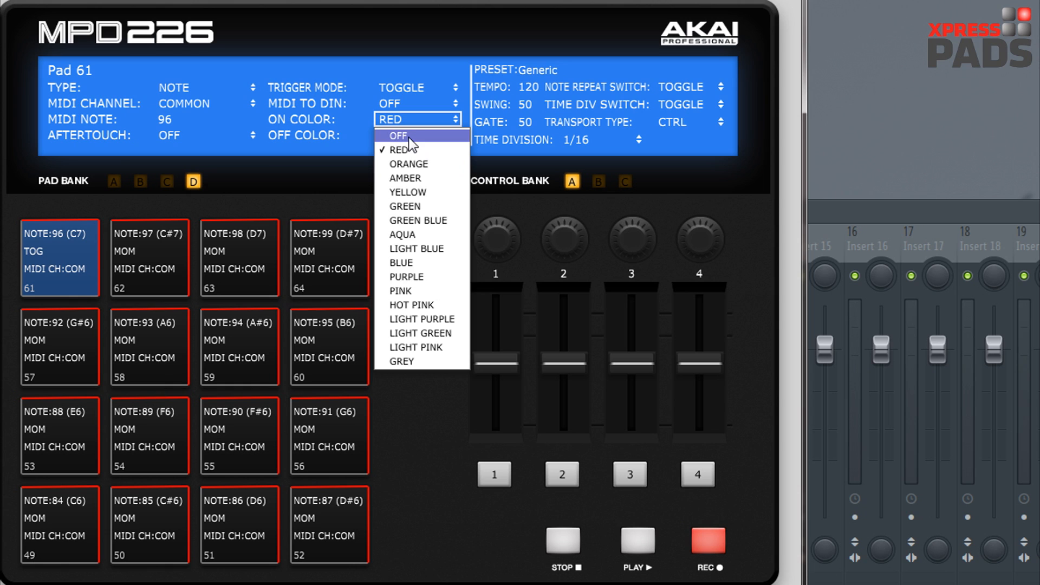
pyautogui.click(397, 136)
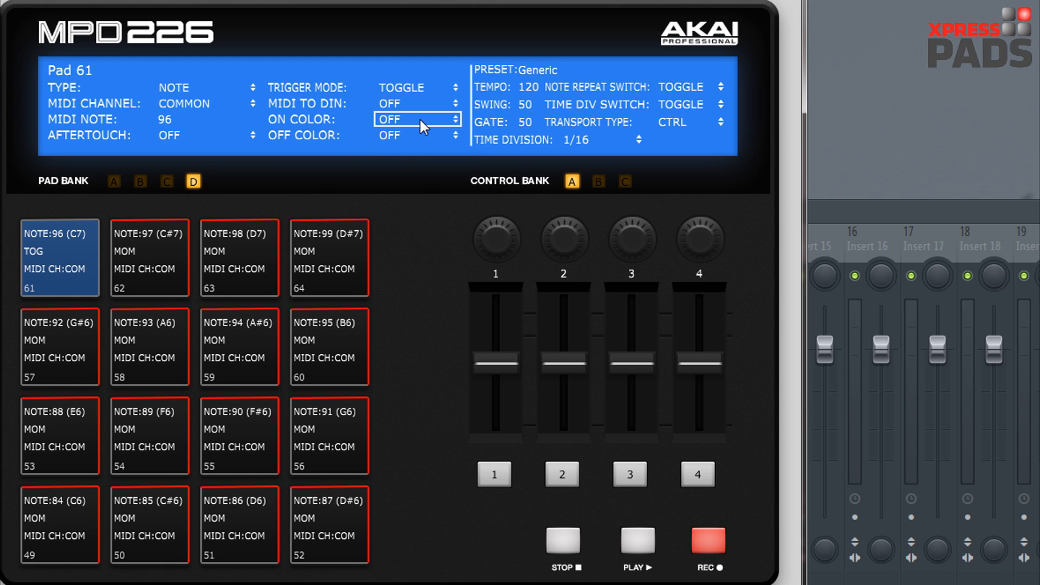
pyautogui.click(417, 119)
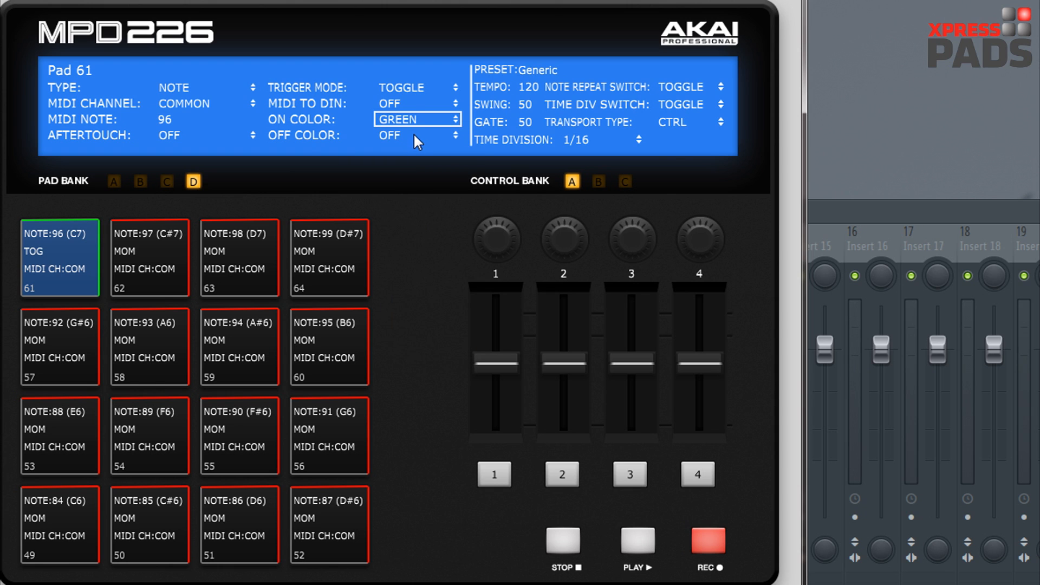
pyautogui.click(417, 135)
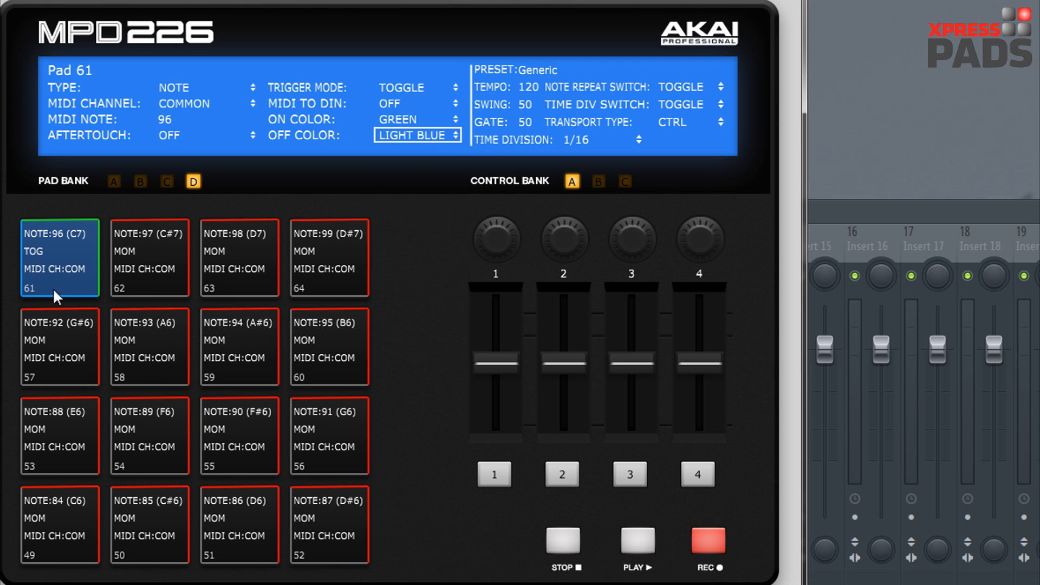
pyautogui.moveTo(26, 241)
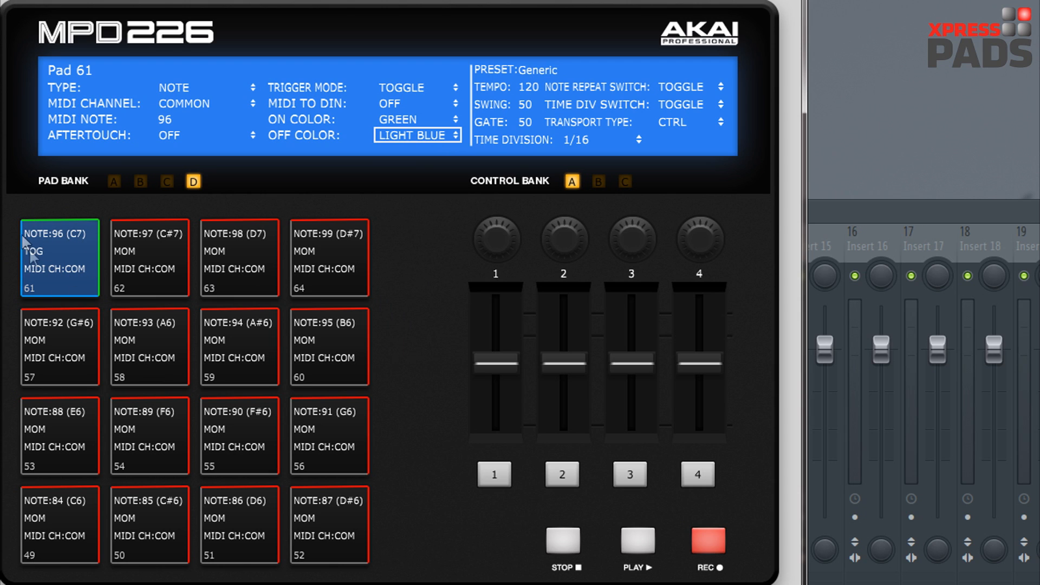
pyautogui.click(418, 135)
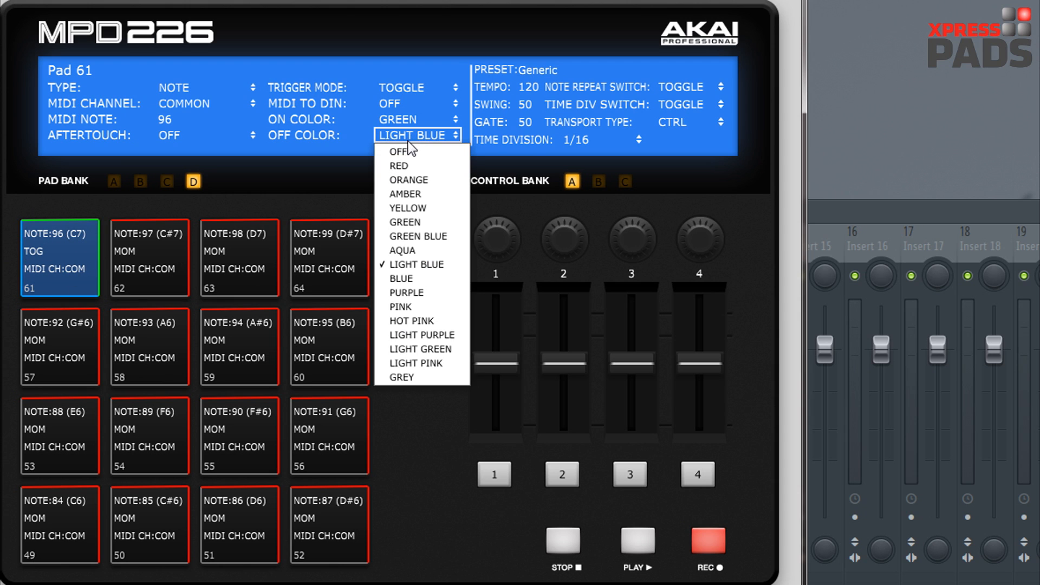
pyautogui.click(396, 152)
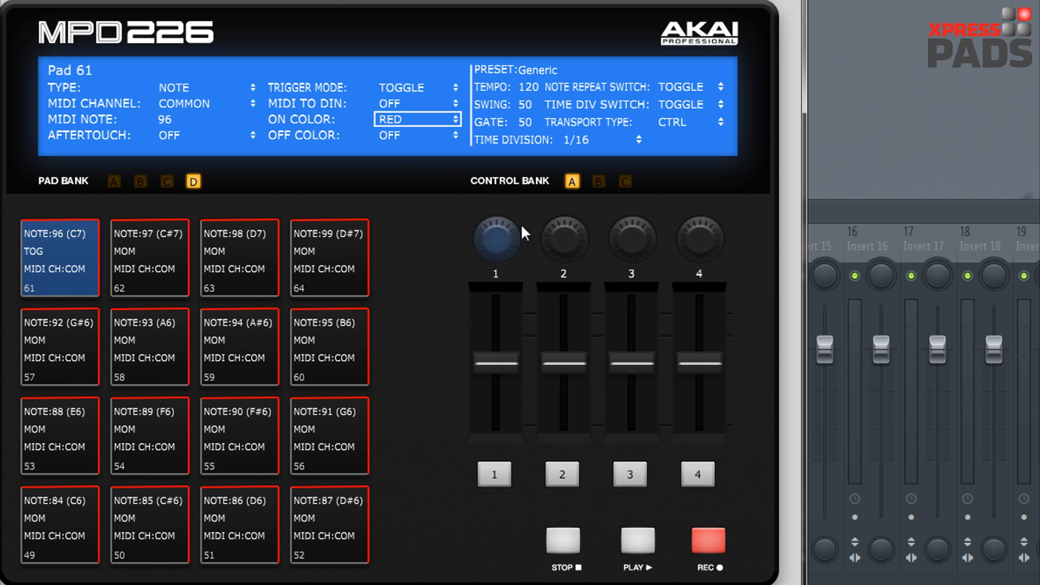
pyautogui.moveTo(500, 243)
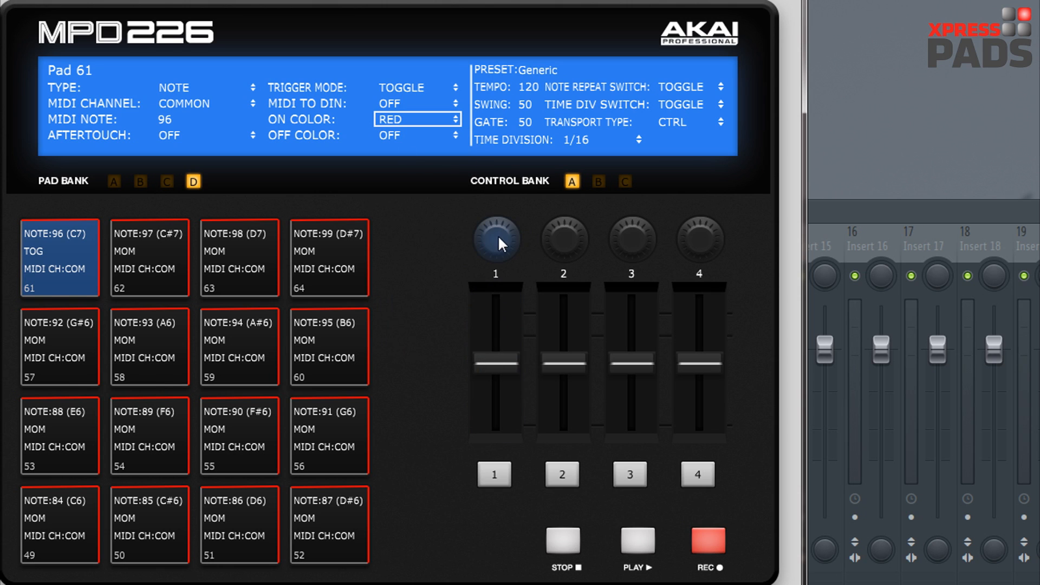
# Try INC/DEC 1 on Knob 1, revert to CC 3, and check its 0–127 min and max fields
pyautogui.click(495, 237)
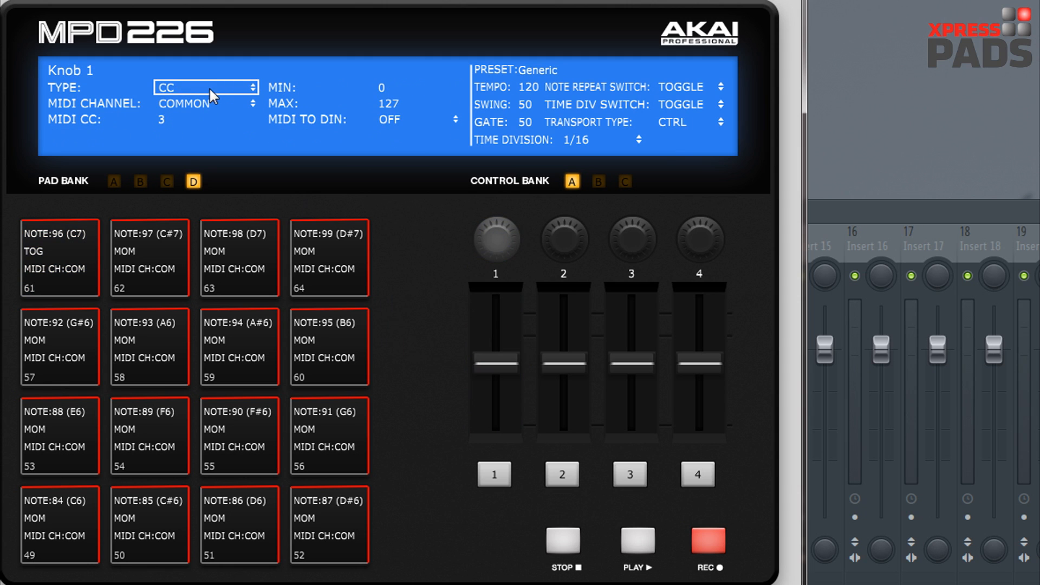
pyautogui.click(206, 87)
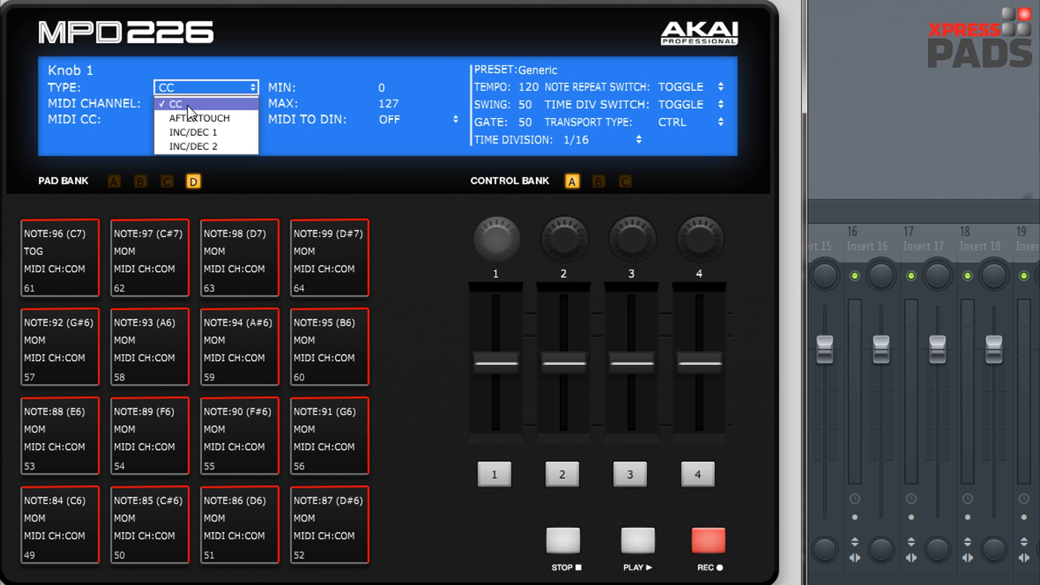
pyautogui.moveTo(199, 109)
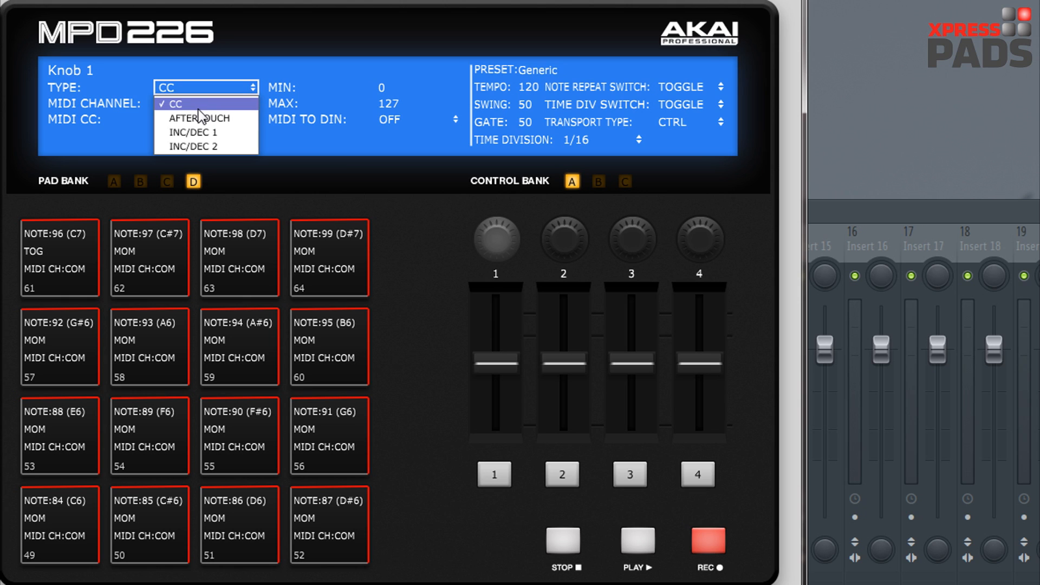
pyautogui.moveTo(199, 123)
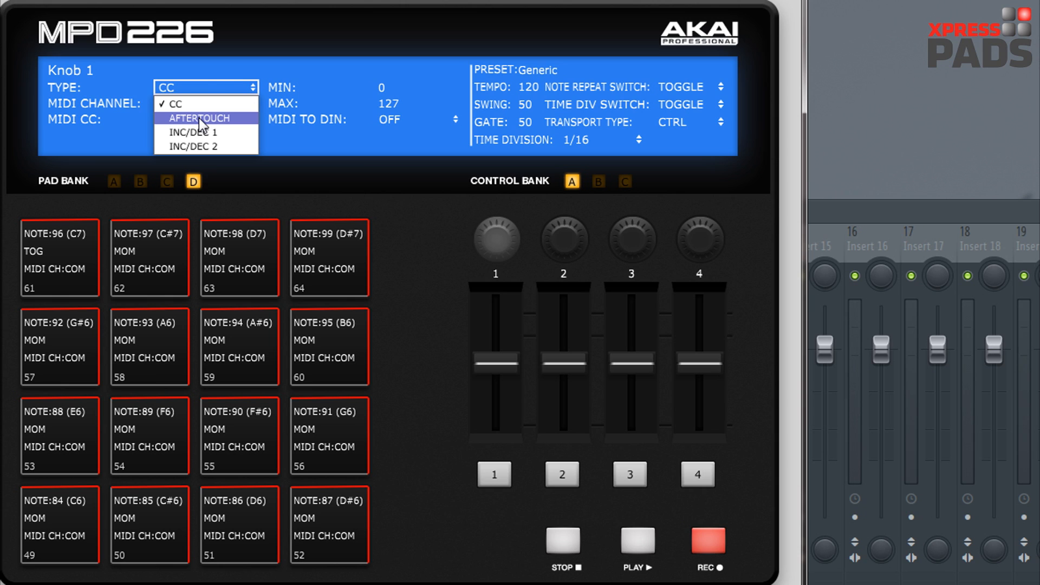
pyautogui.click(193, 132)
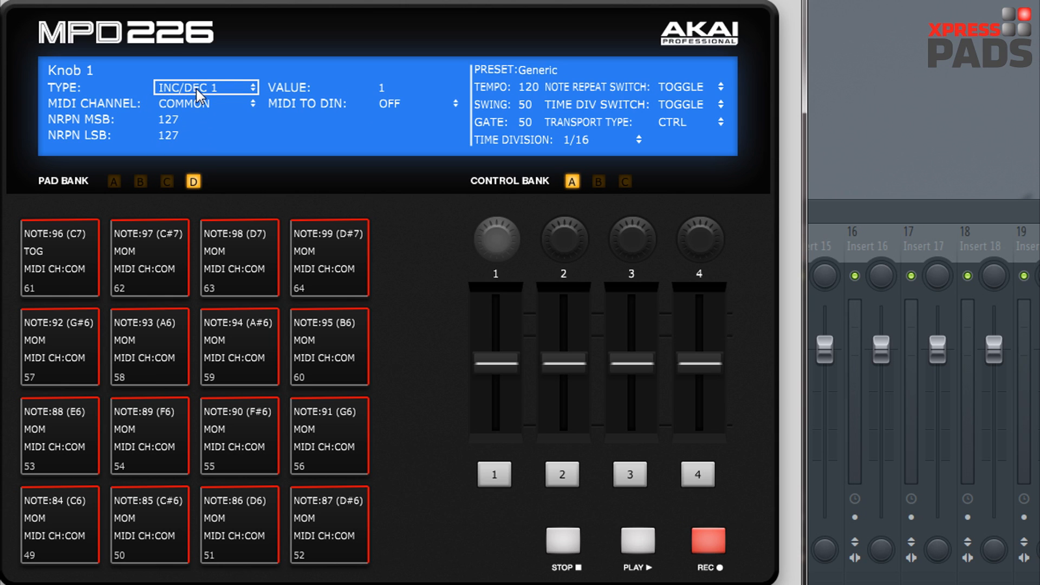
pyautogui.click(205, 86)
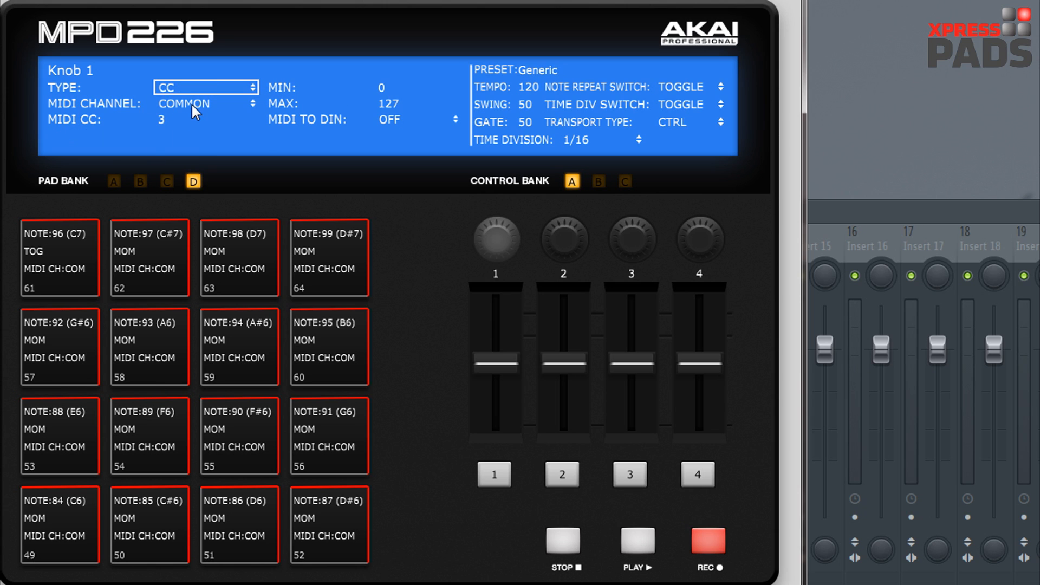
pyautogui.click(205, 103)
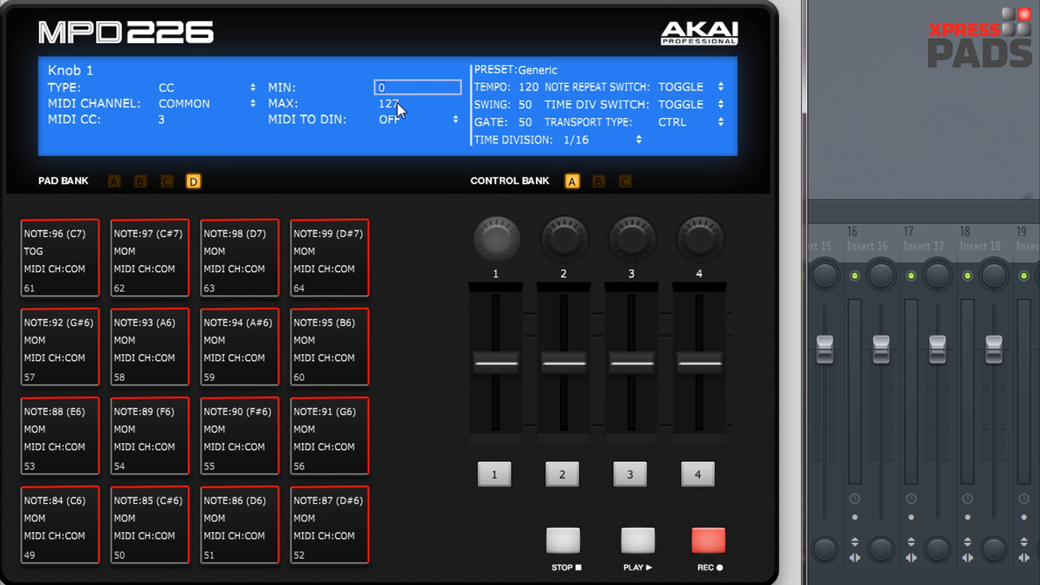
pyautogui.click(416, 103)
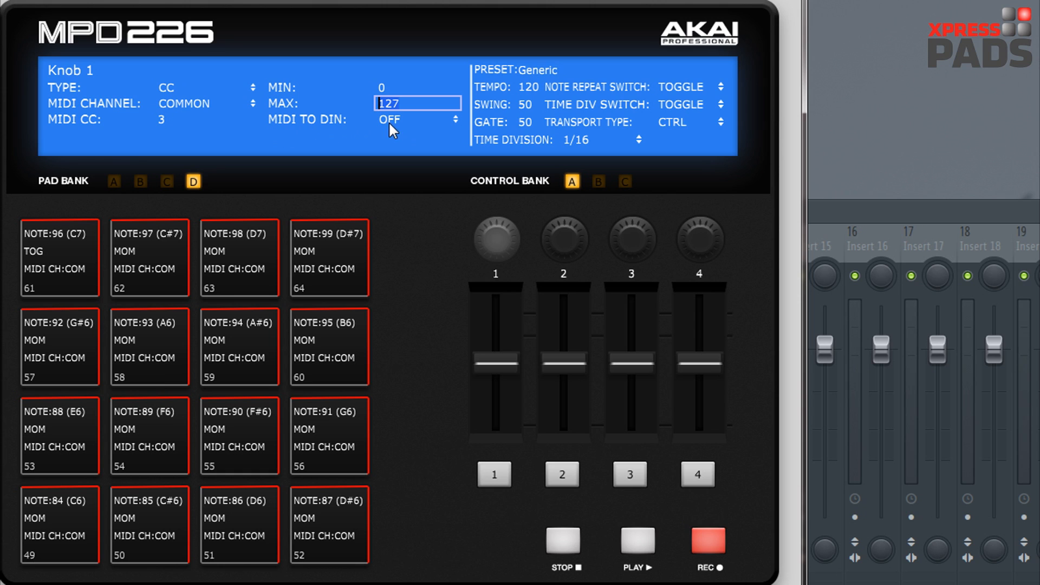
pyautogui.click(419, 120)
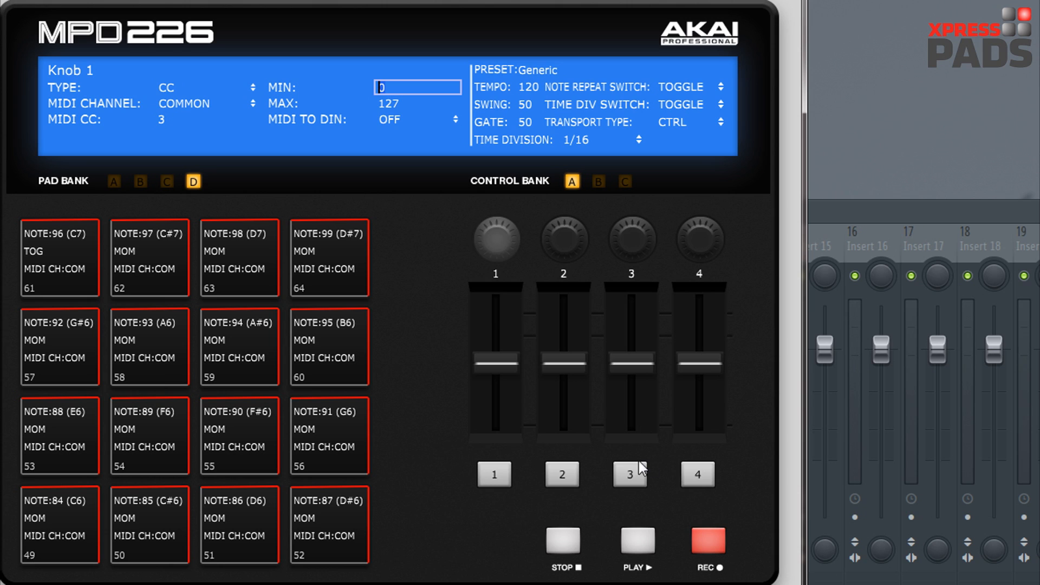
# After glancing at Switch 2, set Switch 1 to KEY STROKE with key 1 RETURN and no second key
pyautogui.click(561, 473)
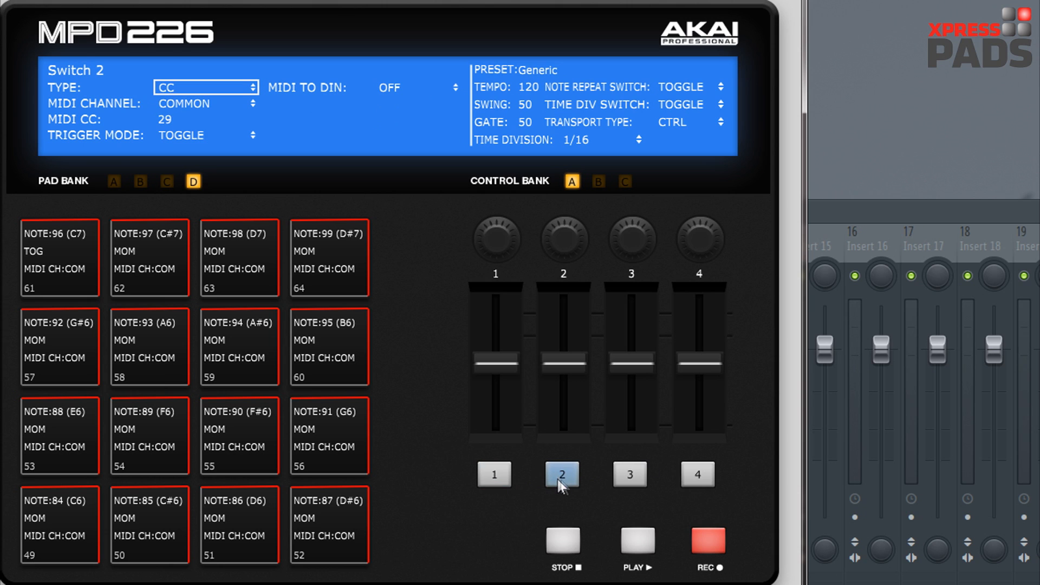
pyautogui.click(204, 86)
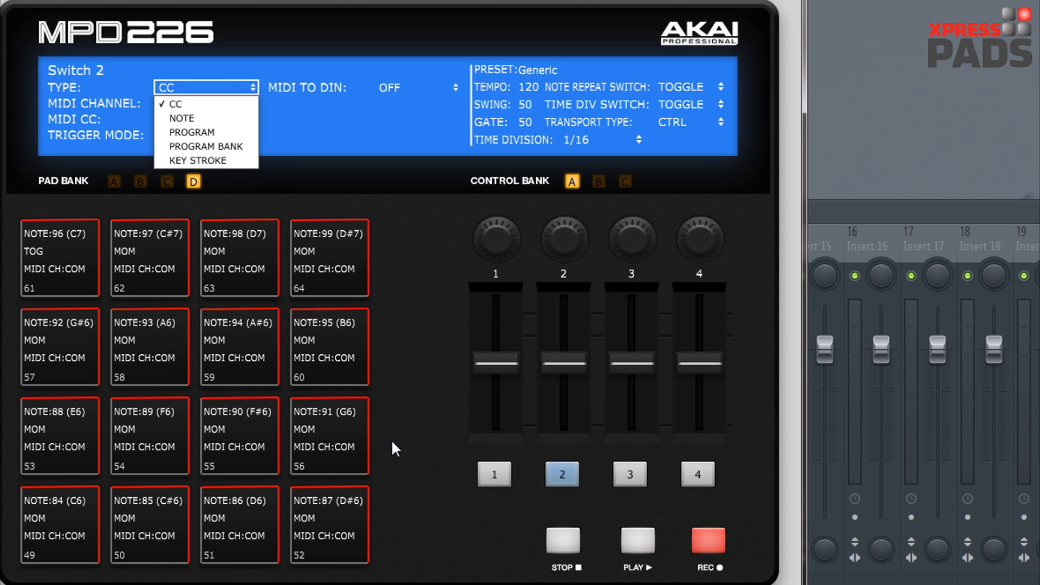
pyautogui.click(494, 473)
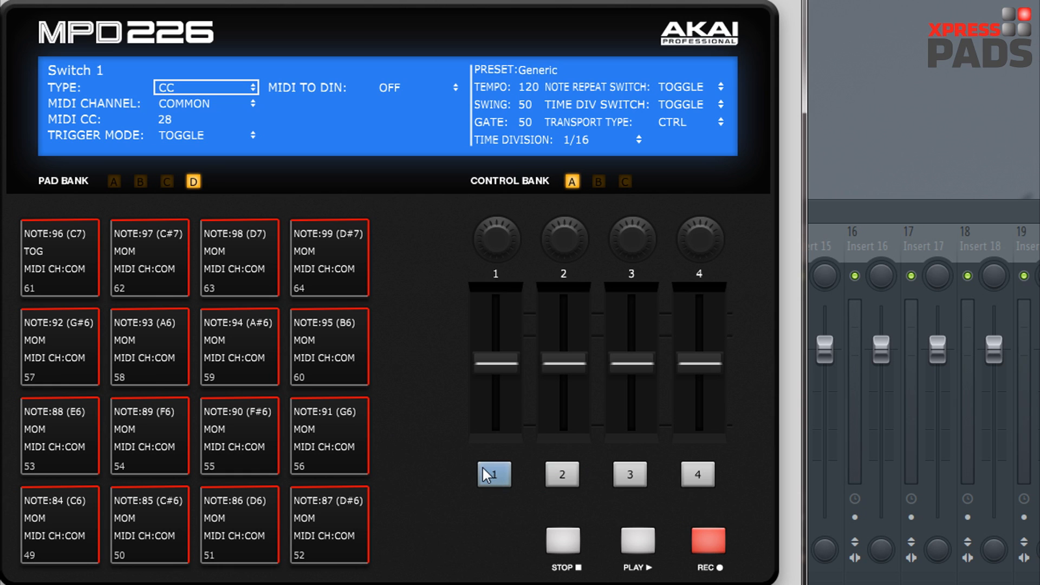
pyautogui.moveTo(228, 90)
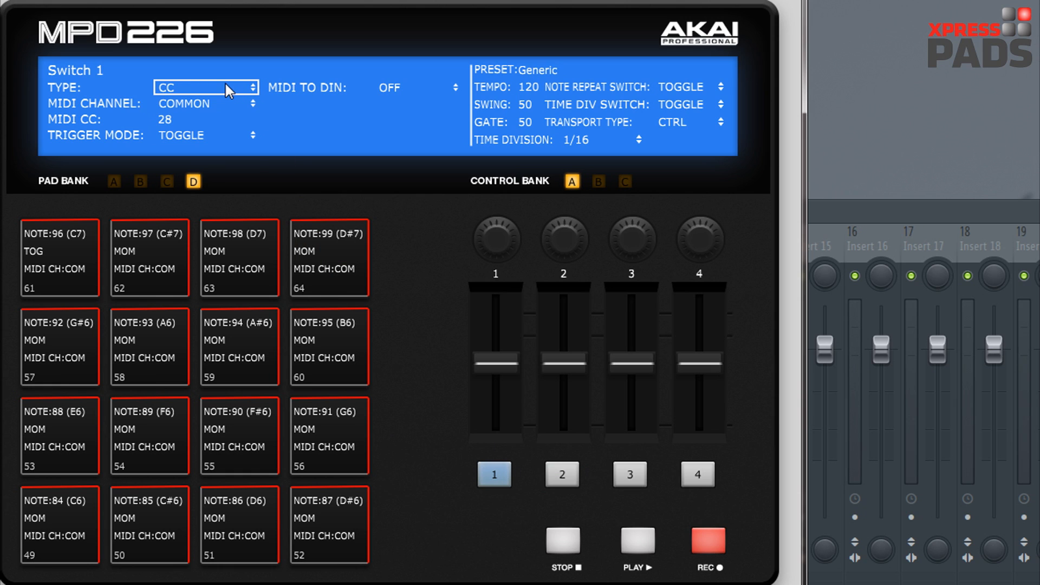
pyautogui.click(205, 87)
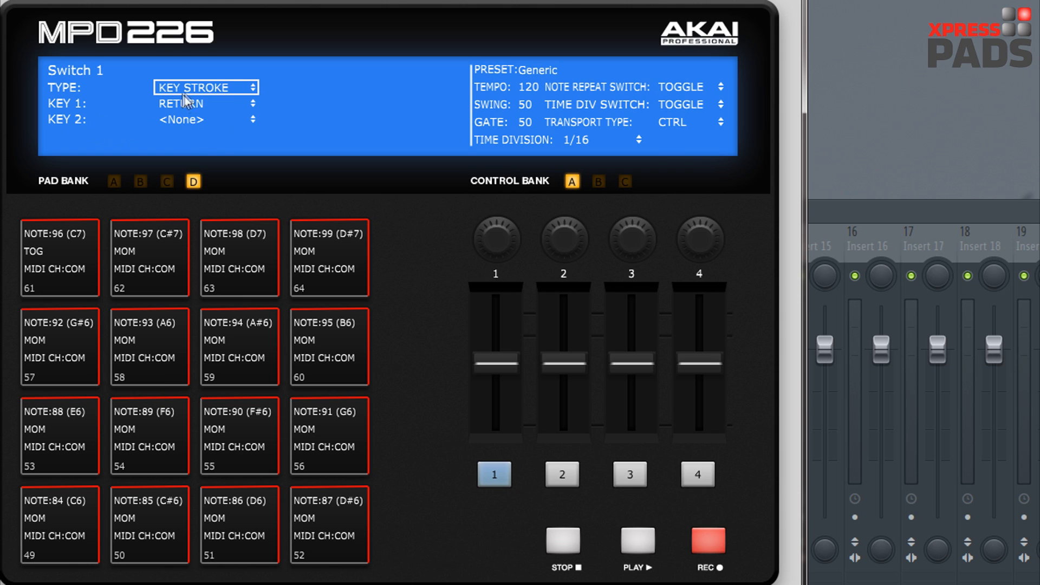
pyautogui.click(206, 104)
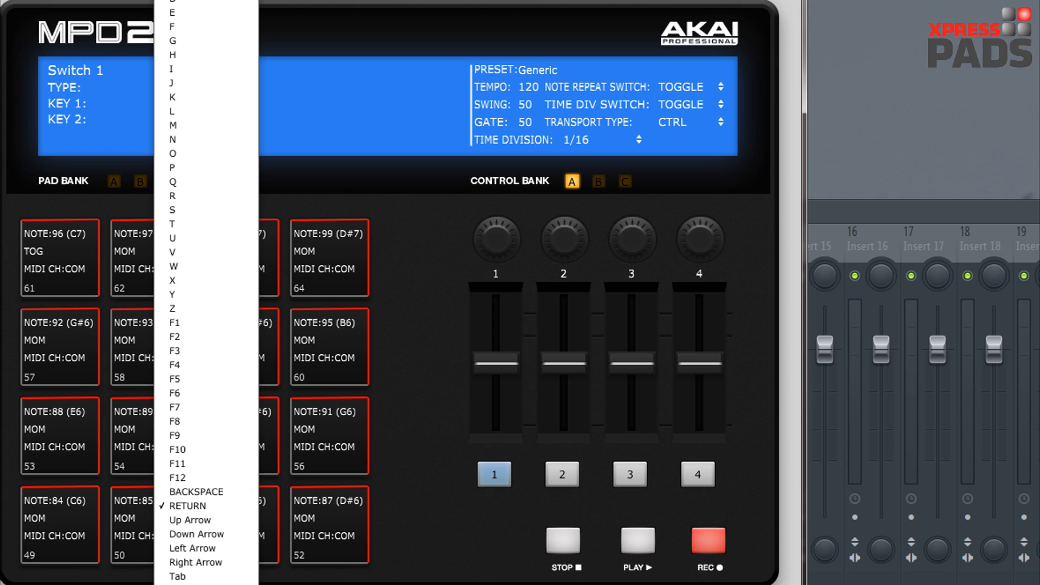
pyautogui.moveTo(206, 463)
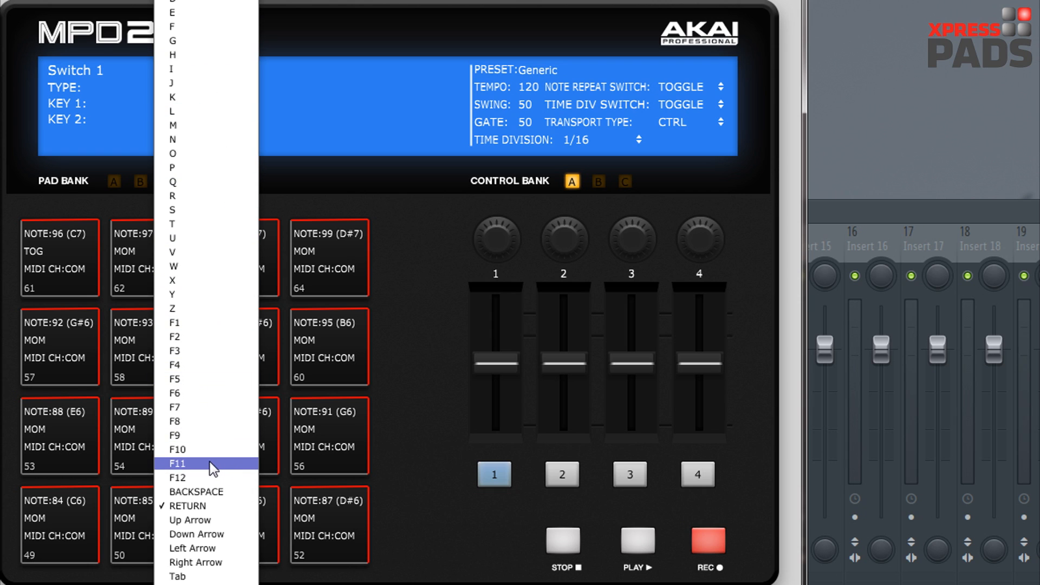
pyautogui.scroll(-3)
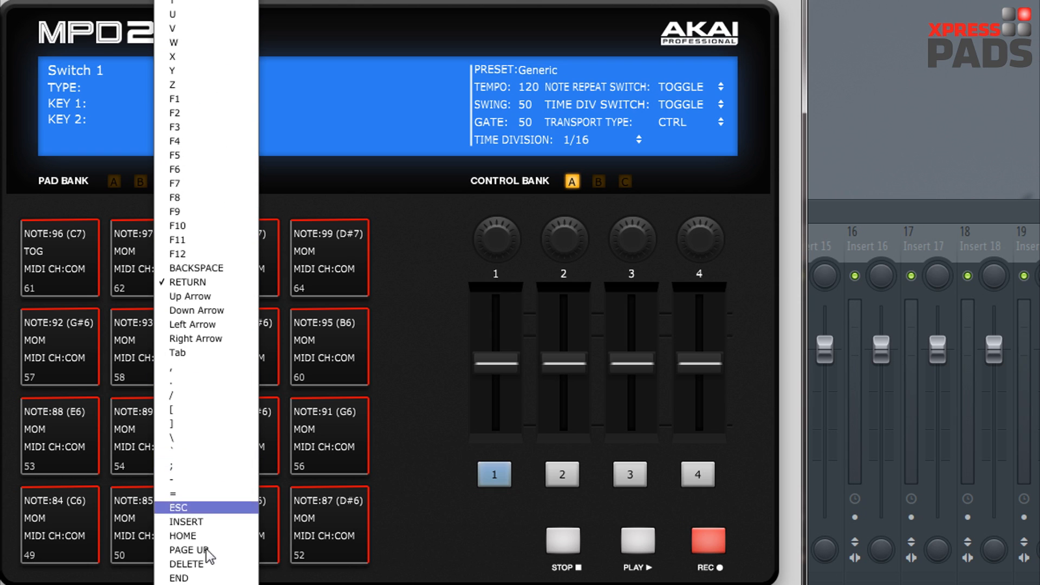
pyautogui.moveTo(200, 324)
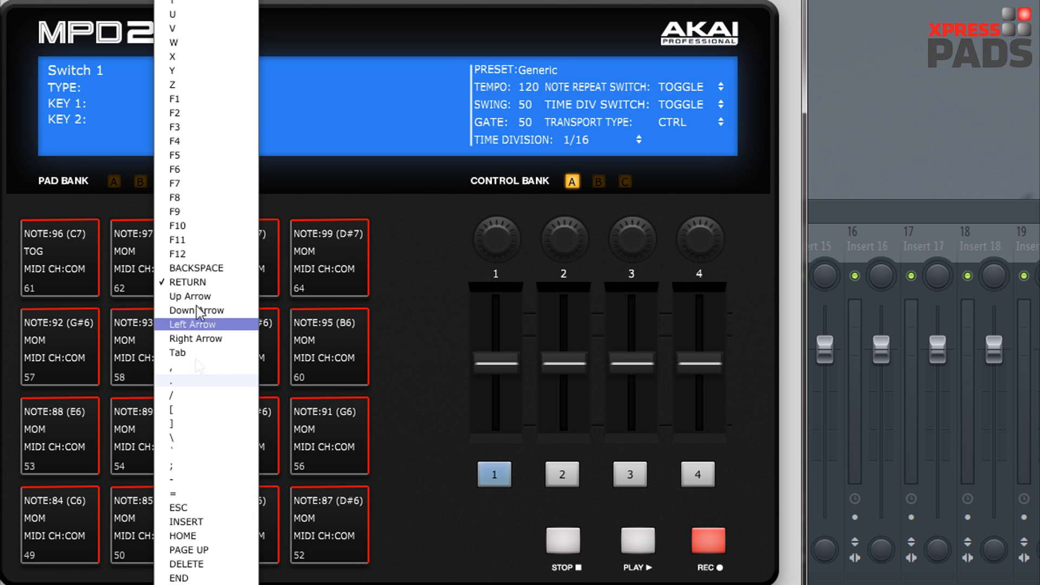
pyautogui.moveTo(206, 211)
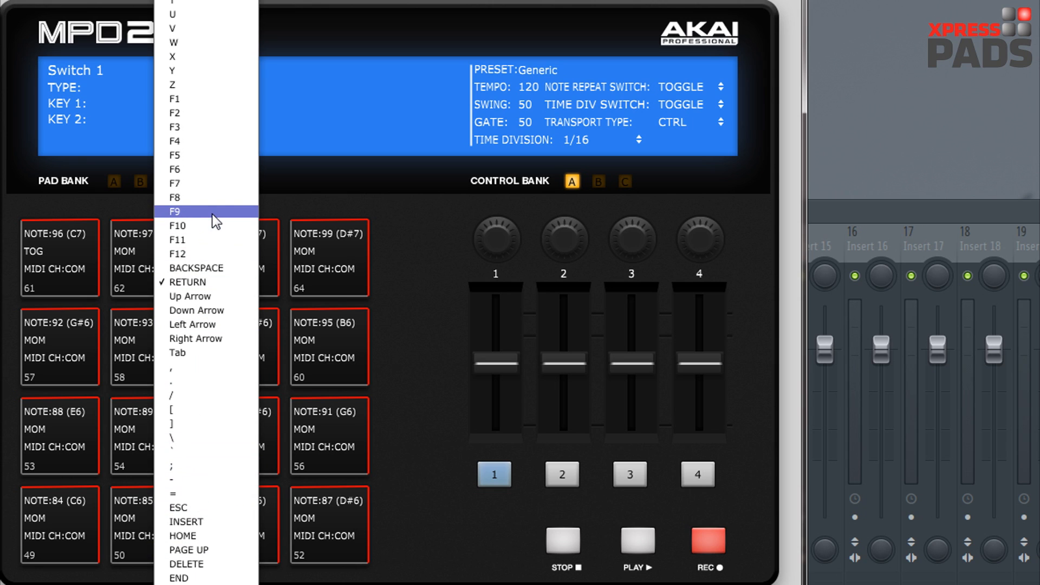
pyautogui.moveTo(214, 84)
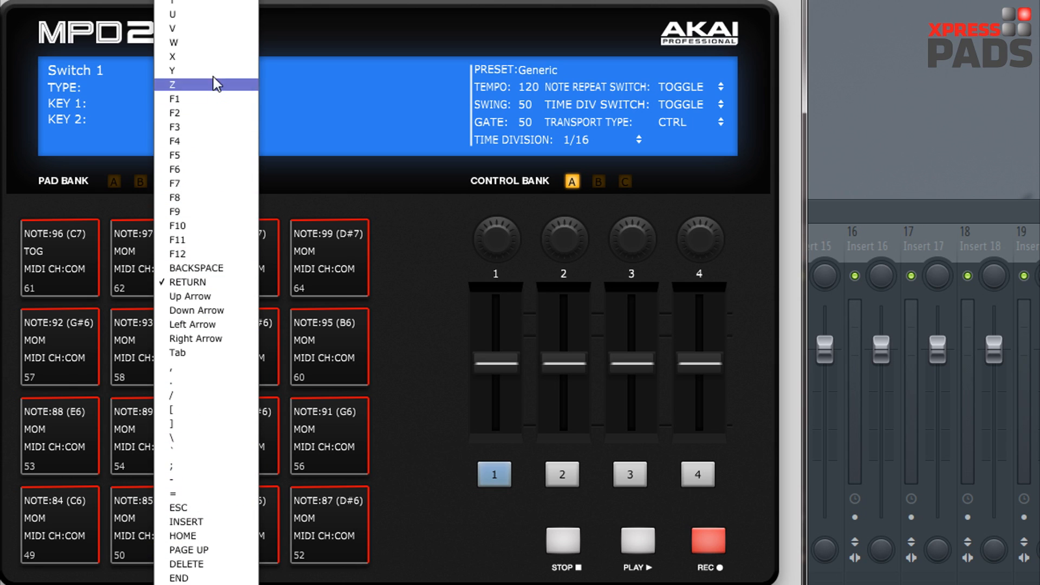
pyautogui.moveTo(502, 489)
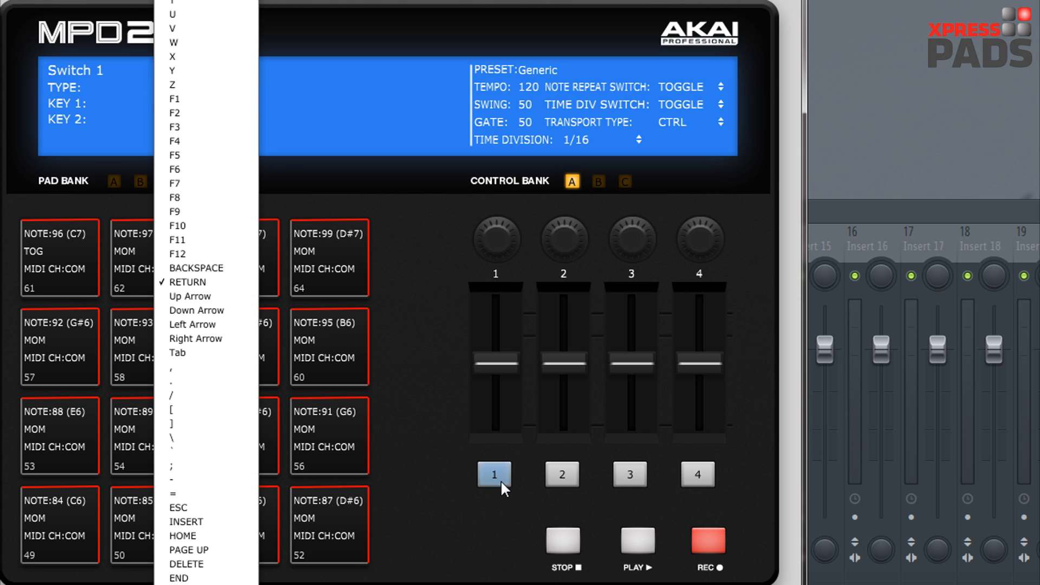
pyautogui.click(188, 282)
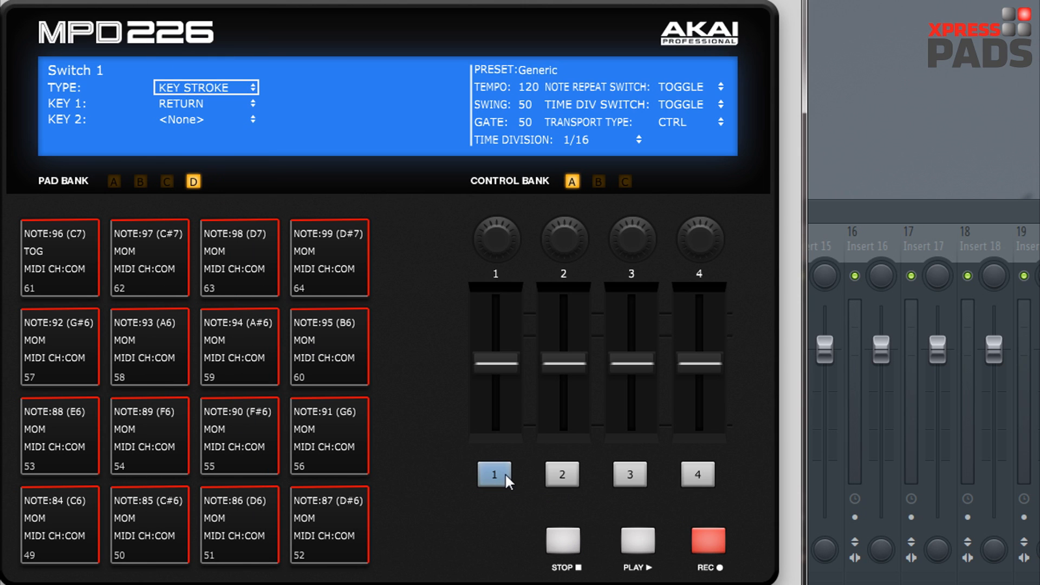
pyautogui.moveTo(506, 484)
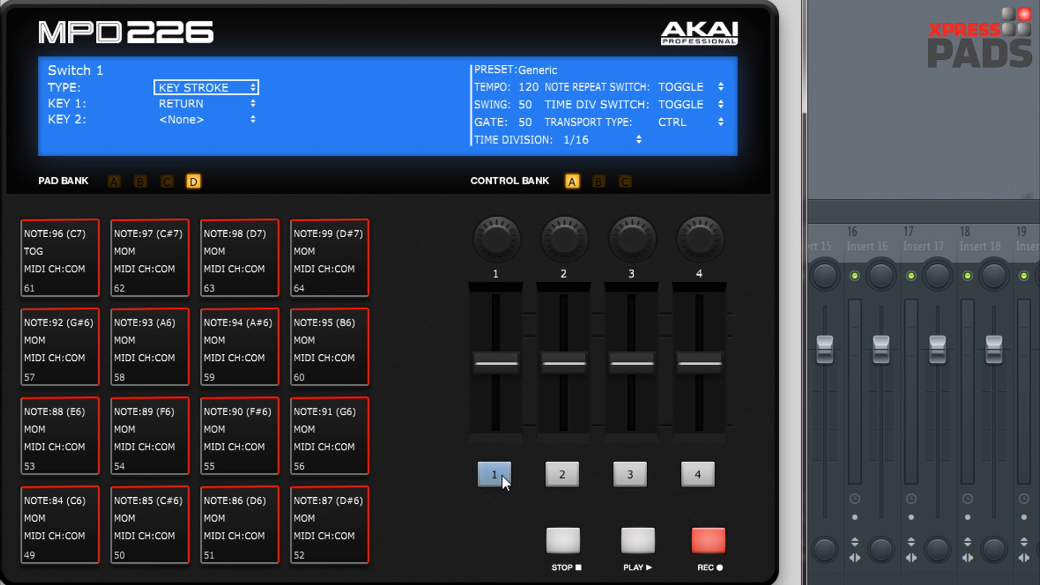
pyautogui.moveTo(201, 116)
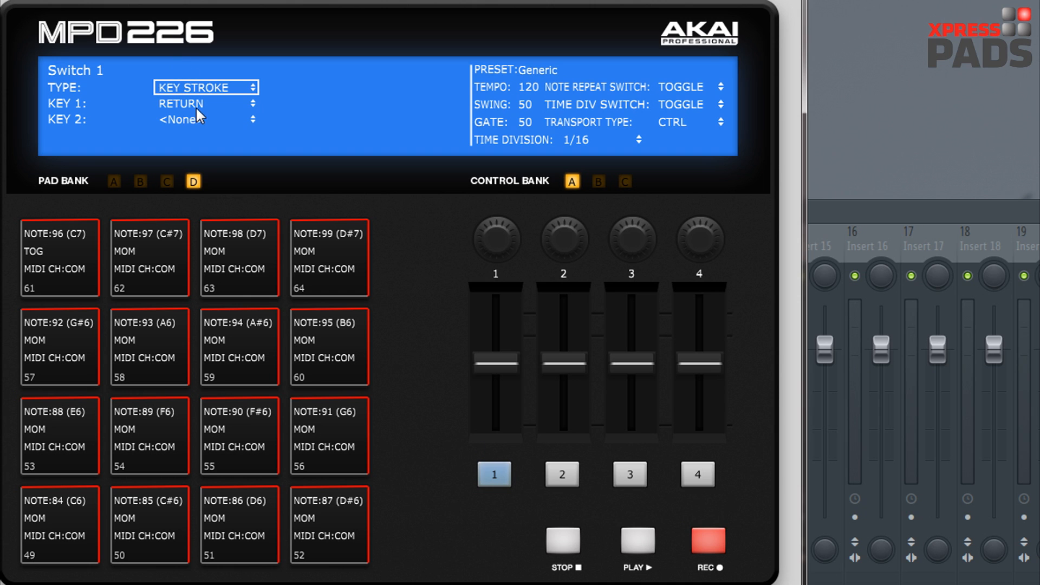
# Make Switch 1 send key 9 with a CTRL + ALT modifier
pyautogui.click(206, 119)
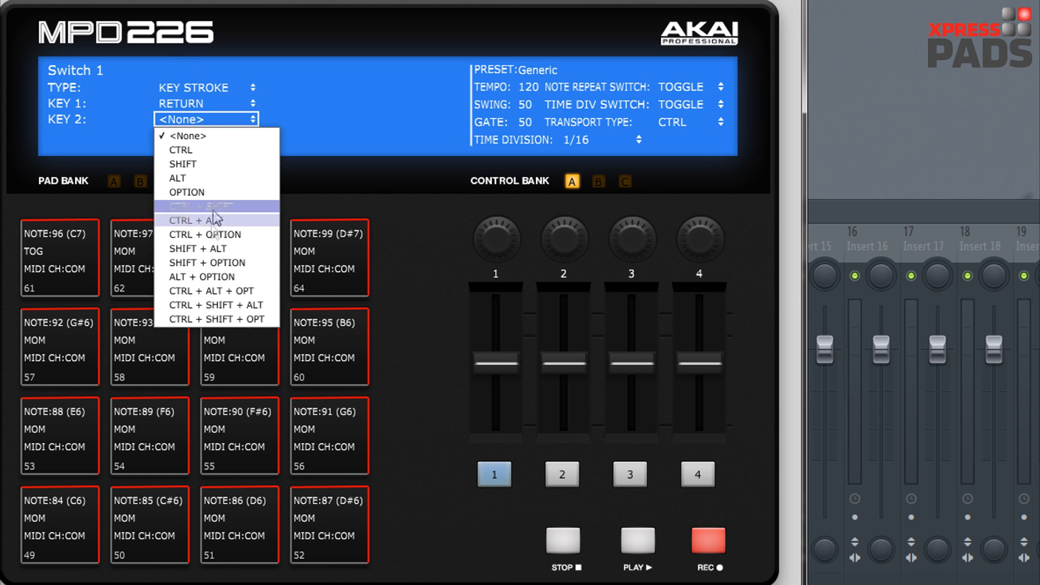
pyautogui.moveTo(196, 276)
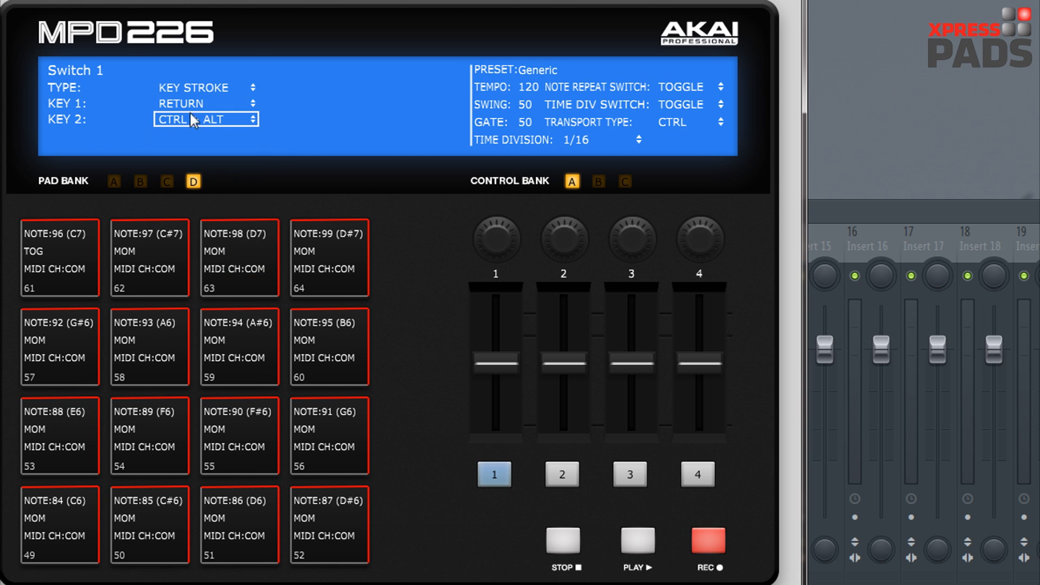
pyautogui.click(206, 119)
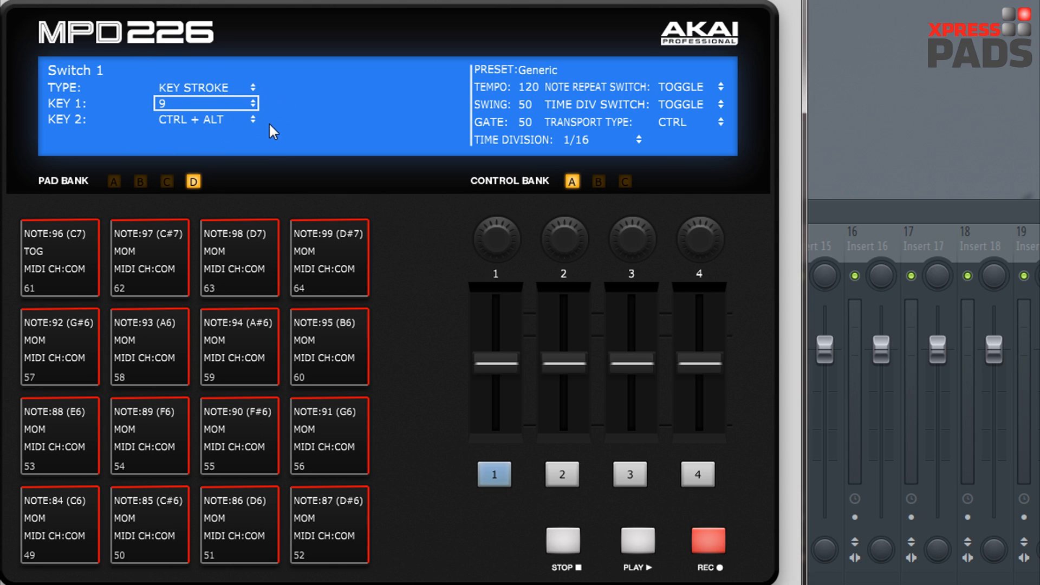
pyautogui.moveTo(393, 246)
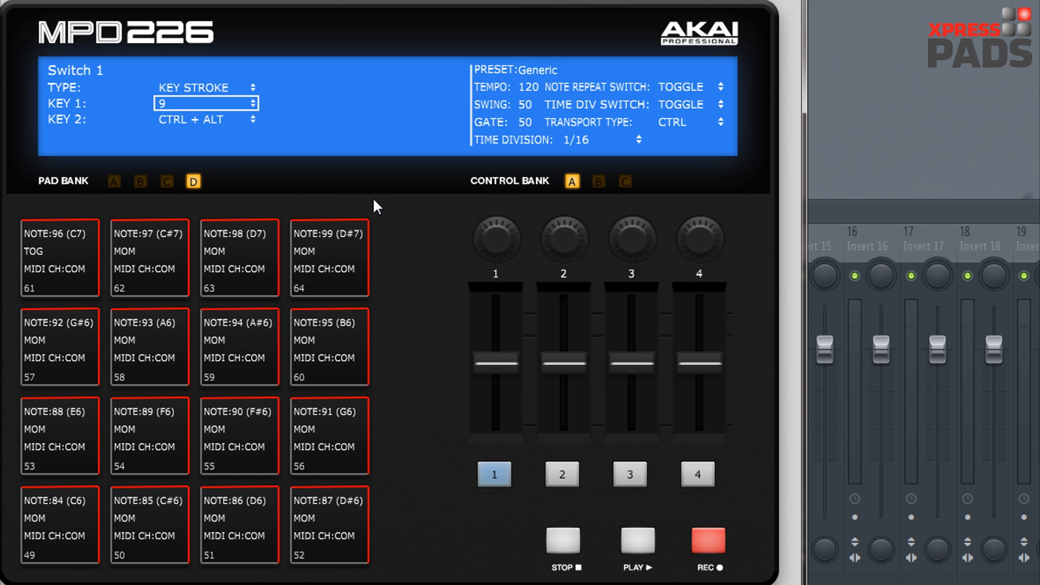
pyautogui.moveTo(387, 224)
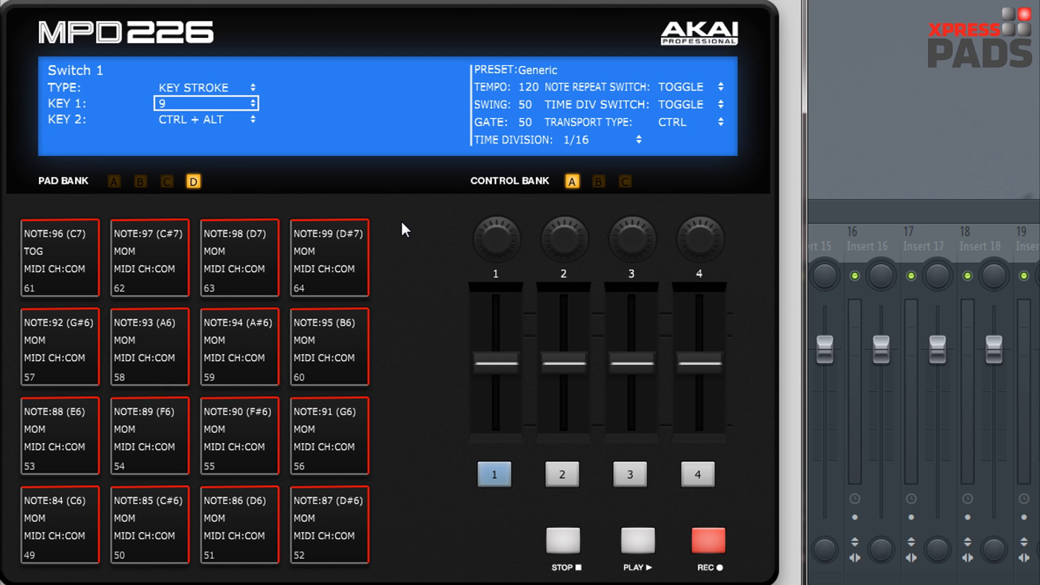
pyautogui.moveTo(431, 229)
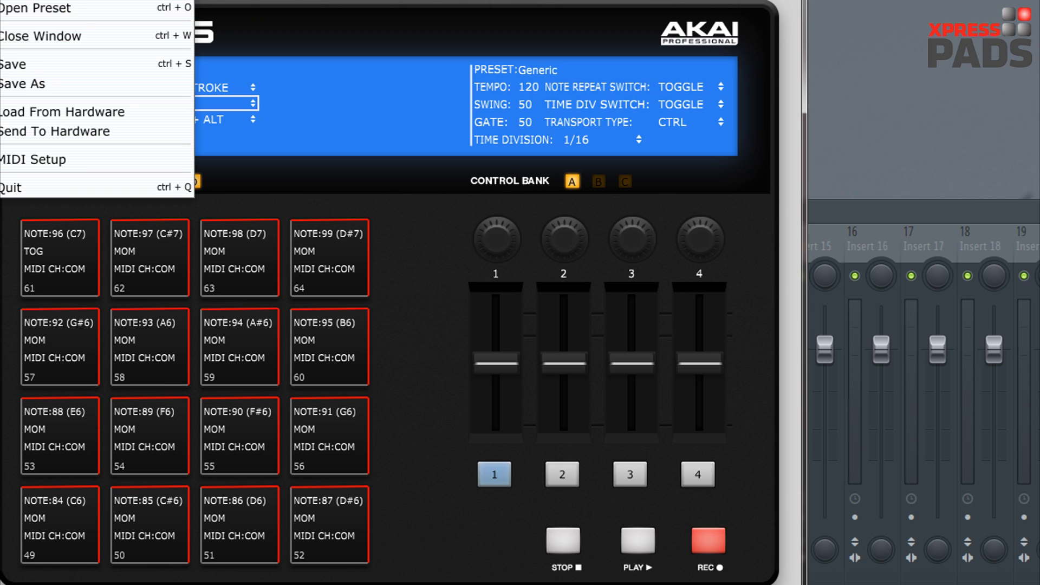
pyautogui.moveTo(37, 8)
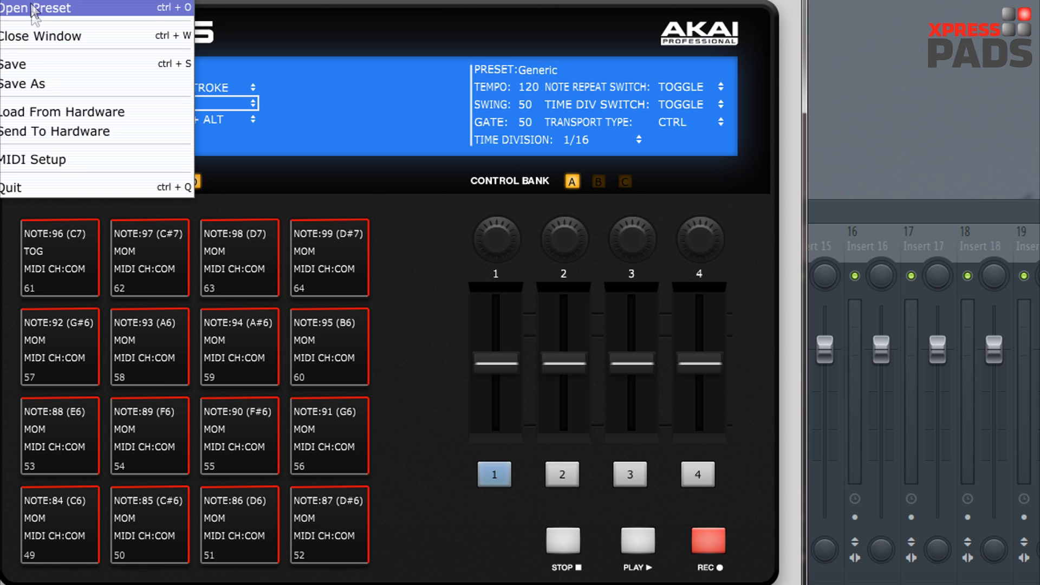
pyautogui.moveTo(19, 63)
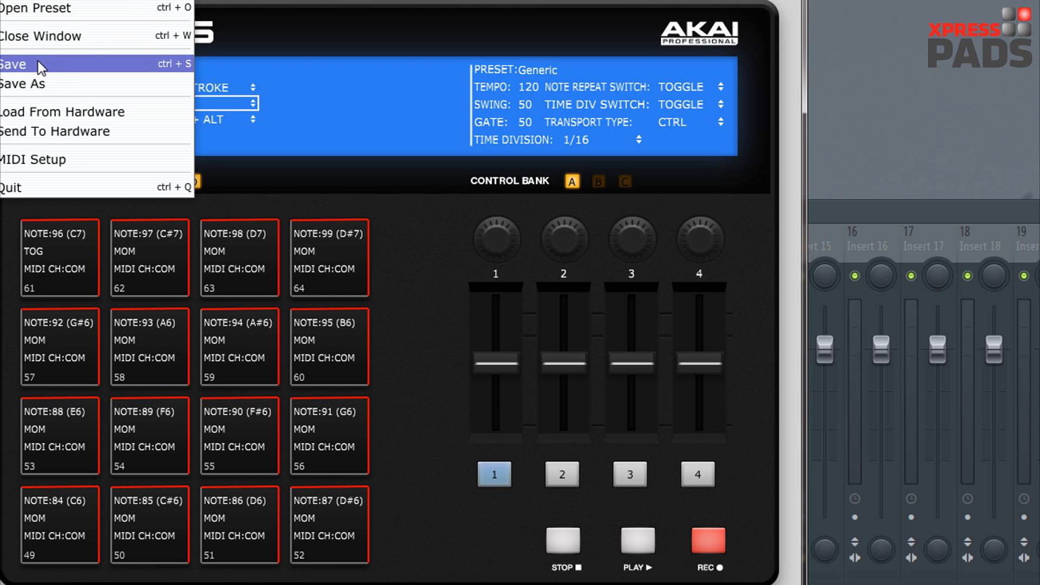
pyautogui.moveTo(57, 131)
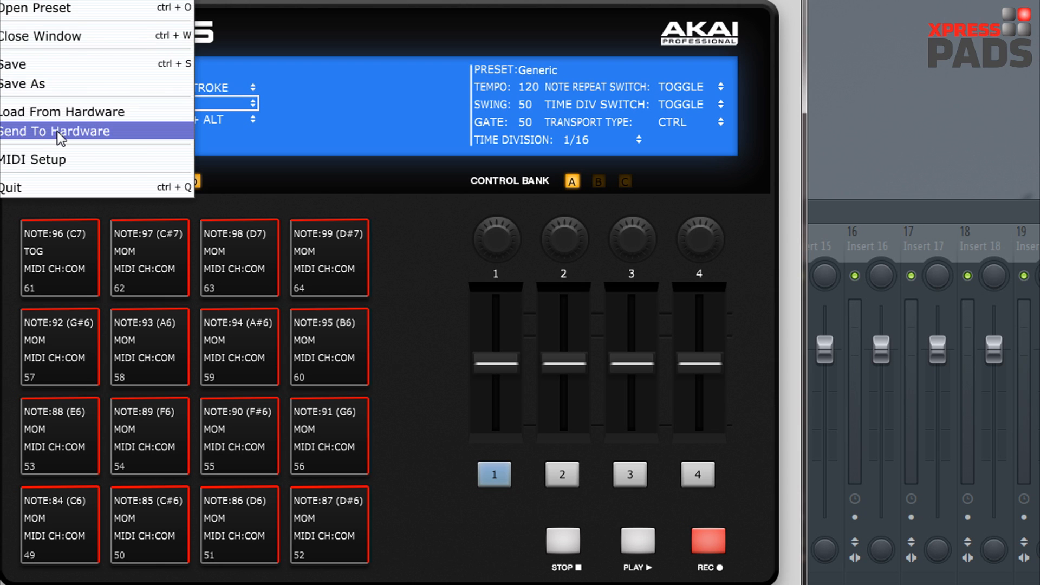
pyautogui.moveTo(60, 132)
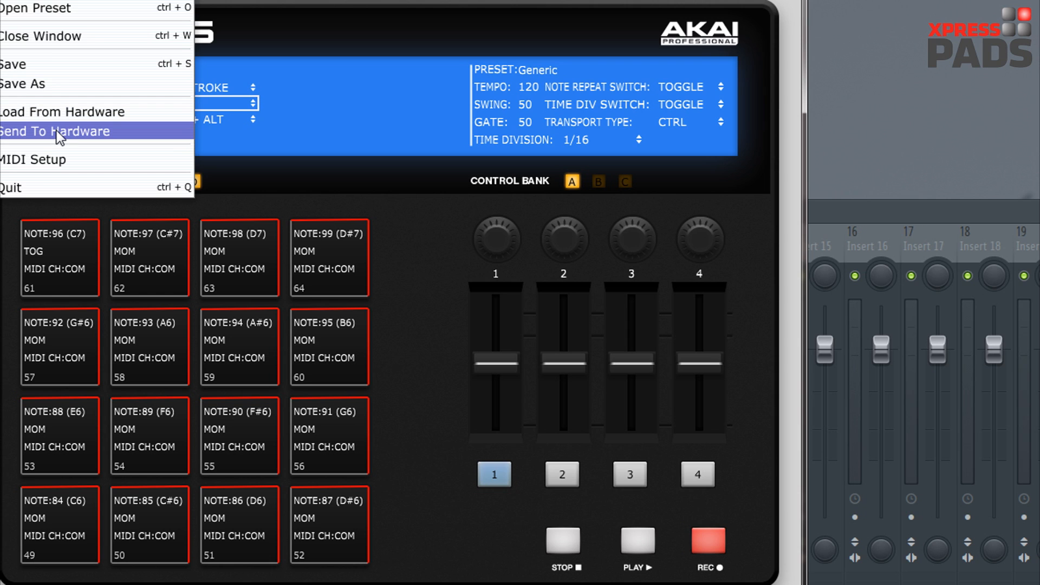
# Send the Generic preset to hardware slot 10 instead of RAM
pyautogui.click(54, 131)
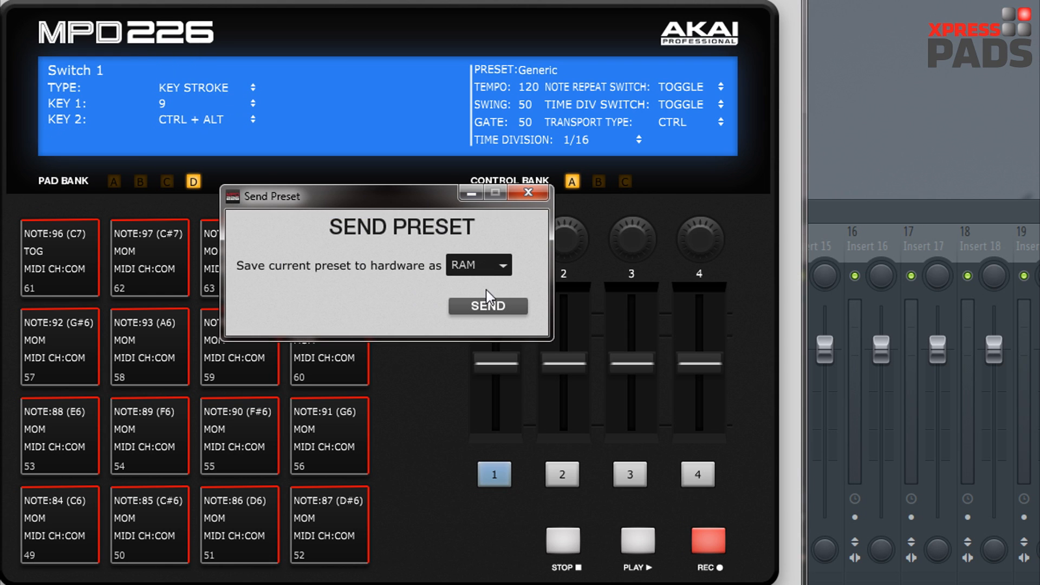
pyautogui.moveTo(499, 541)
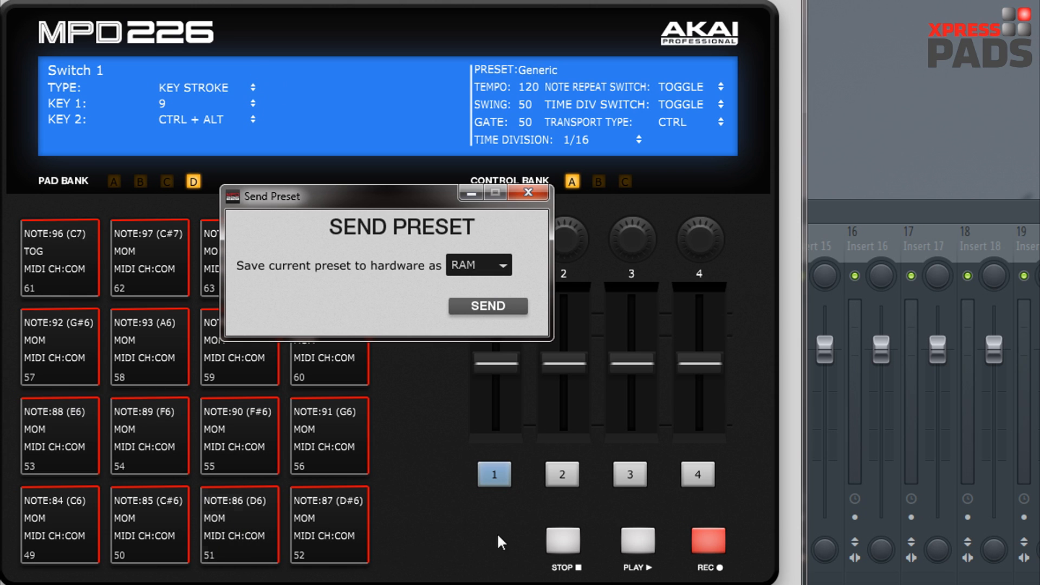
pyautogui.moveTo(565, 457)
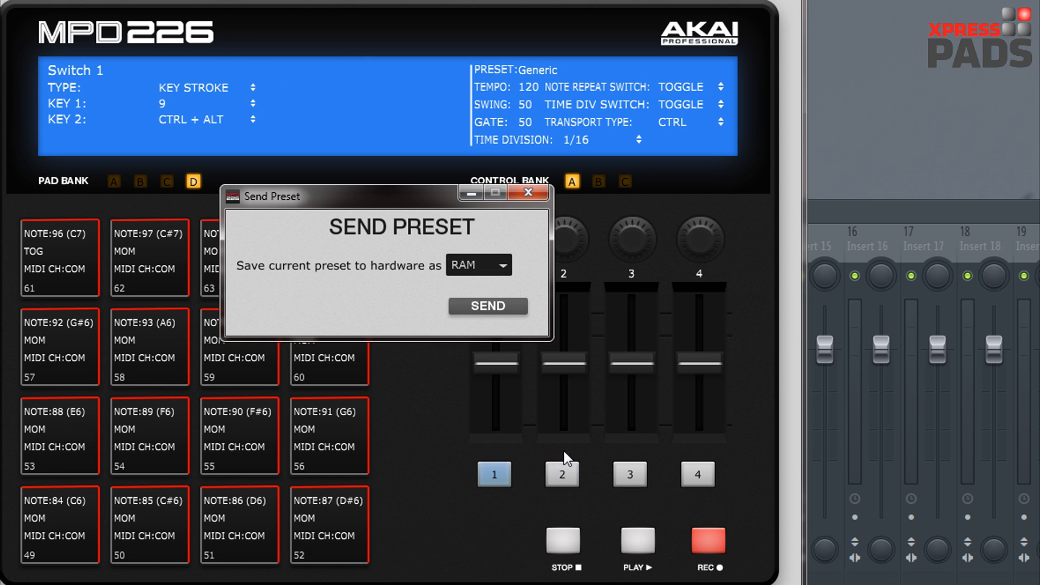
pyautogui.moveTo(478, 274)
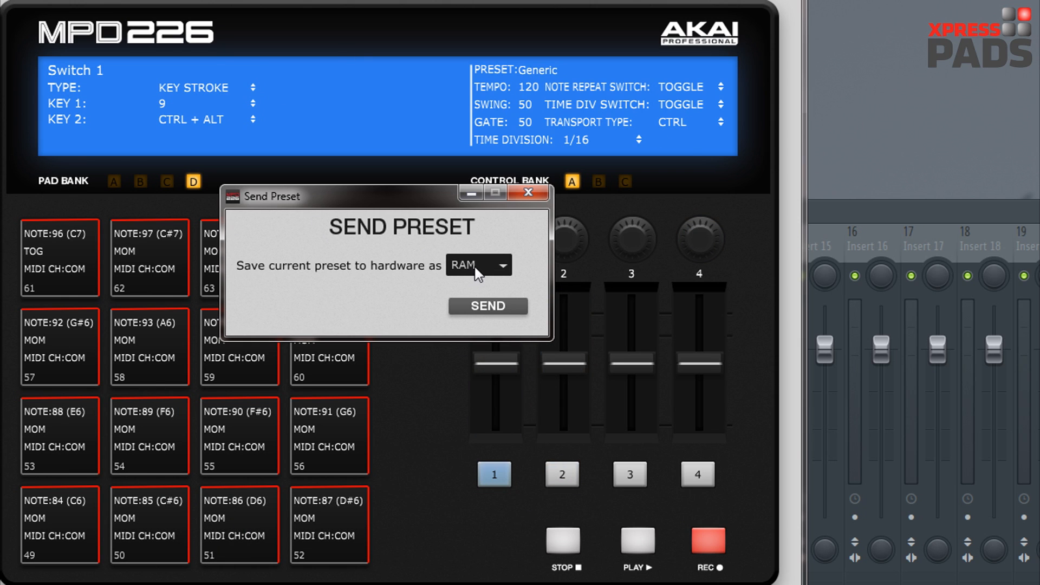
pyautogui.click(477, 265)
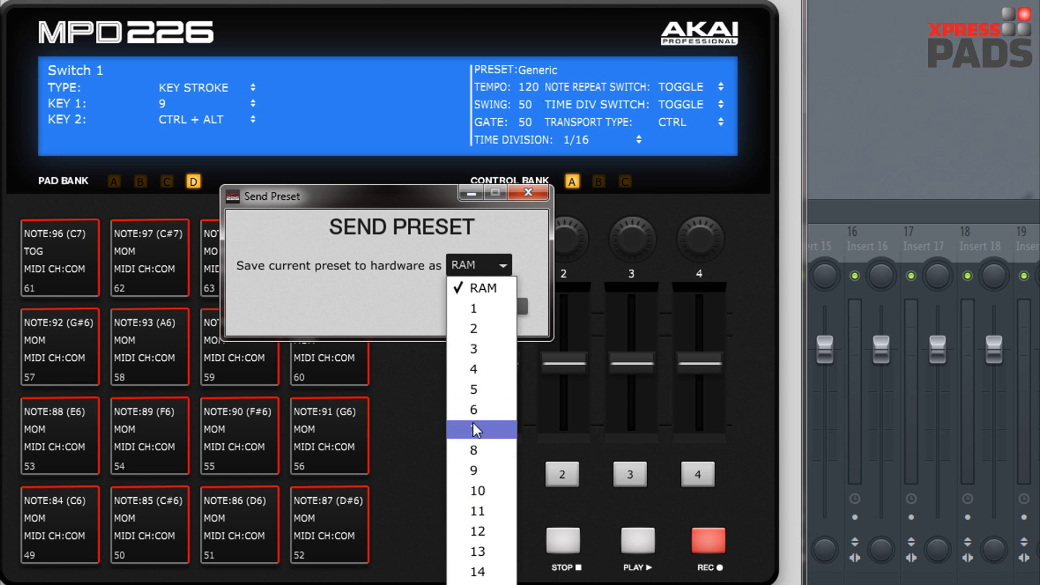
pyautogui.moveTo(481, 491)
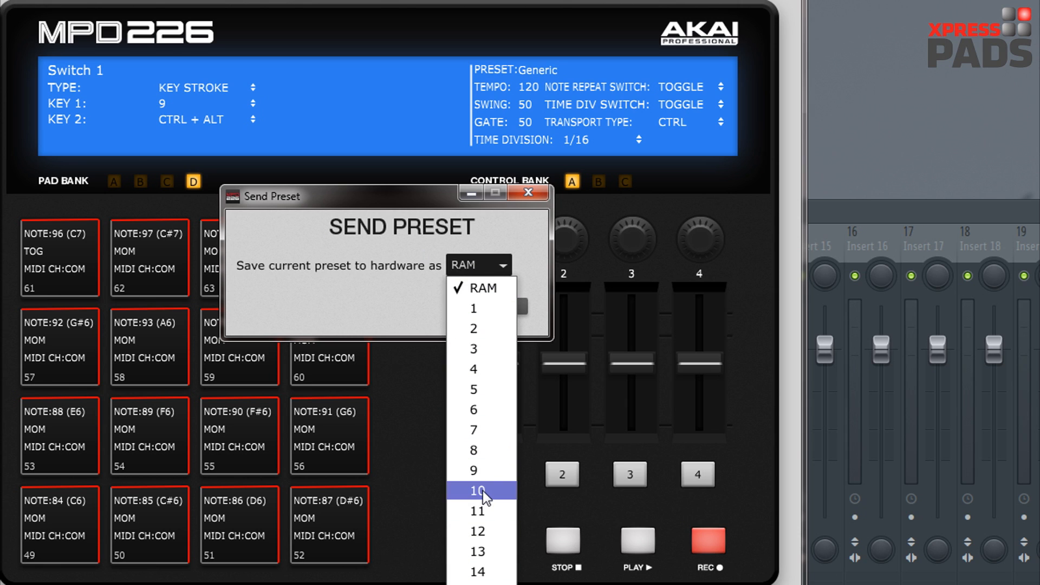
pyautogui.click(476, 490)
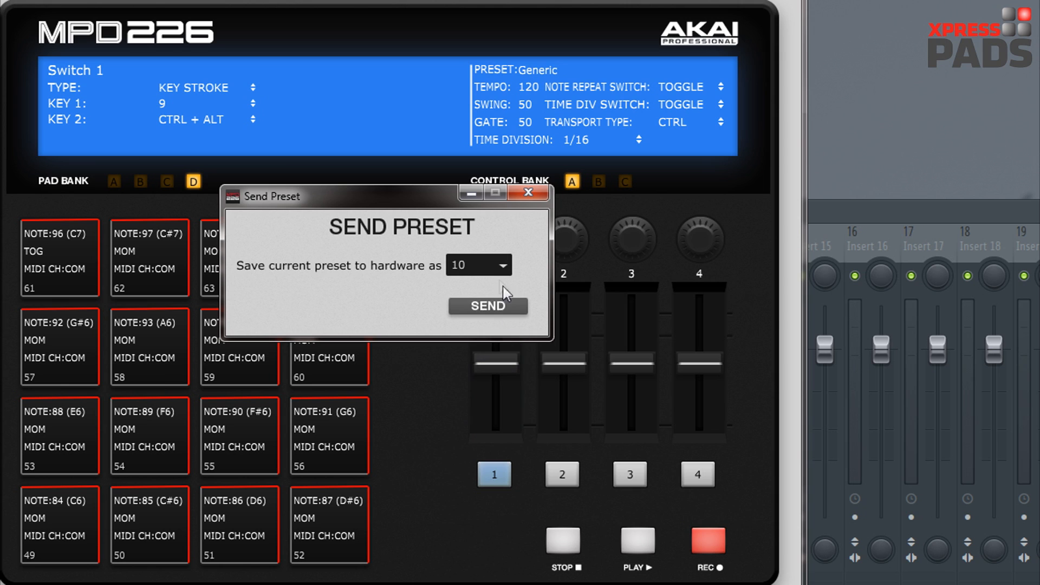
pyautogui.moveTo(485, 317)
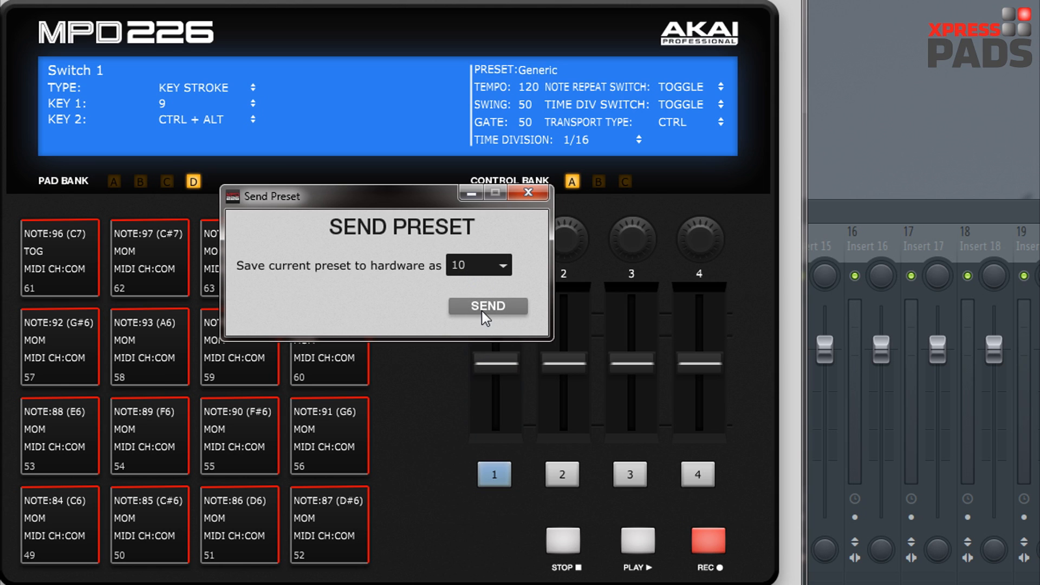
pyautogui.click(487, 305)
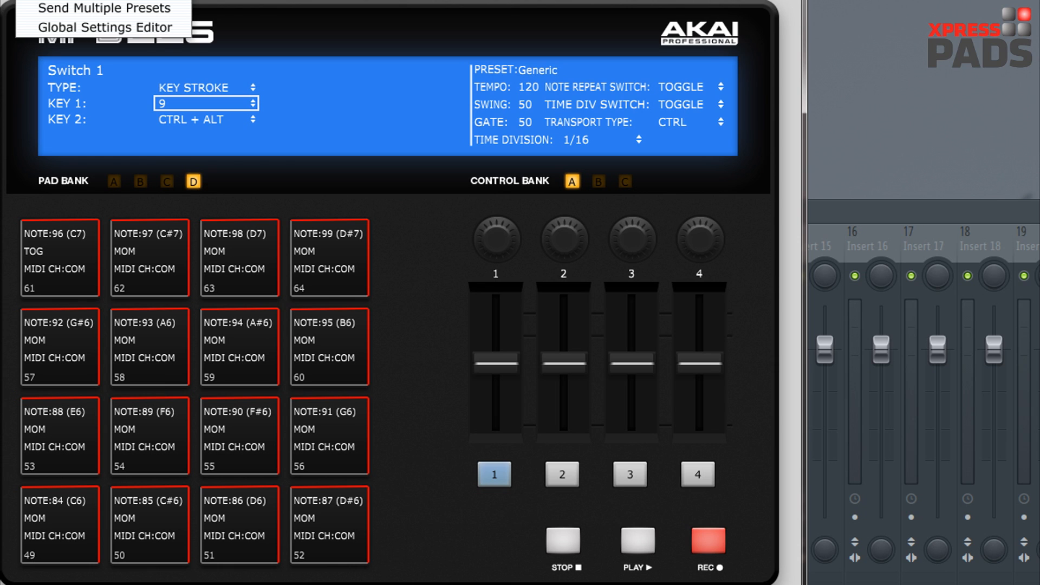
# In the Global Settings Editor, tick the pads' AFT and MODE options for bulk changes
pyautogui.click(104, 27)
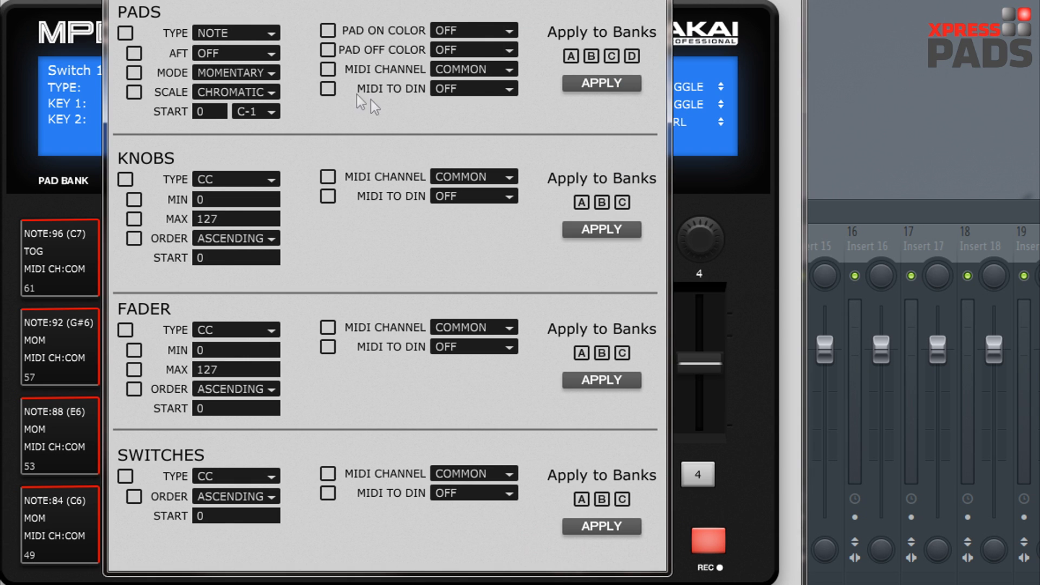
pyautogui.moveTo(138, 35)
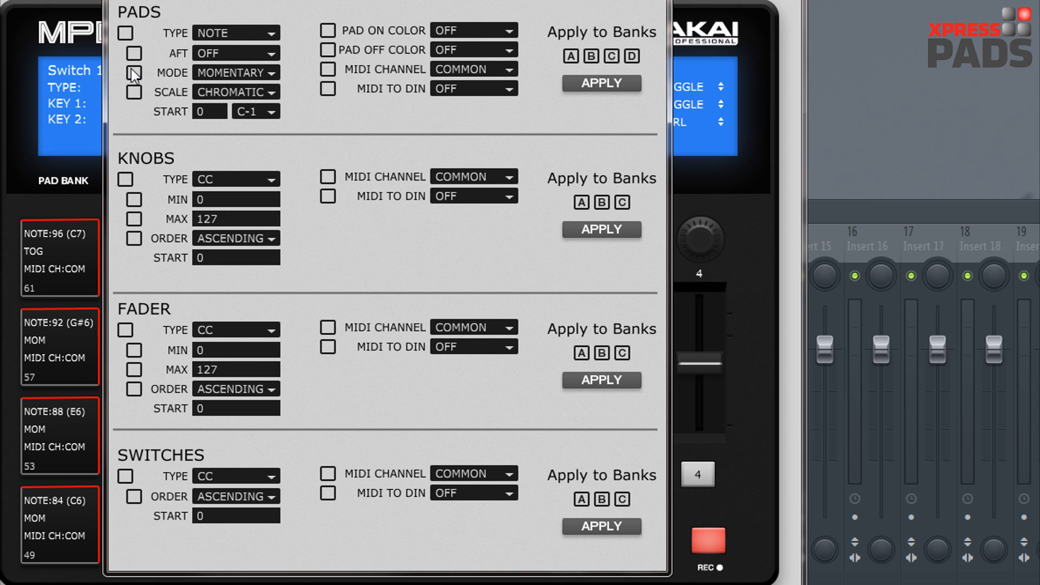
pyautogui.moveTo(280, 46)
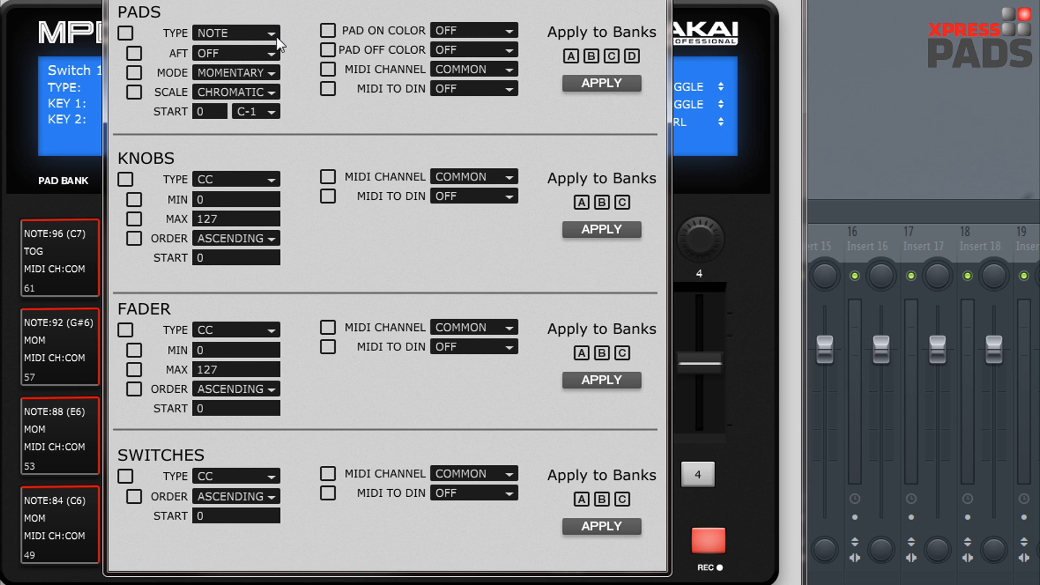
pyautogui.moveTo(159, 34)
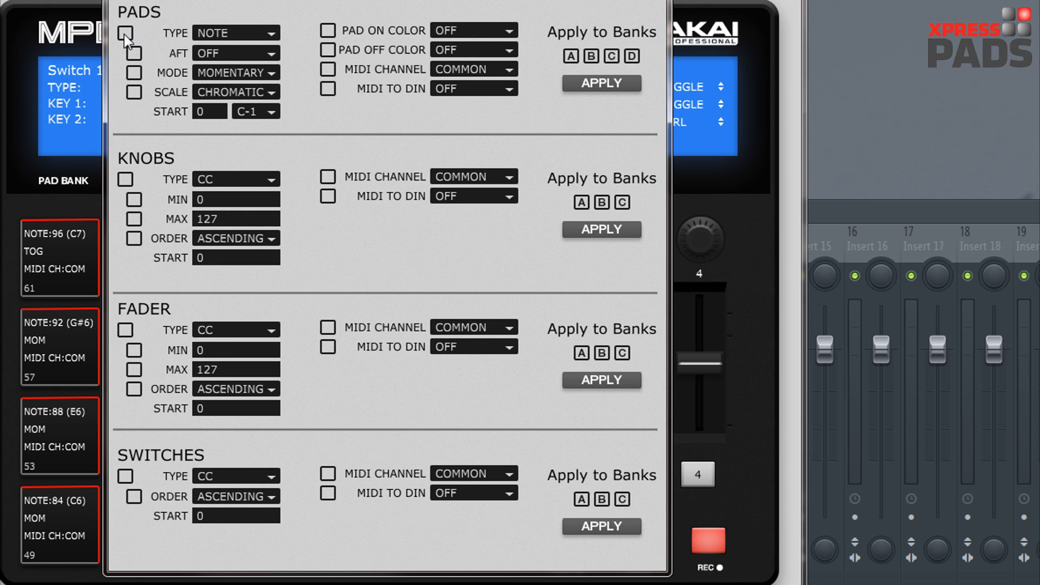
pyautogui.moveTo(134, 58)
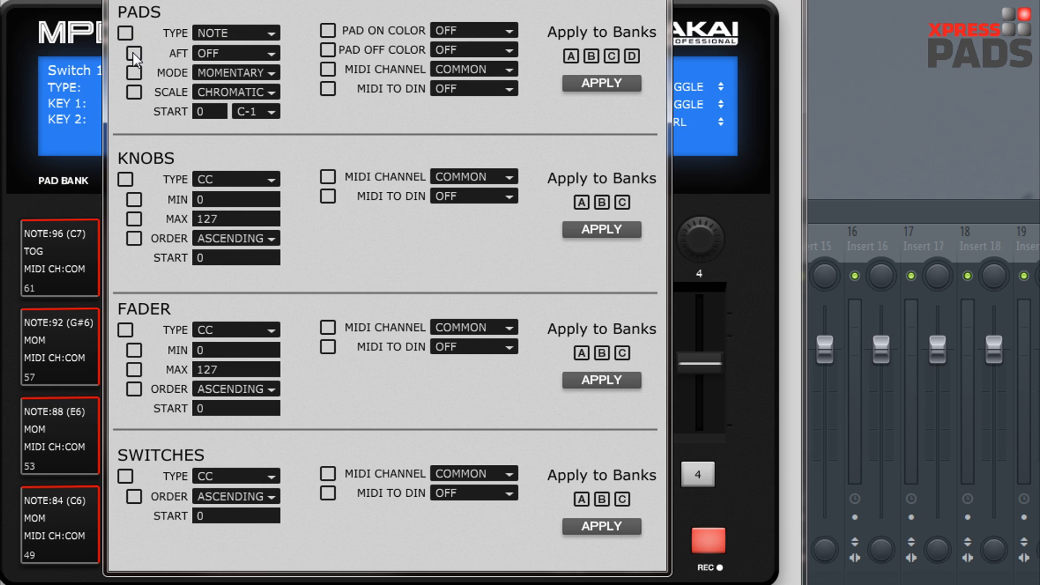
pyautogui.click(134, 55)
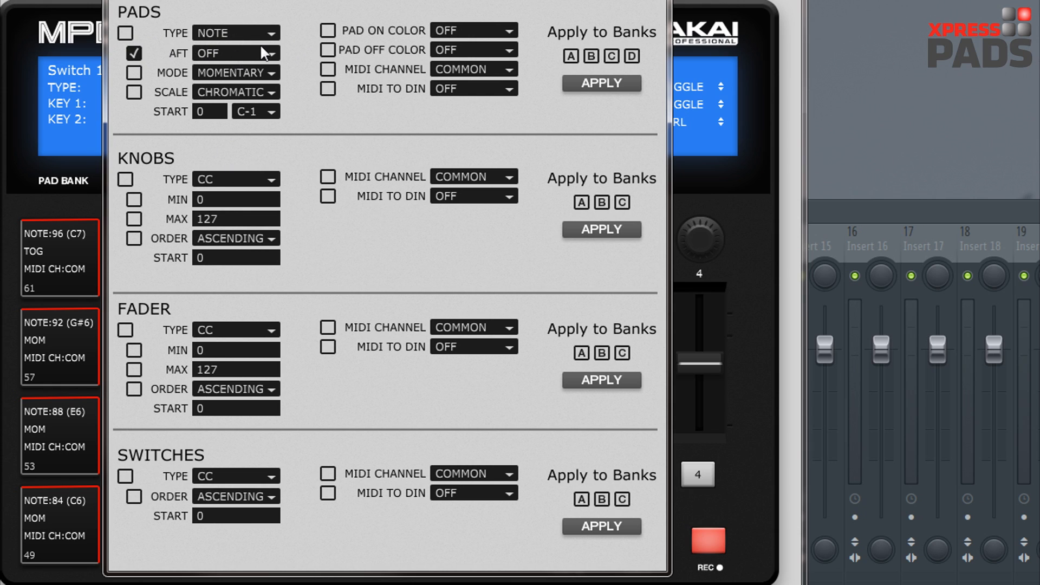
pyautogui.moveTo(292, 57)
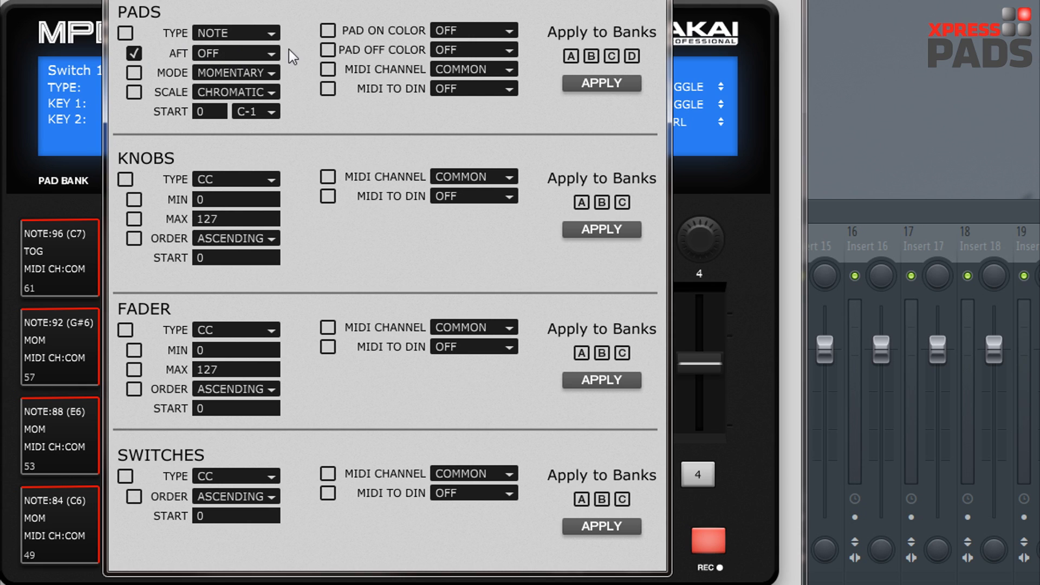
pyautogui.moveTo(326, 43)
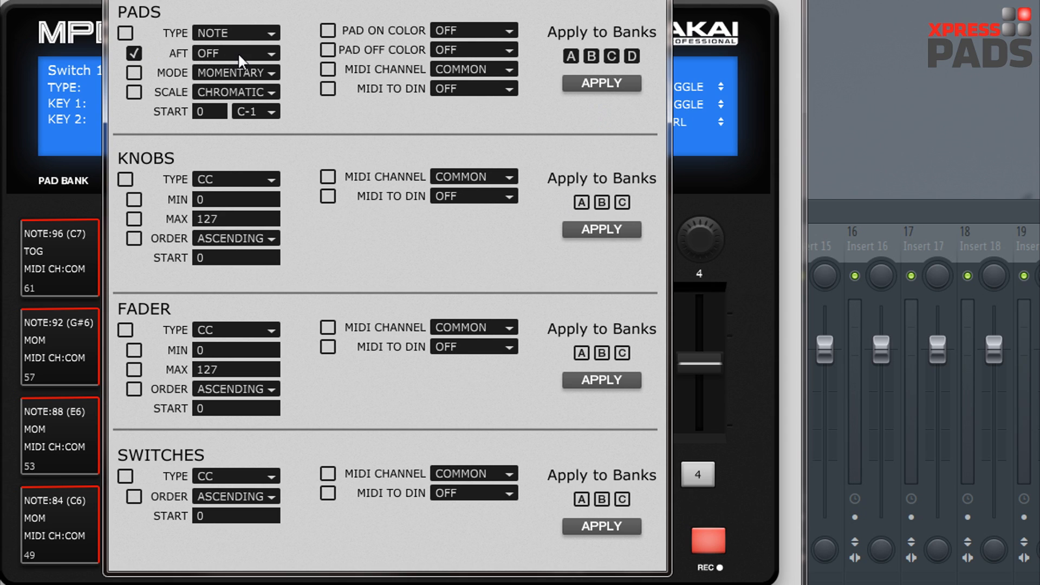
pyautogui.moveTo(244, 62)
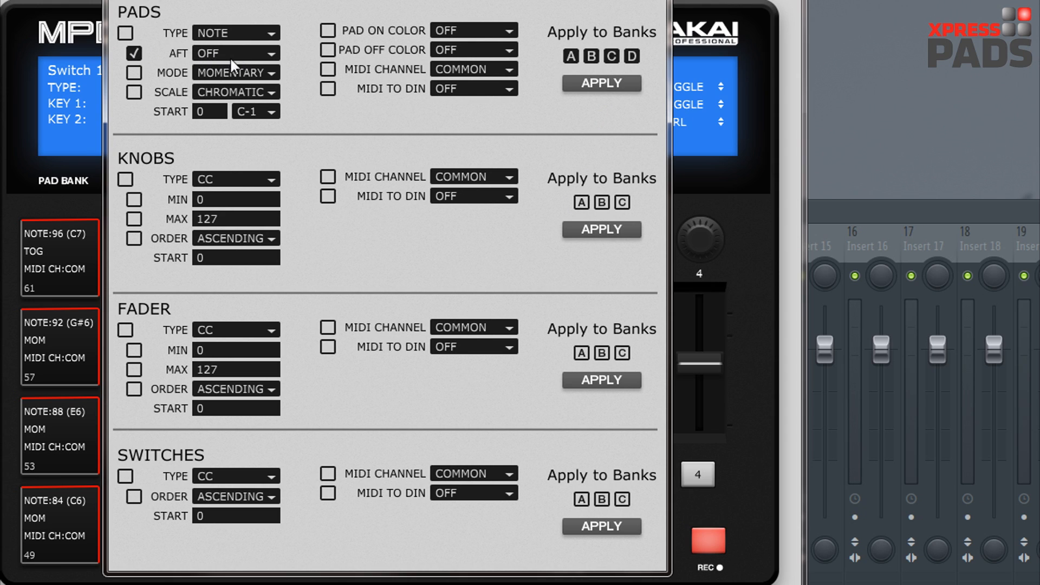
pyautogui.moveTo(110, 22)
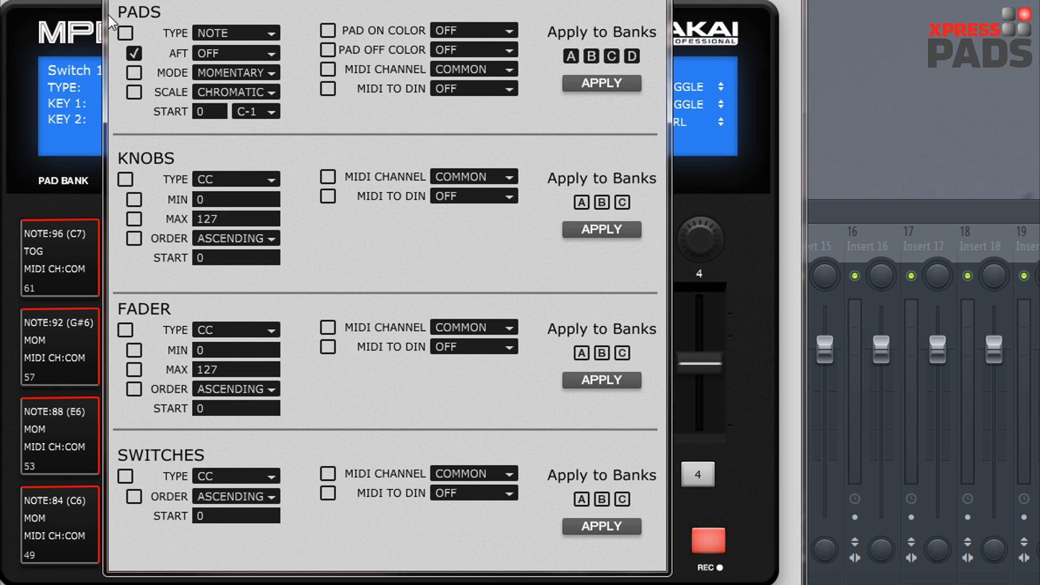
pyautogui.moveTo(184, 182)
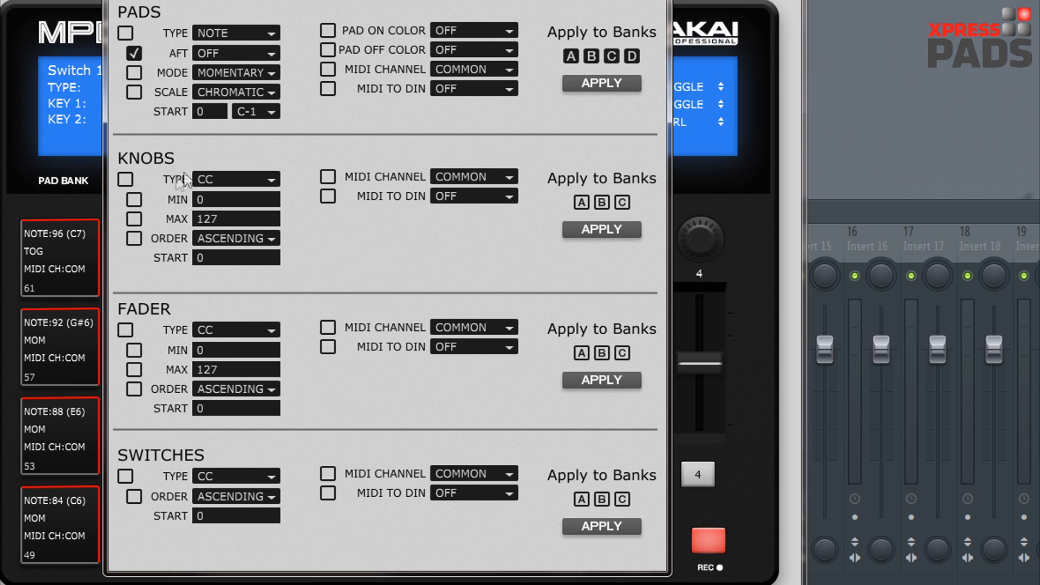
pyautogui.moveTo(219, 92)
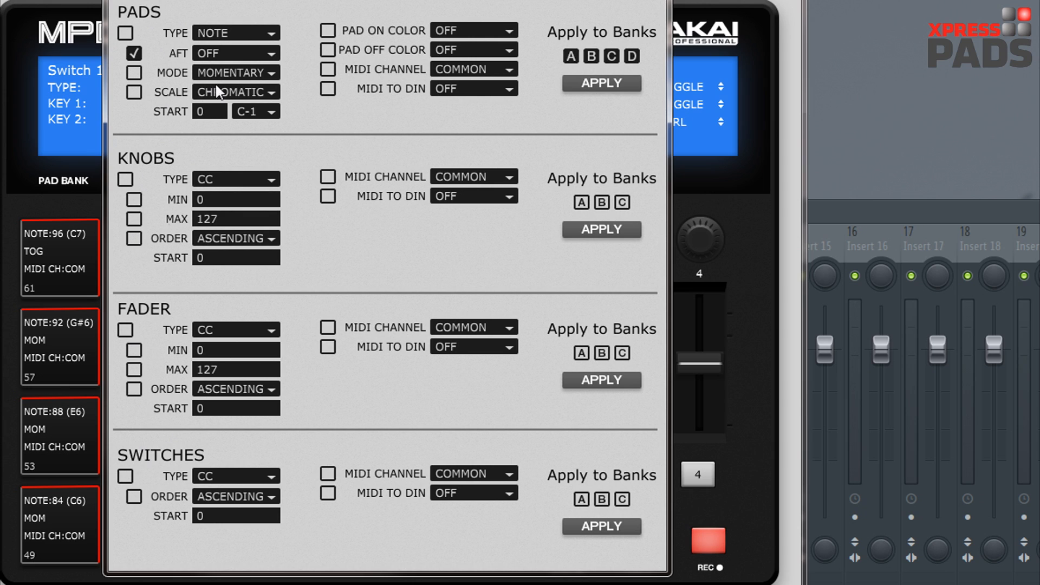
pyautogui.moveTo(141, 81)
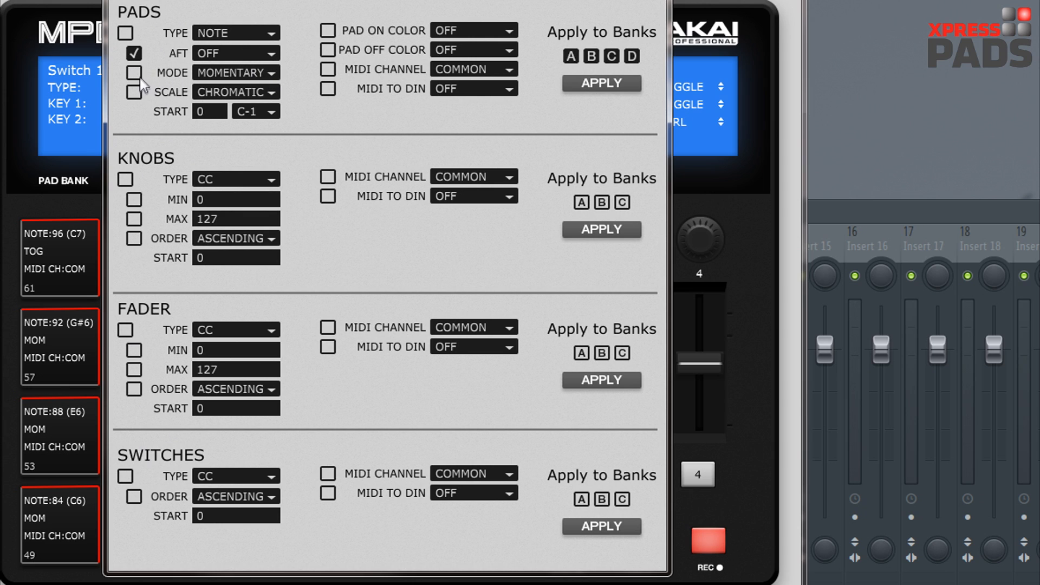
pyautogui.click(133, 72)
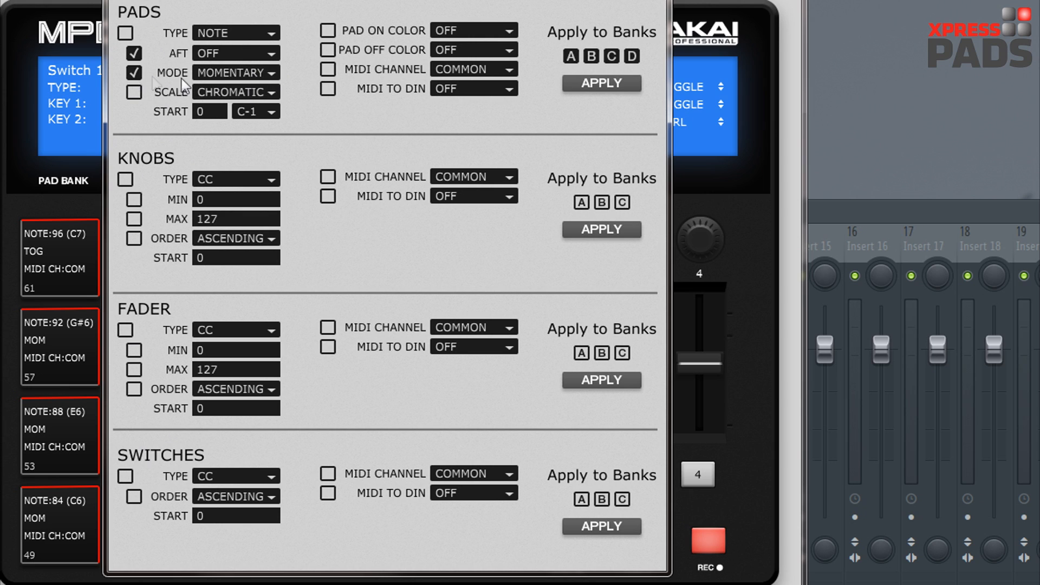
pyautogui.click(133, 72)
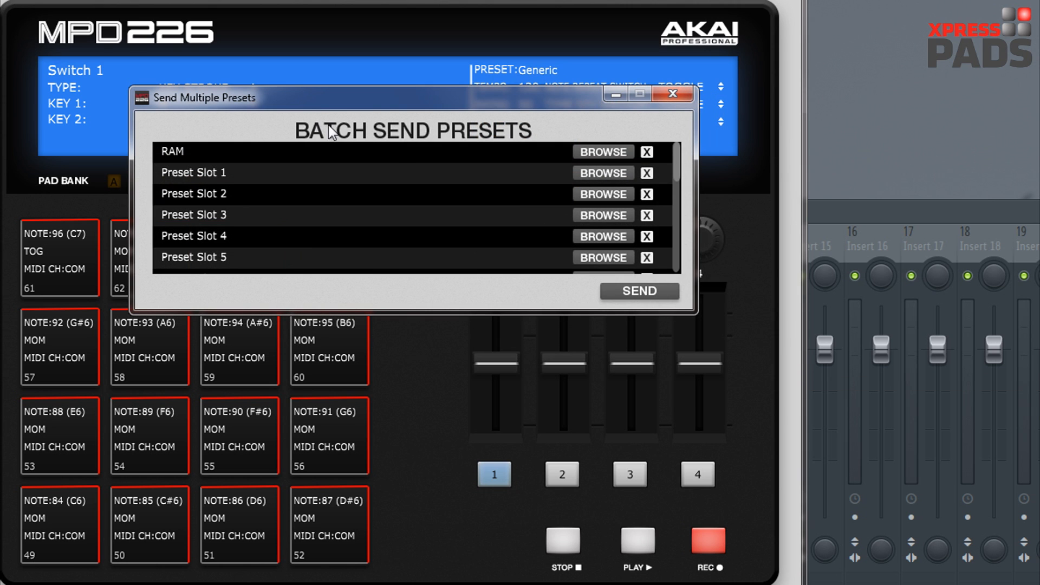
pyautogui.moveTo(560, 174)
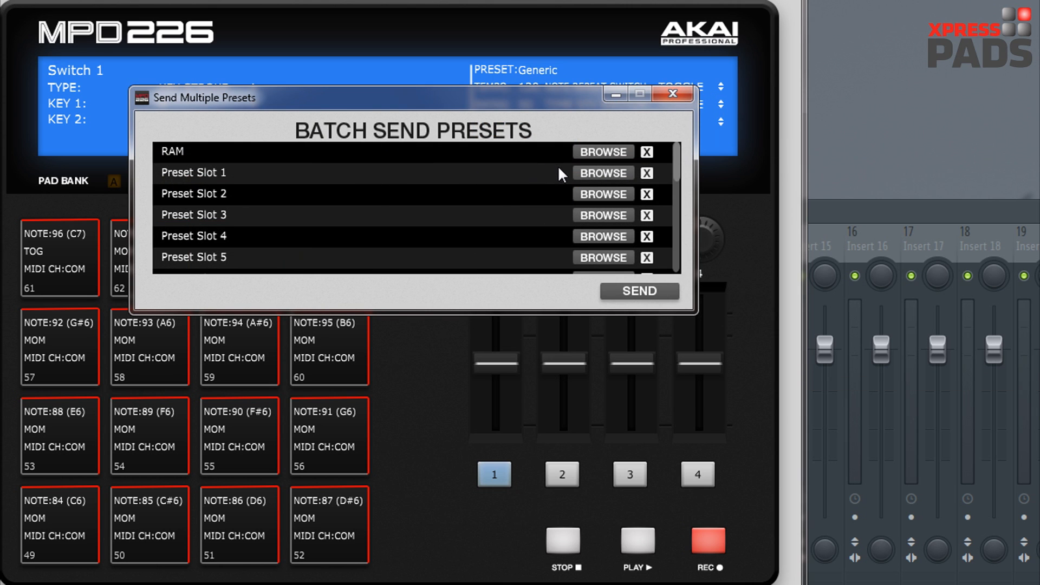
pyautogui.moveTo(606, 193)
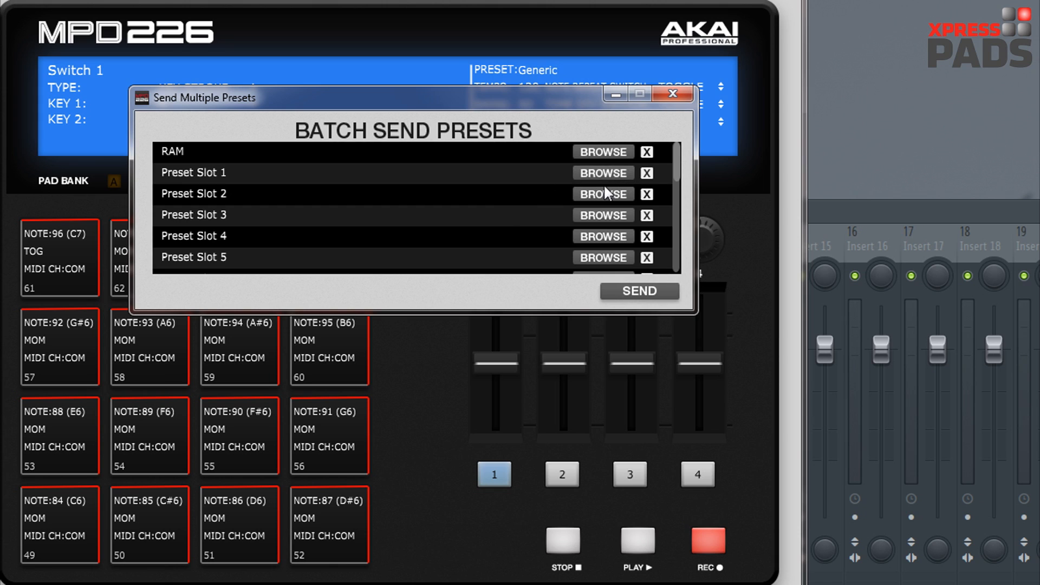
pyautogui.moveTo(523, 184)
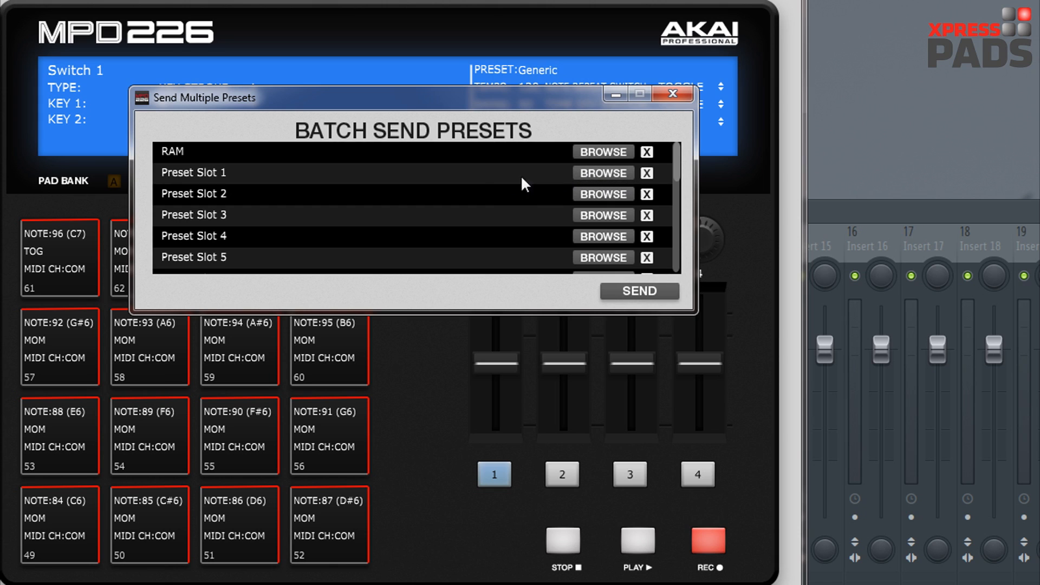
pyautogui.moveTo(476, 181)
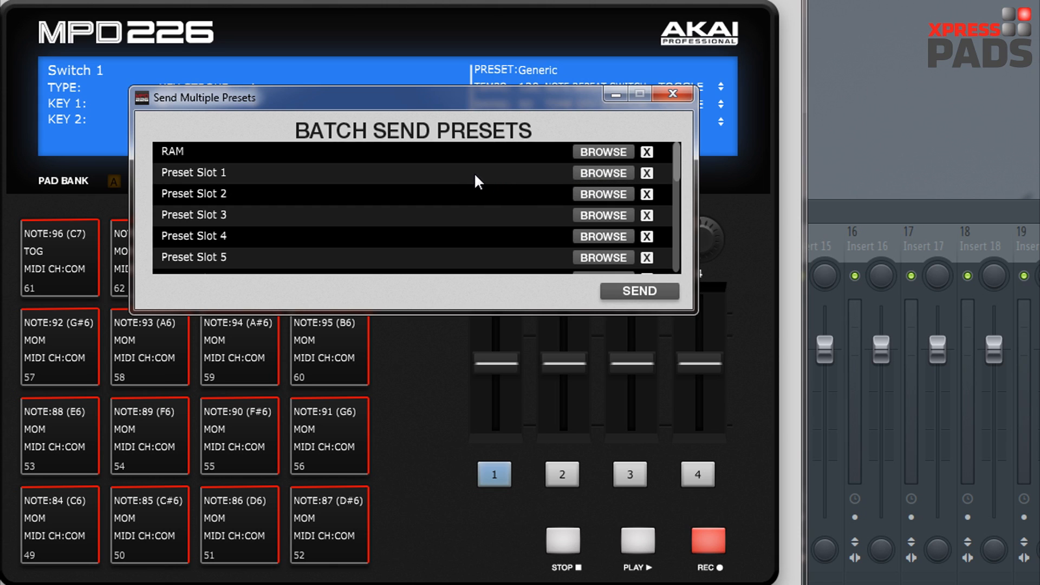
pyautogui.moveTo(484, 187)
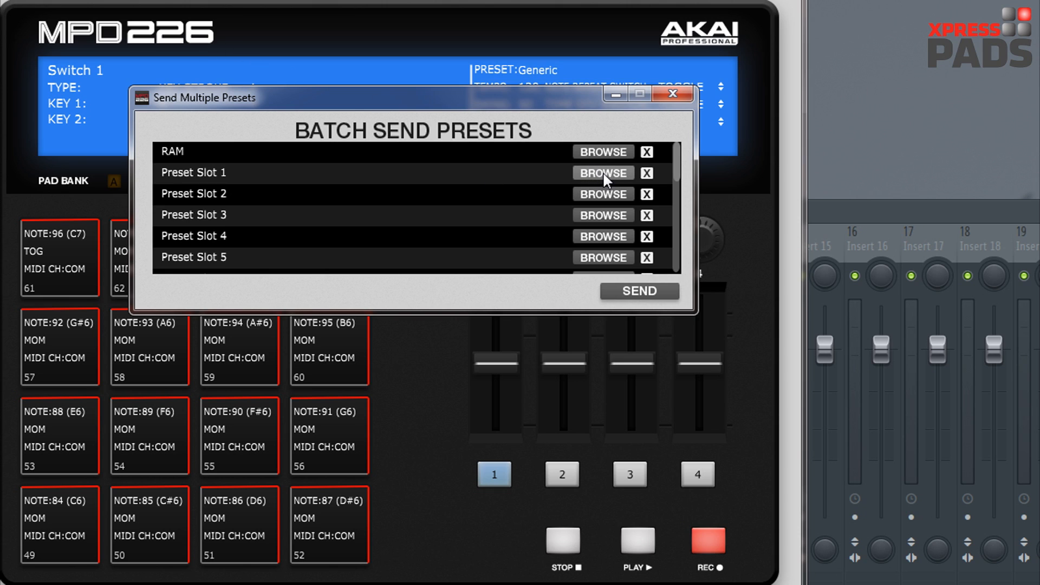
pyautogui.moveTo(605, 180)
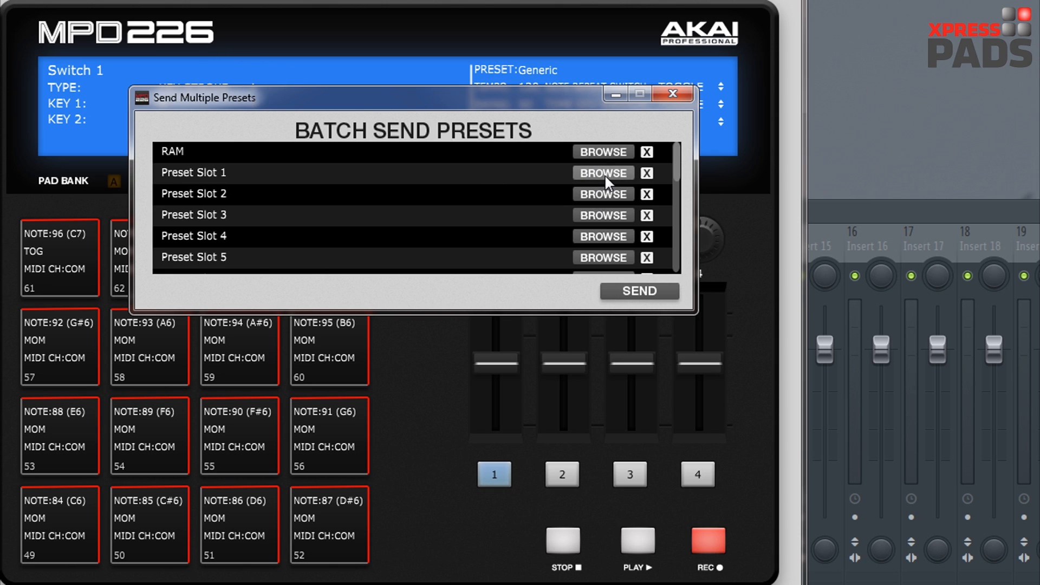
pyautogui.moveTo(605, 188)
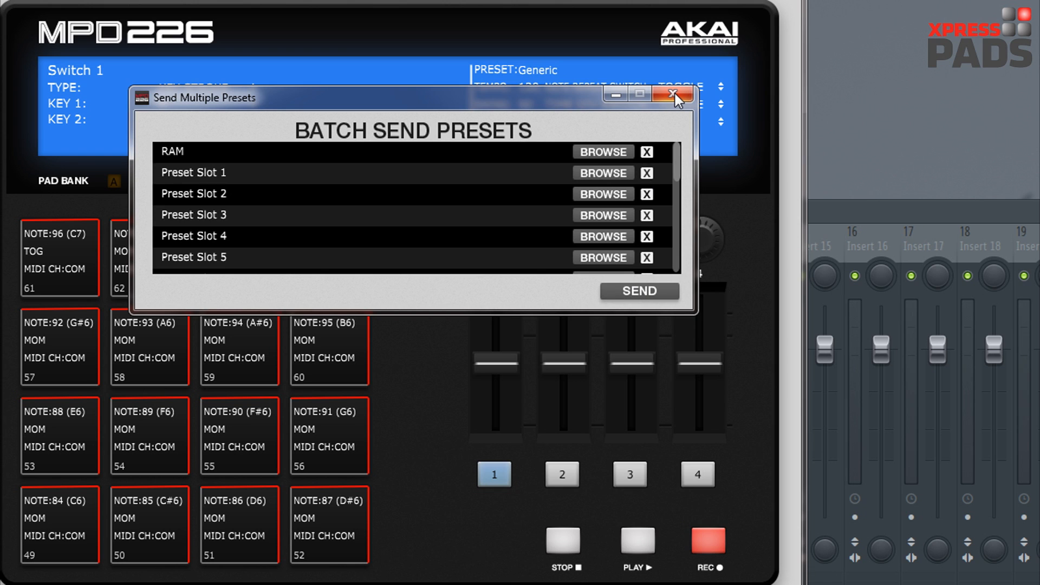
# Close the Send Multiple Presets window, returning to the Generic preset editor
pyautogui.click(672, 93)
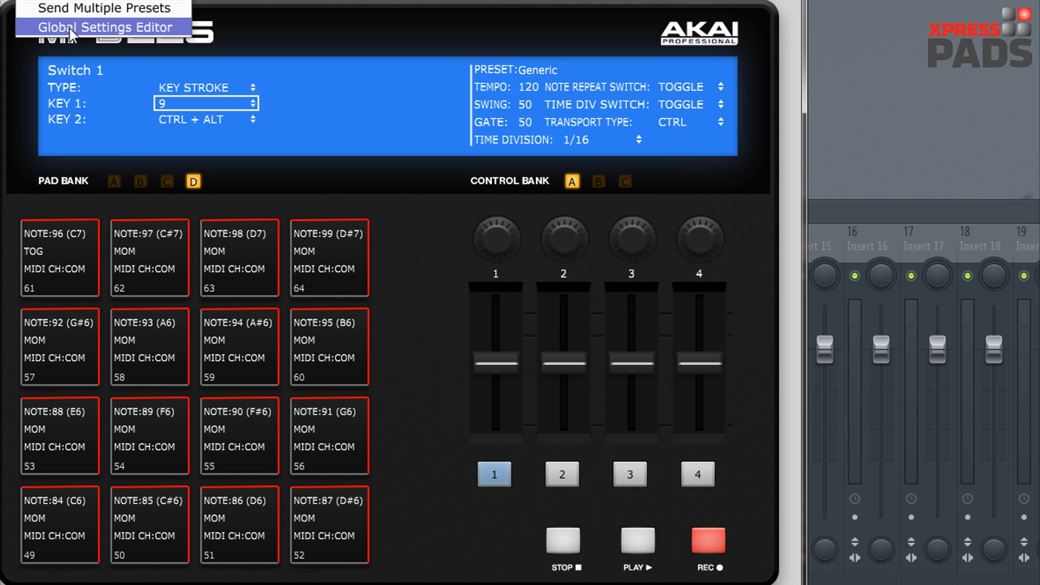
# Review the Global Settings, checking the Tempo LED choices and leaving it OFF with MIDI clock internal
pyautogui.click(103, 27)
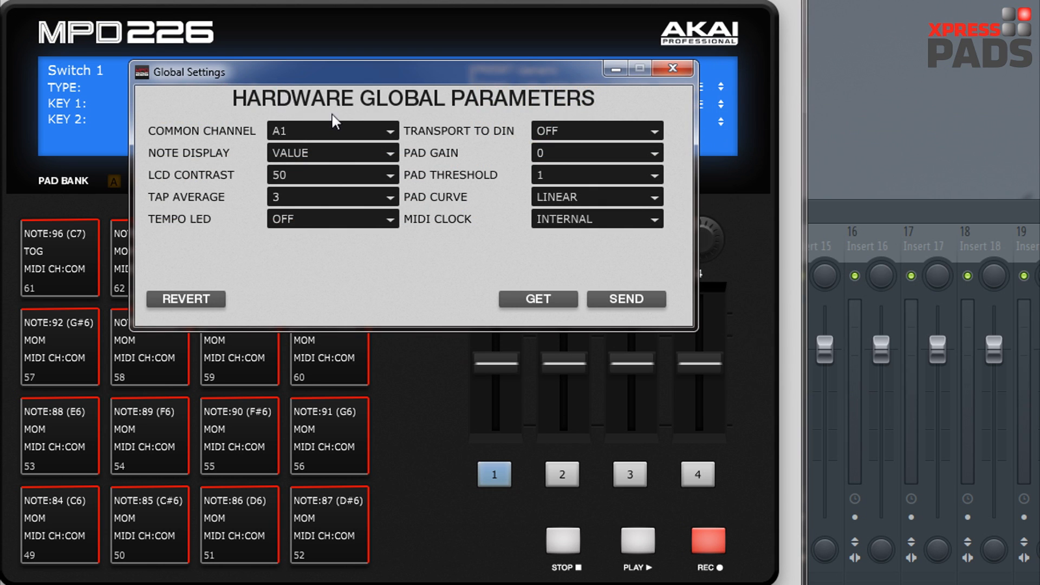
pyautogui.moveTo(303, 136)
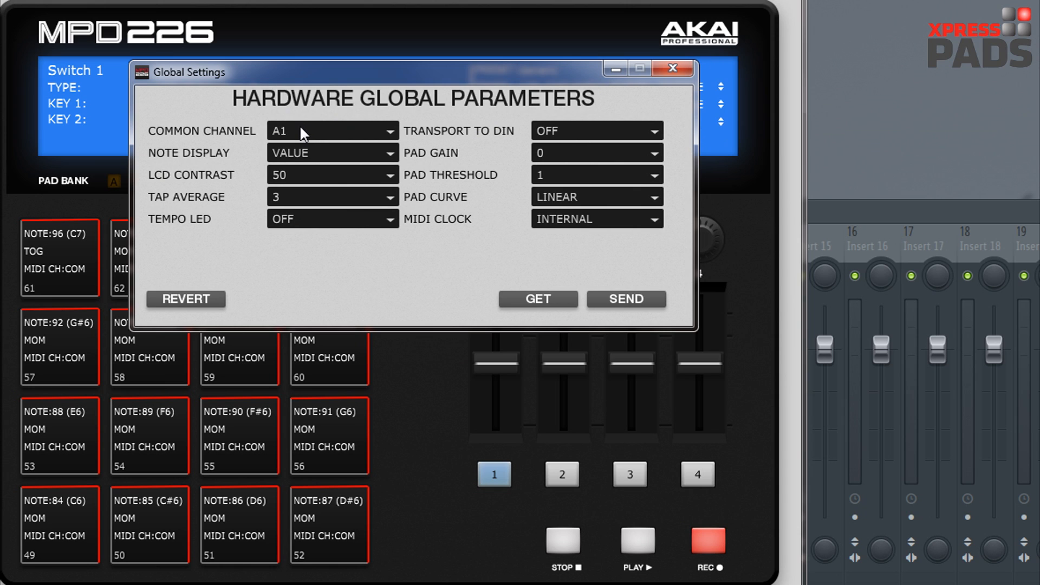
pyautogui.moveTo(315, 159)
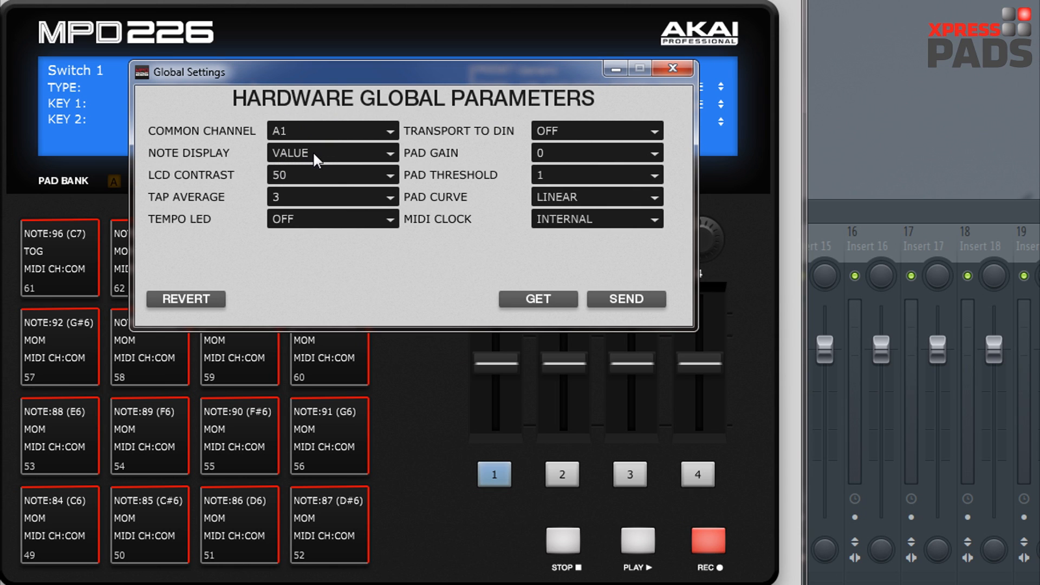
pyautogui.click(331, 152)
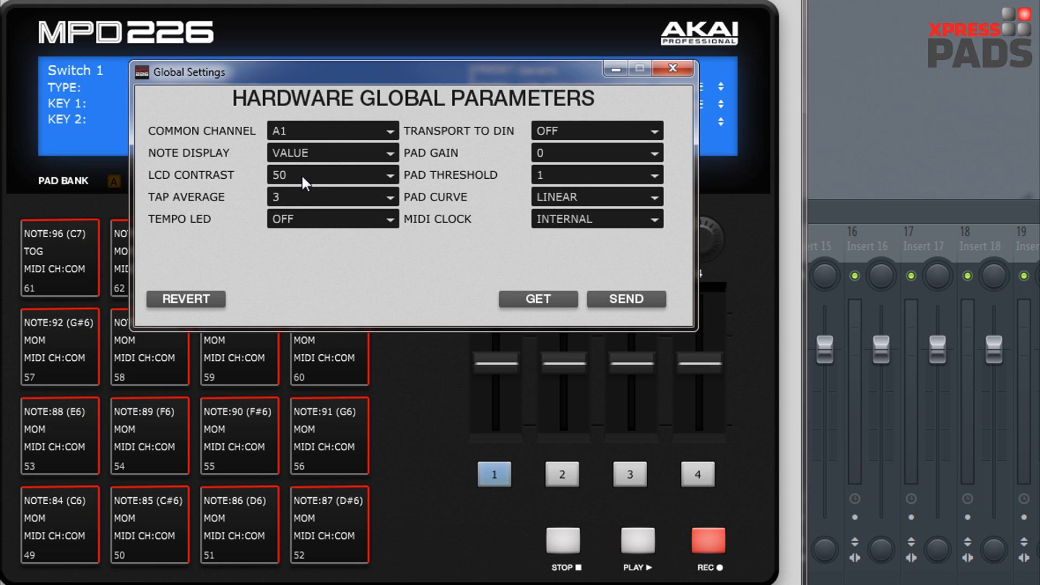
pyautogui.moveTo(338, 185)
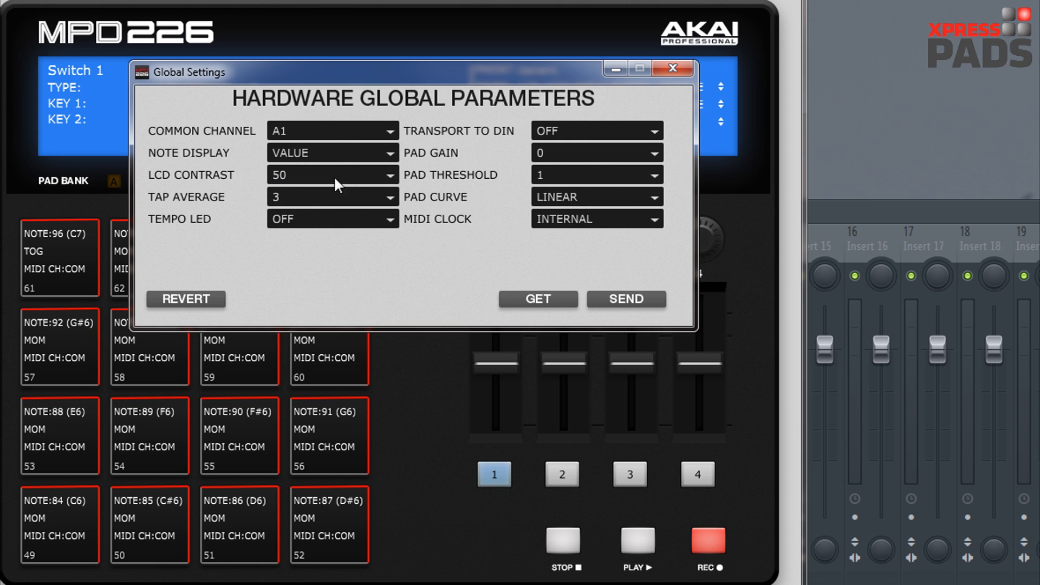
pyautogui.moveTo(330, 187)
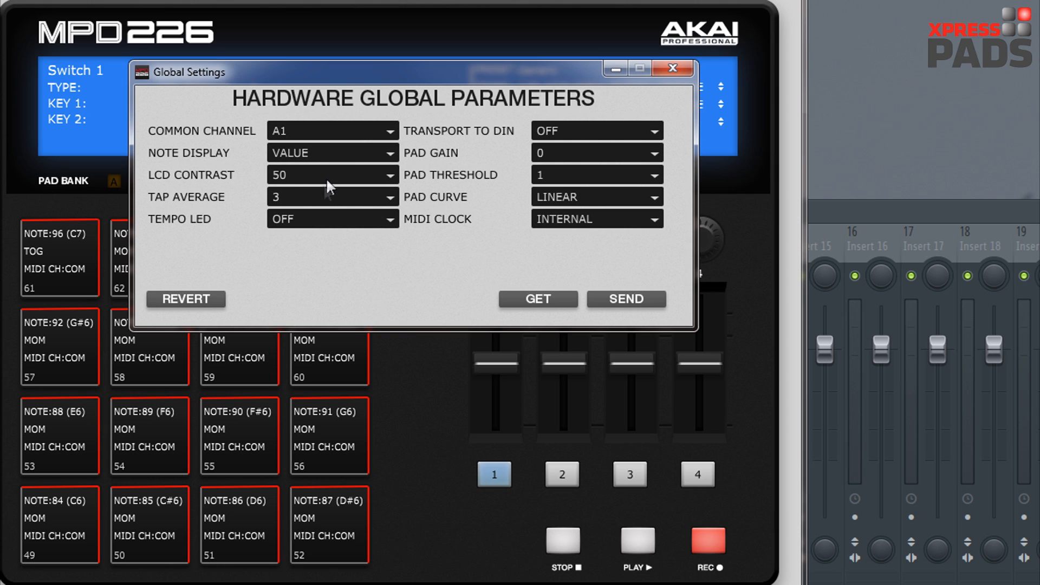
pyautogui.moveTo(324, 205)
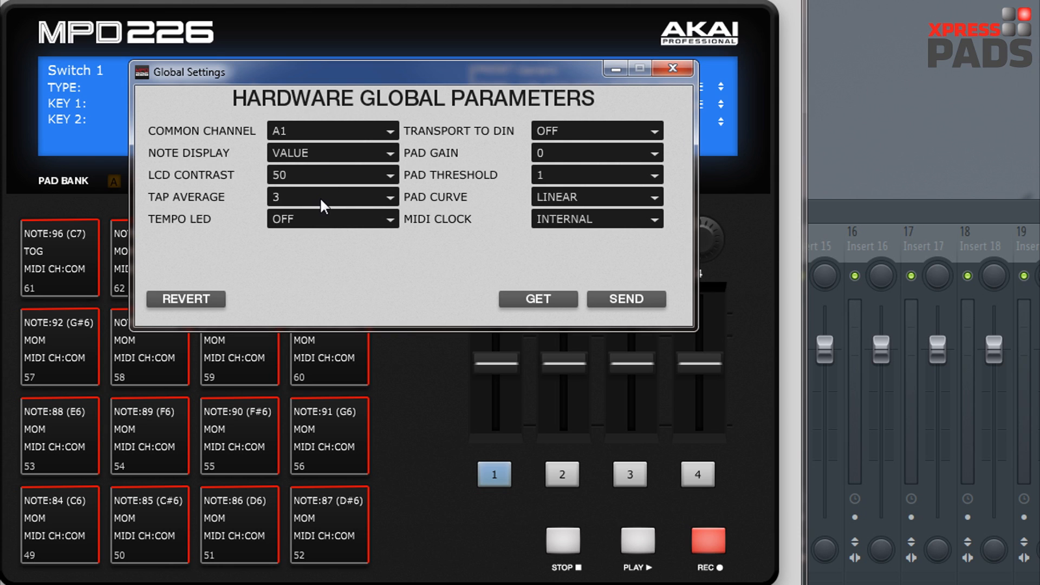
pyautogui.moveTo(312, 226)
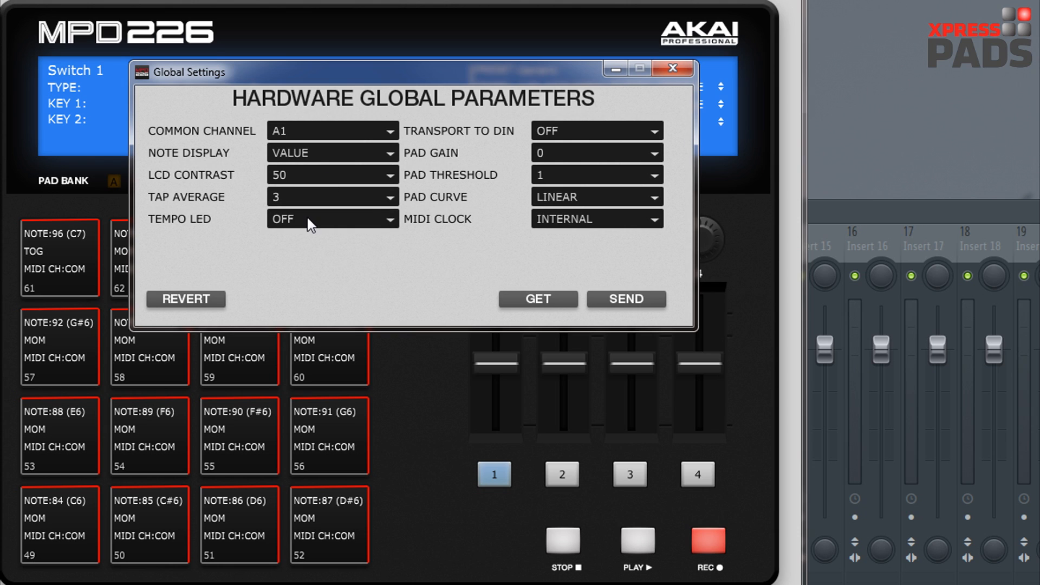
pyautogui.click(331, 219)
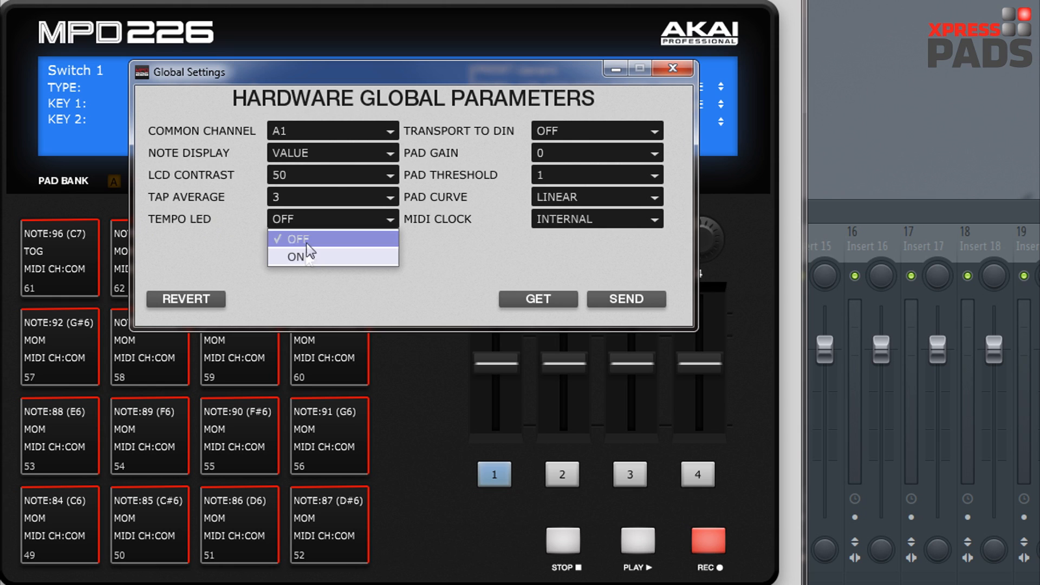
pyautogui.moveTo(311, 238)
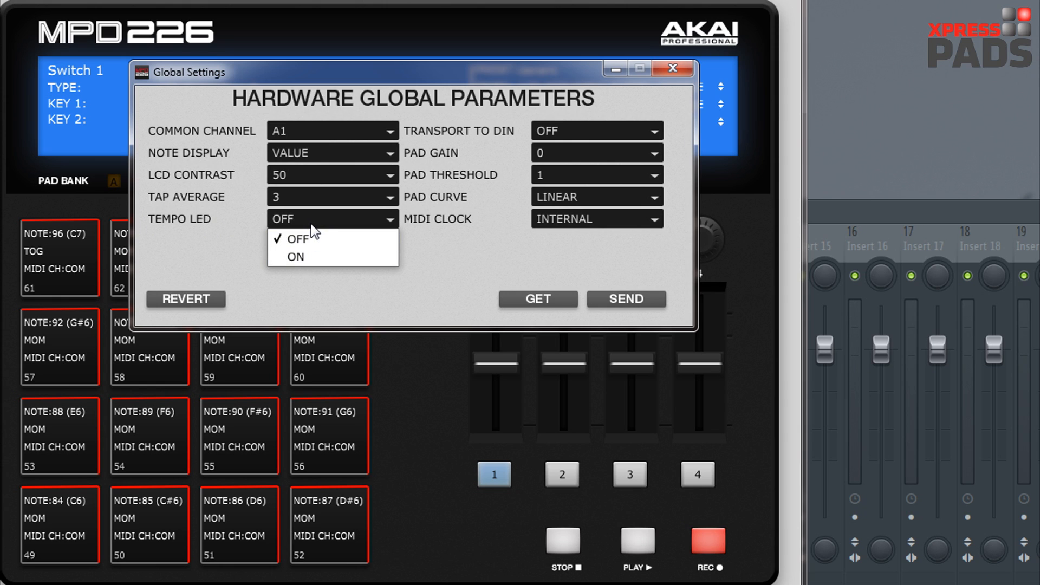
pyautogui.click(297, 240)
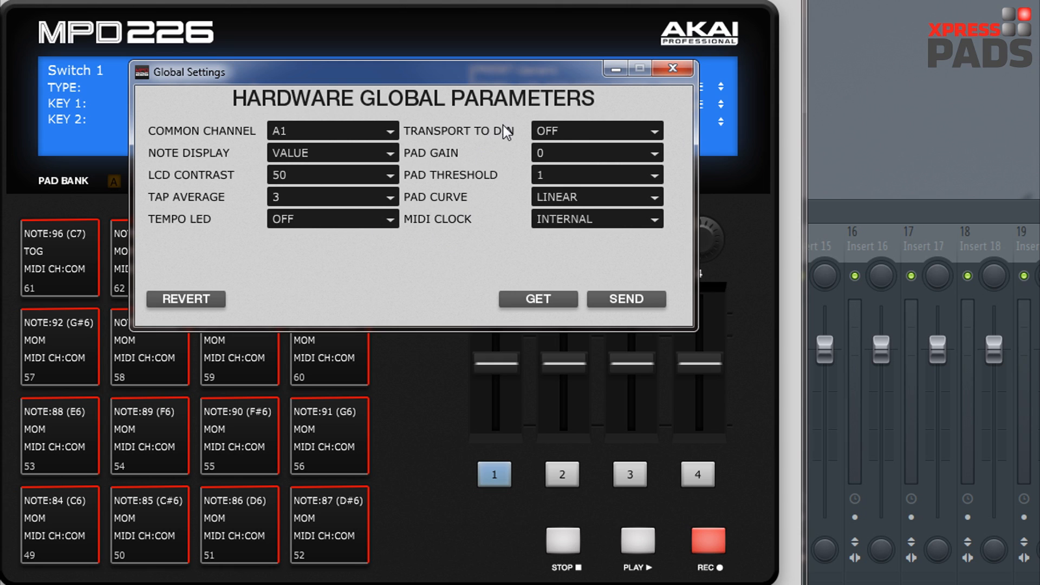
pyautogui.moveTo(610, 138)
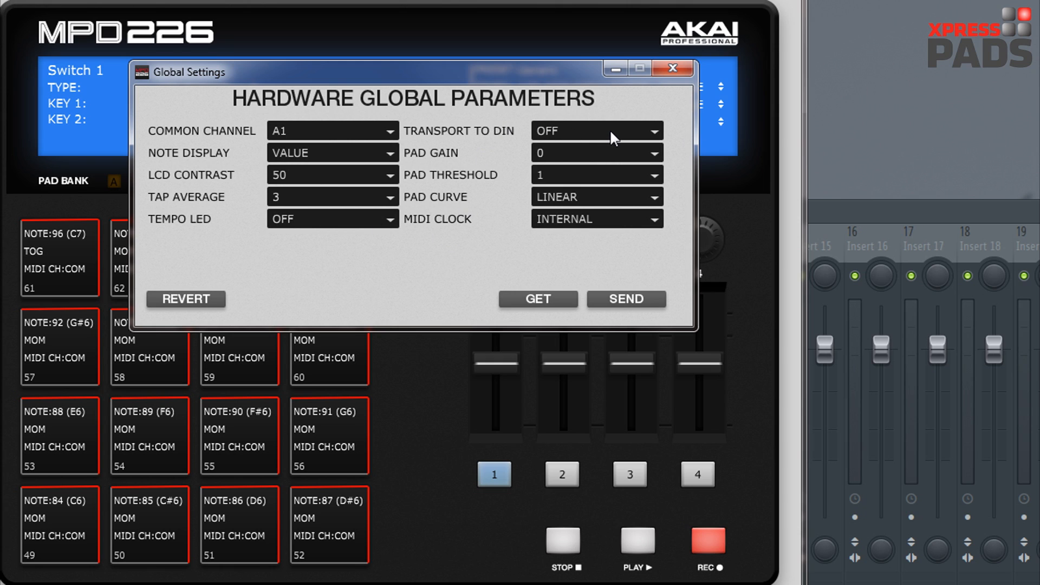
pyautogui.click(593, 130)
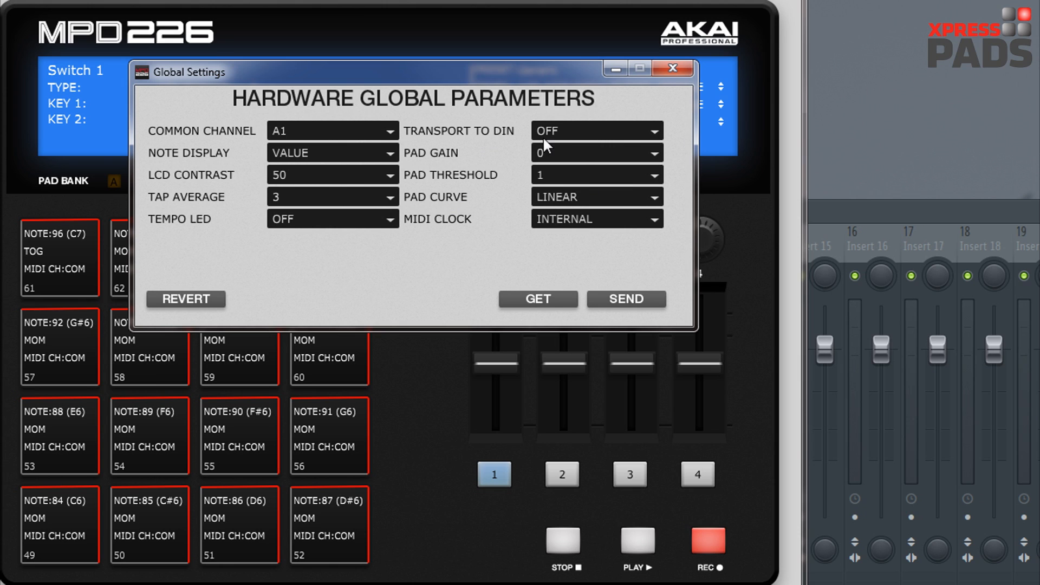
pyautogui.moveTo(592, 193)
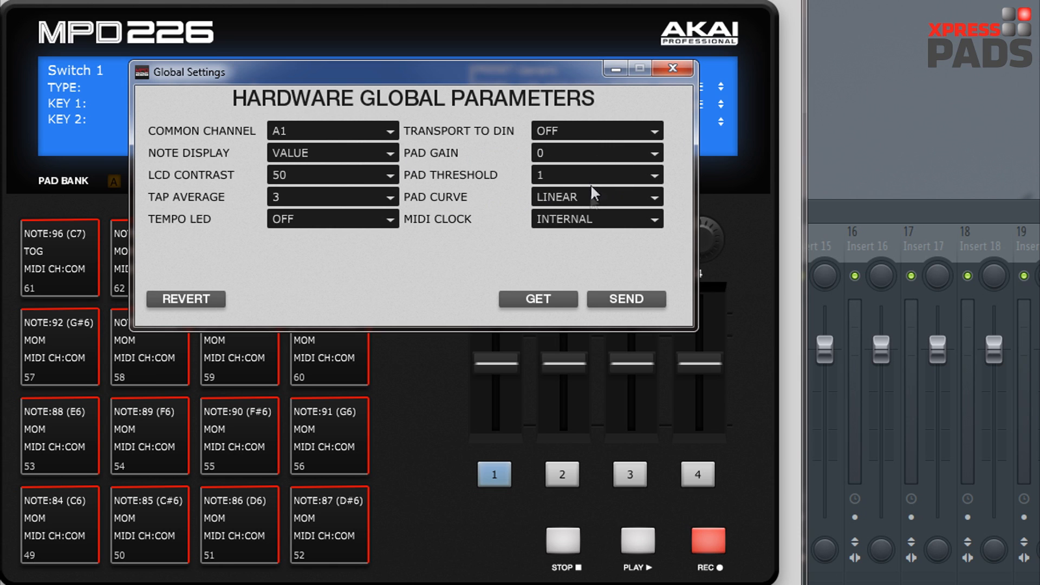
pyautogui.moveTo(596, 156)
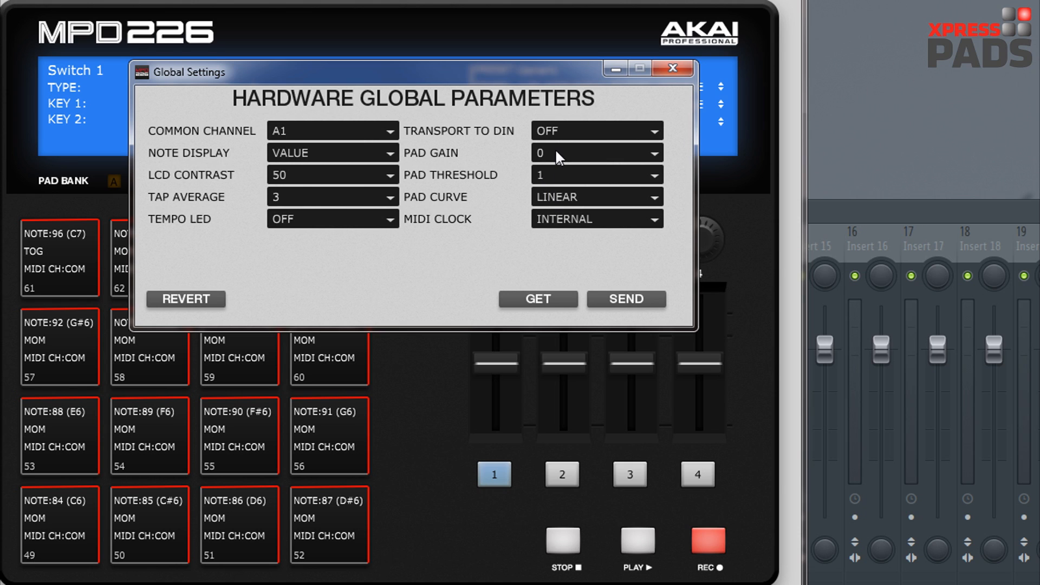
pyautogui.moveTo(563, 159)
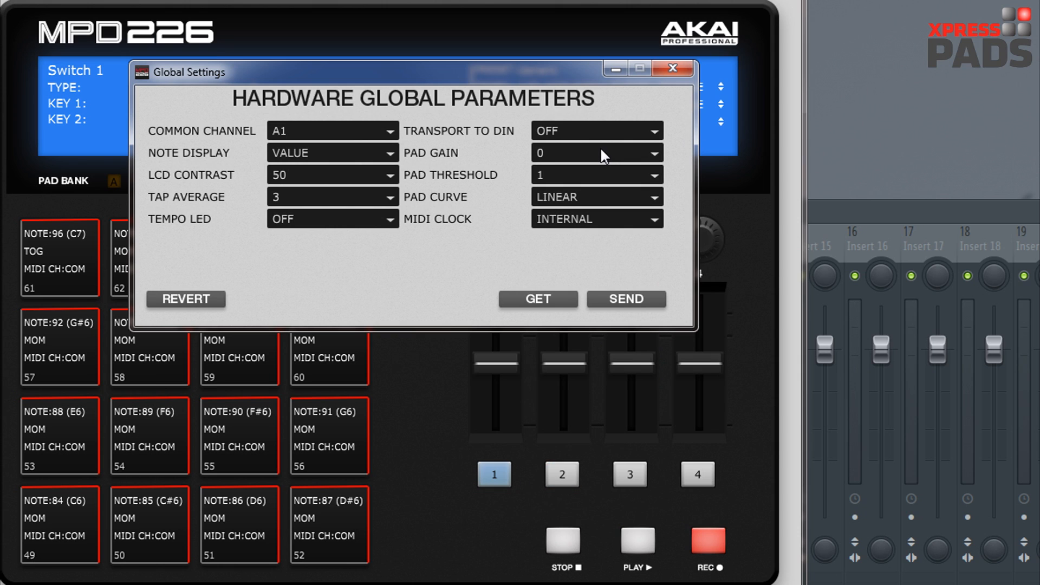
pyautogui.moveTo(565, 154)
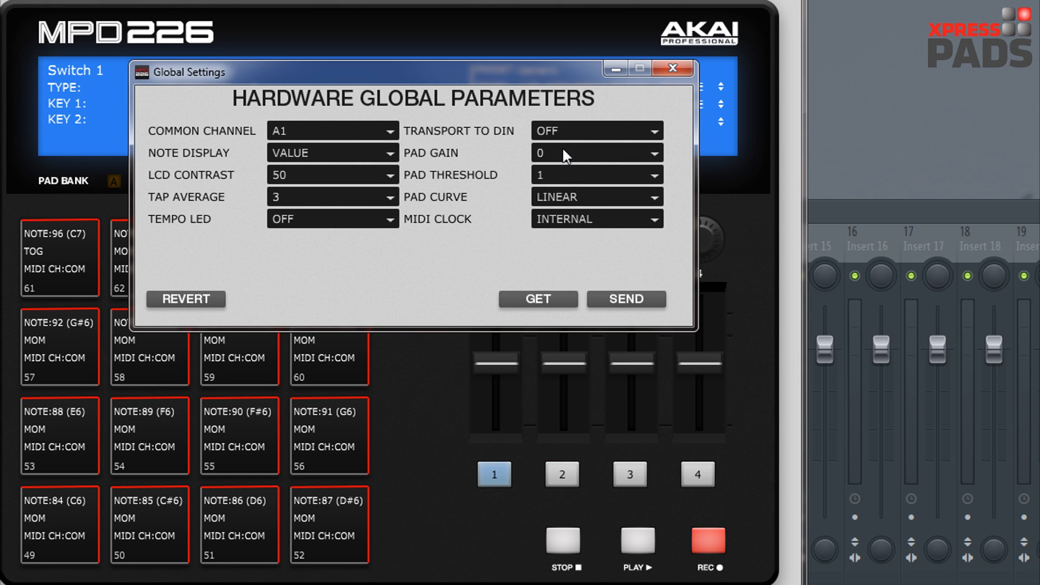
pyautogui.click(594, 174)
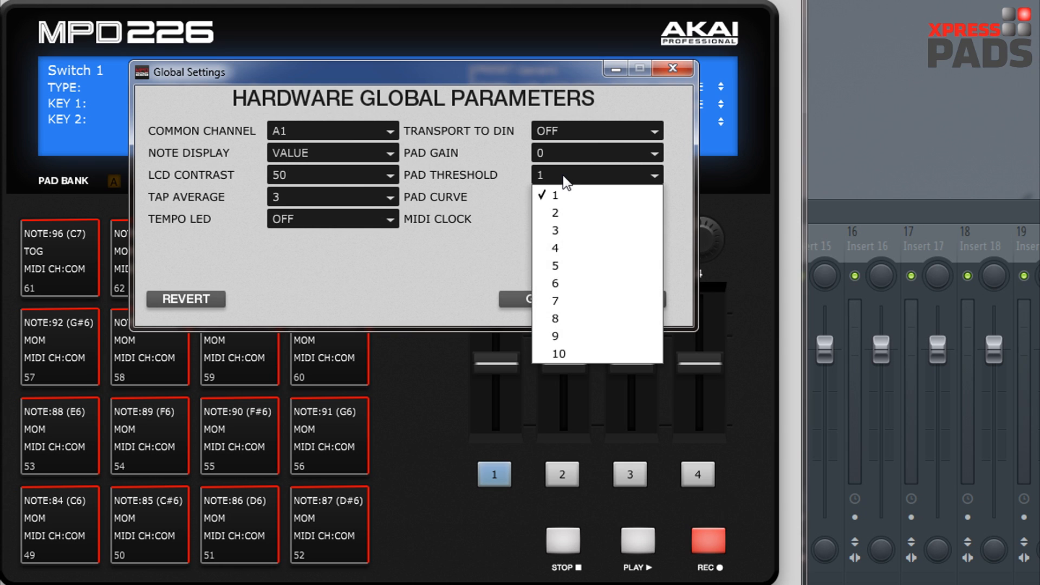
pyautogui.moveTo(565, 196)
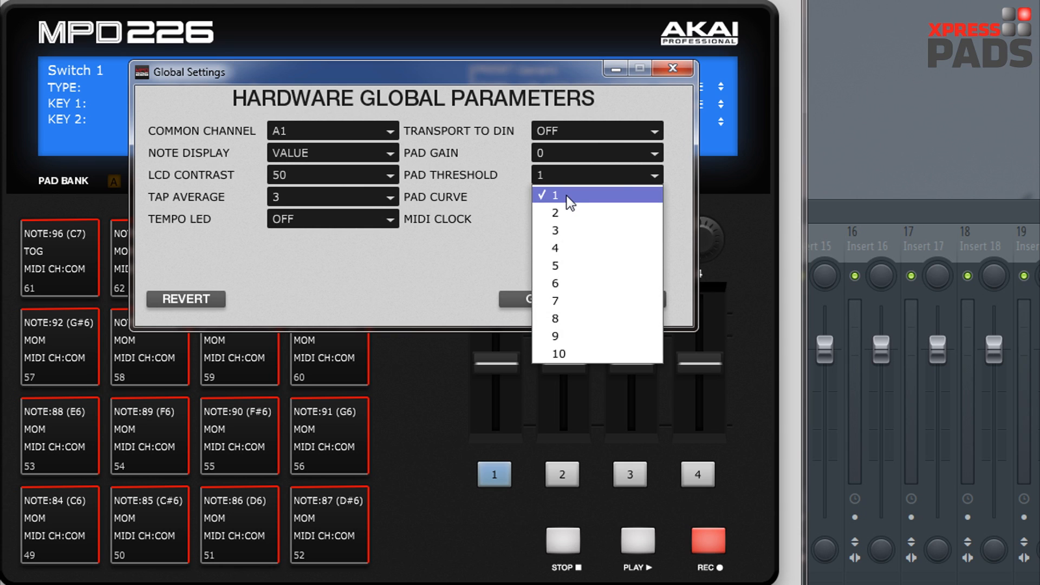
pyautogui.moveTo(571, 203)
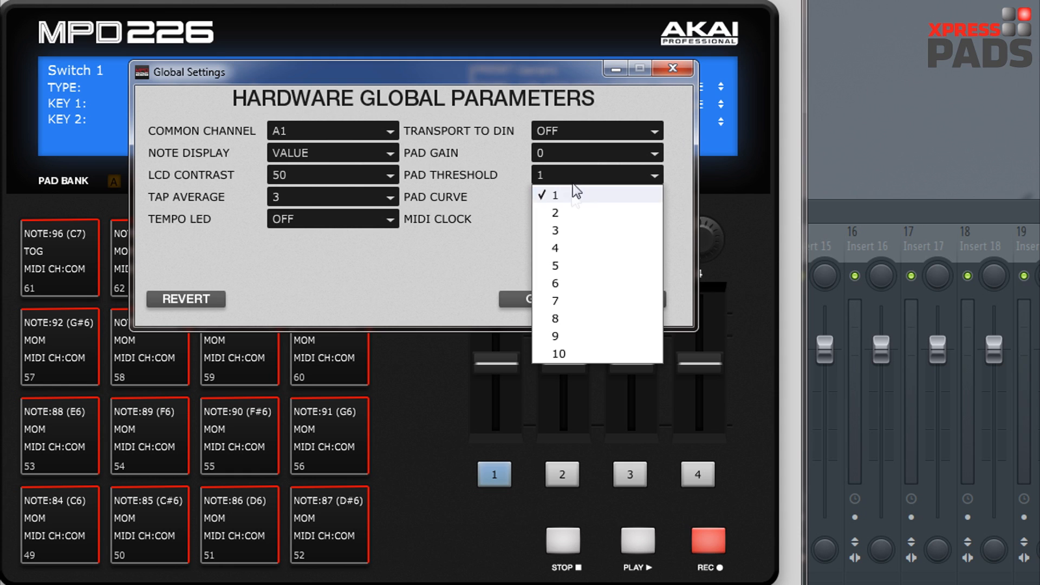
pyautogui.click(555, 194)
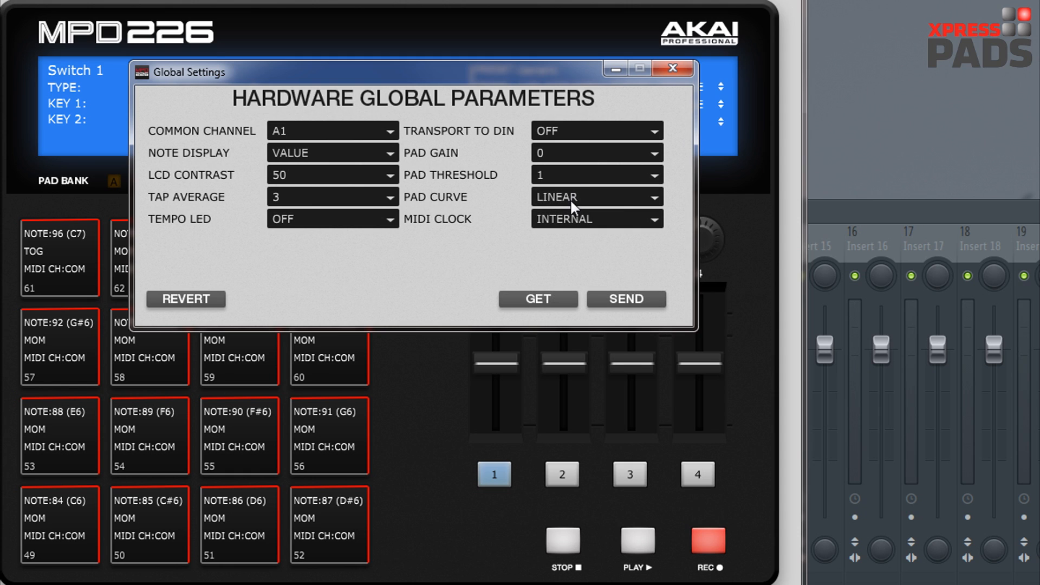
pyautogui.click(593, 196)
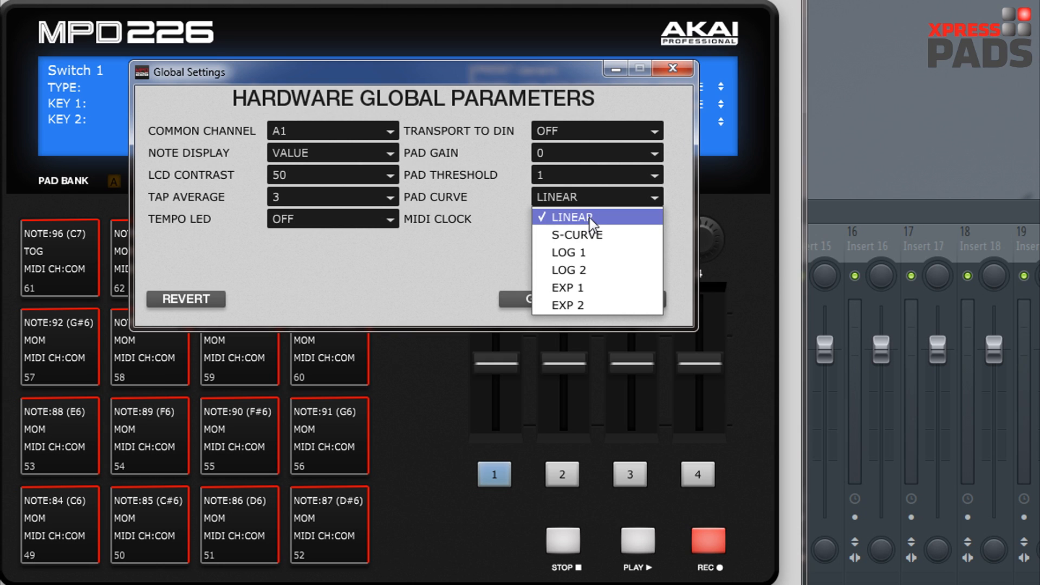
pyautogui.moveTo(581, 221)
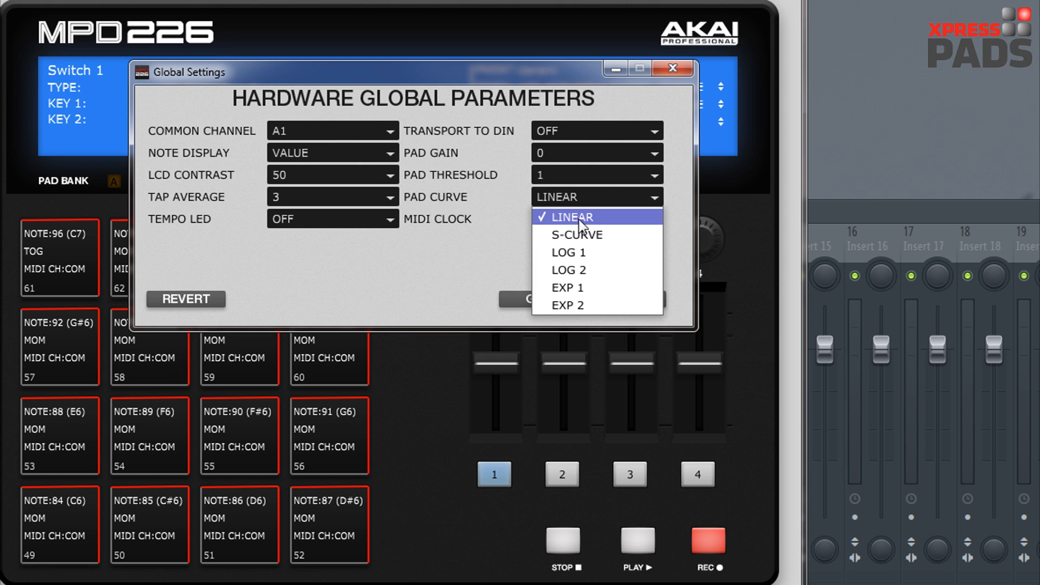
pyautogui.moveTo(581, 235)
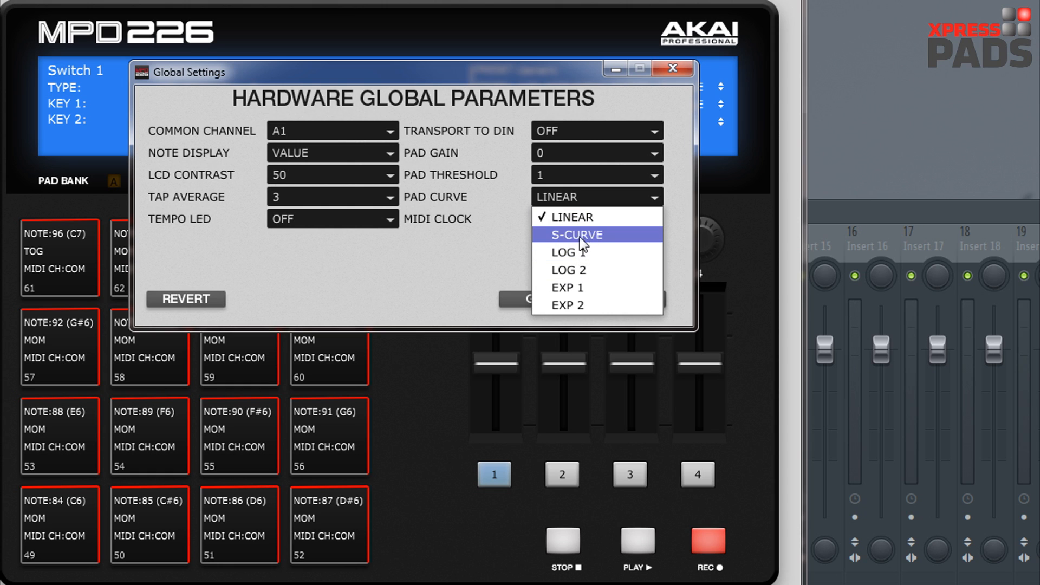
pyautogui.moveTo(566, 269)
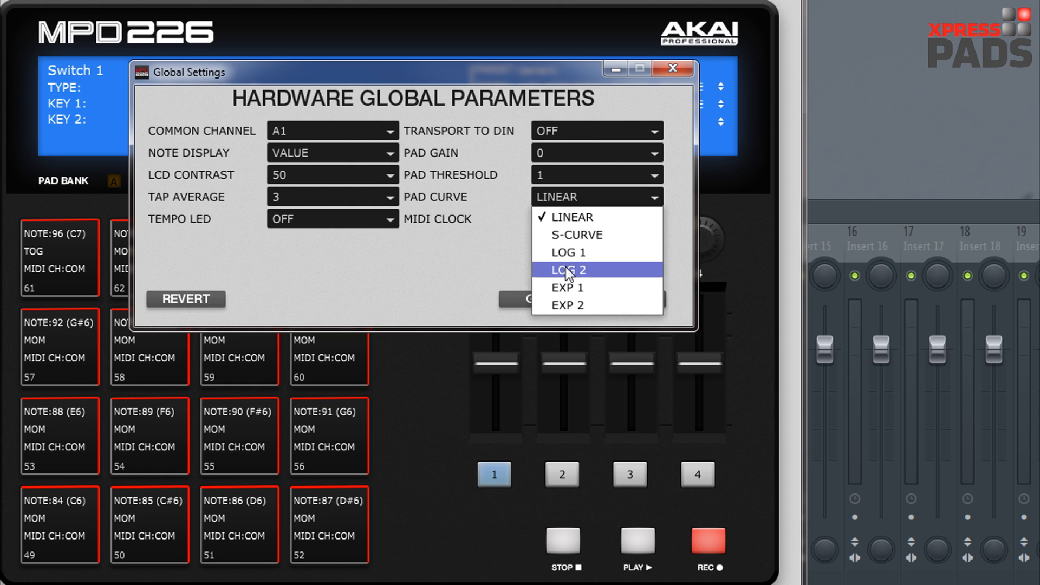
pyautogui.moveTo(566, 287)
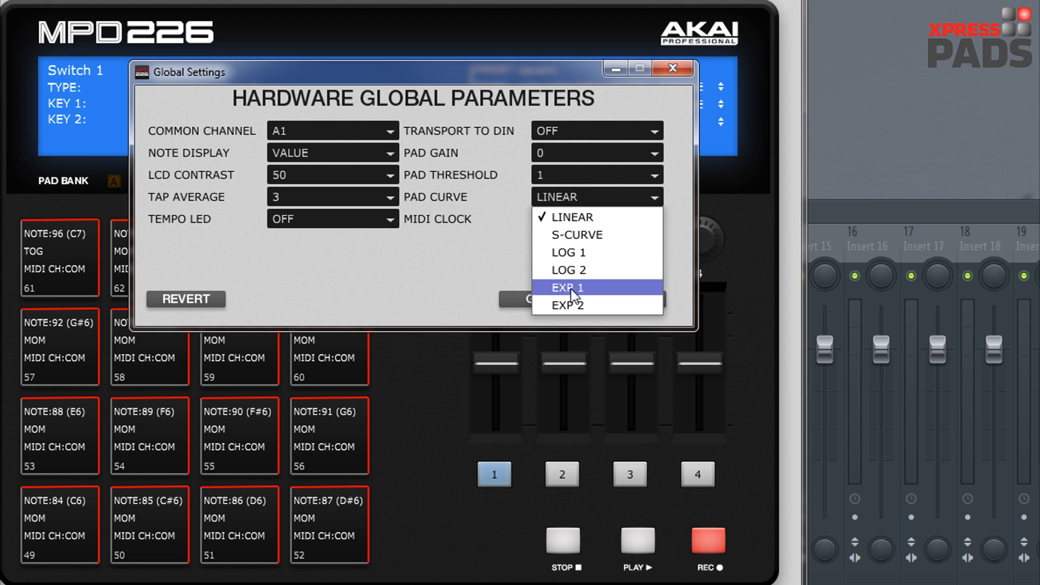
pyautogui.moveTo(566, 252)
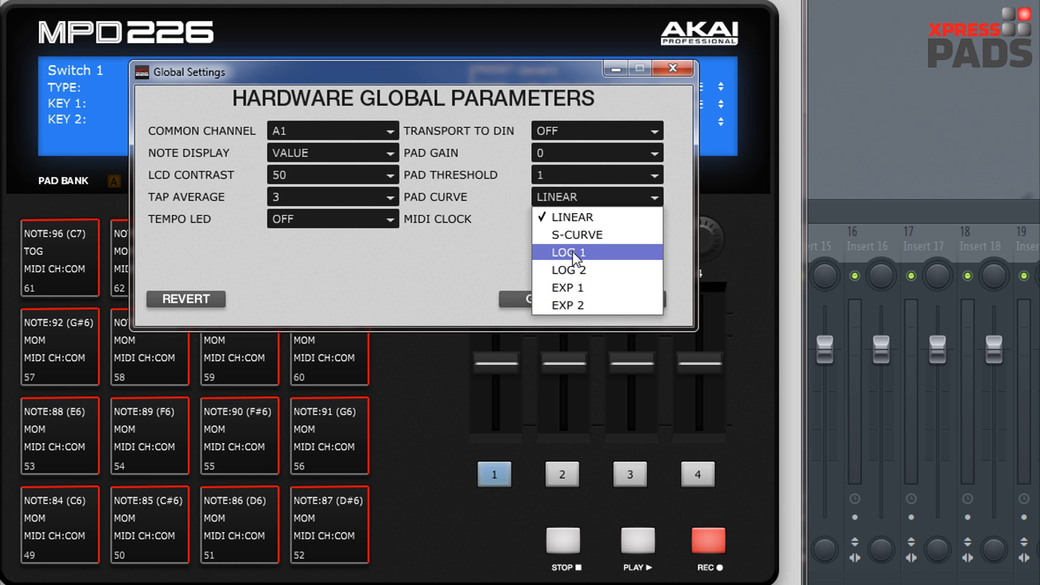
pyautogui.moveTo(584, 271)
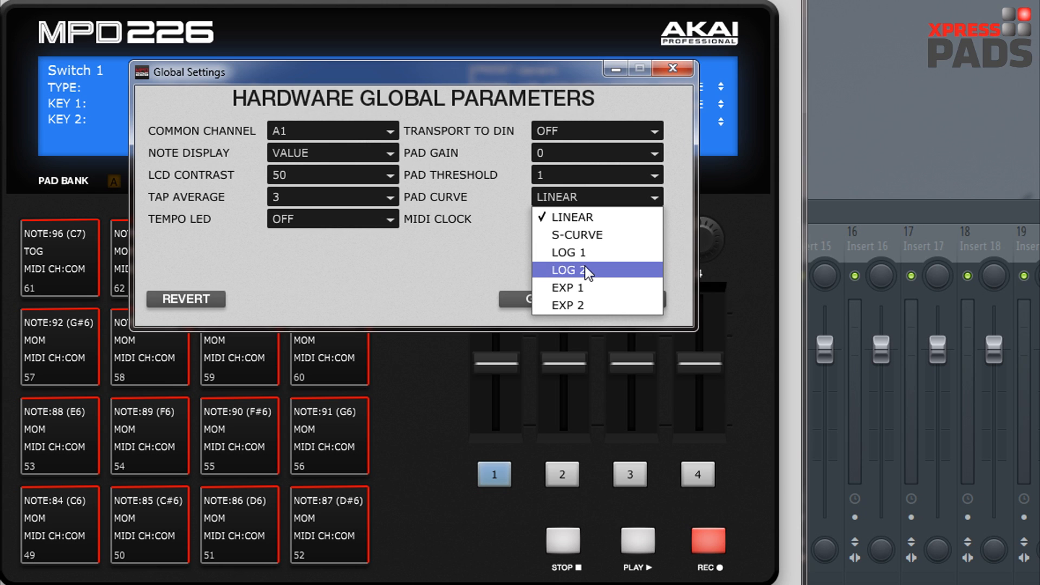
pyautogui.moveTo(582, 288)
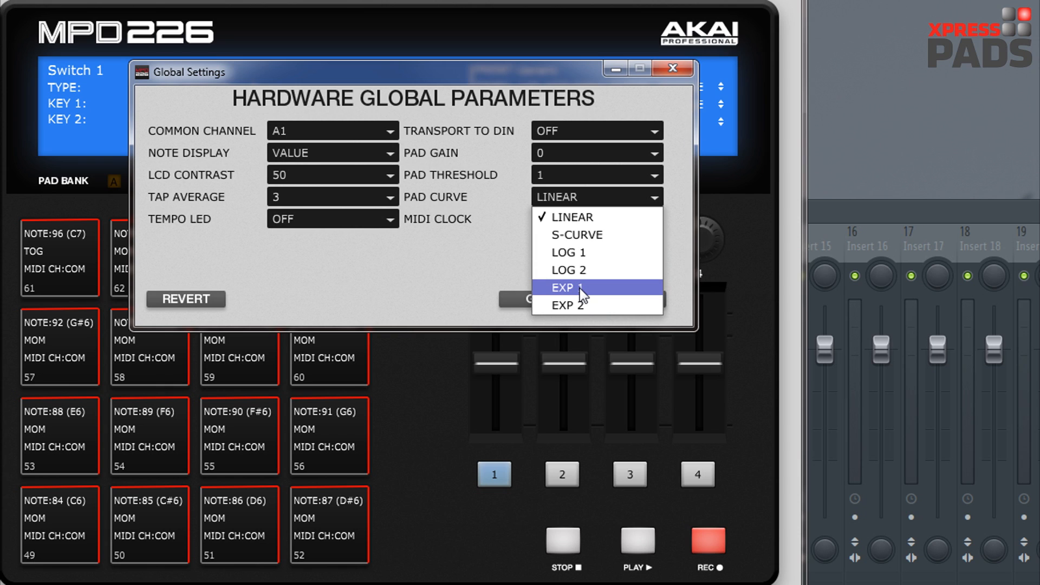
pyautogui.moveTo(575, 291)
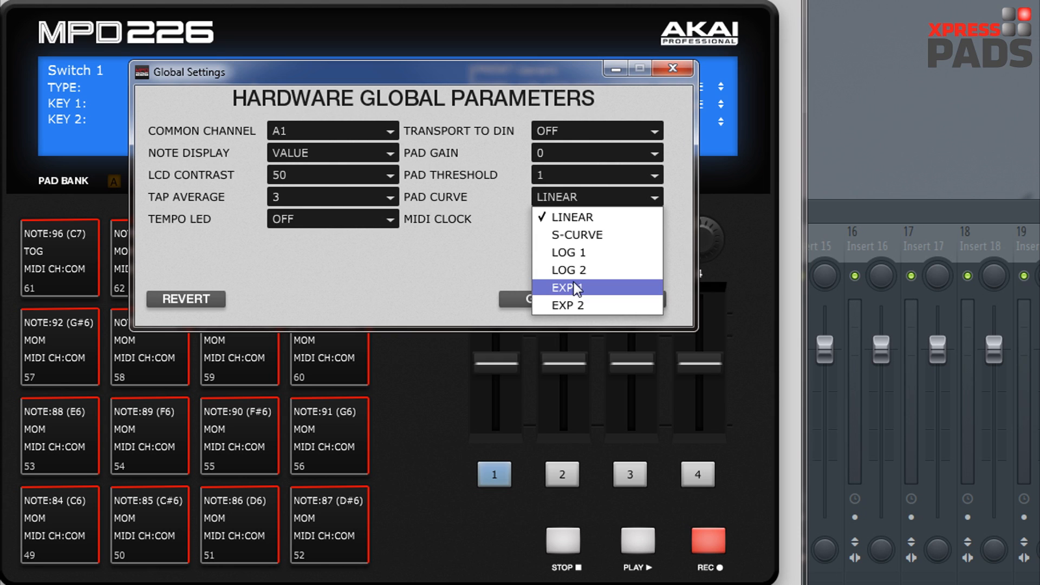
pyautogui.moveTo(581, 253)
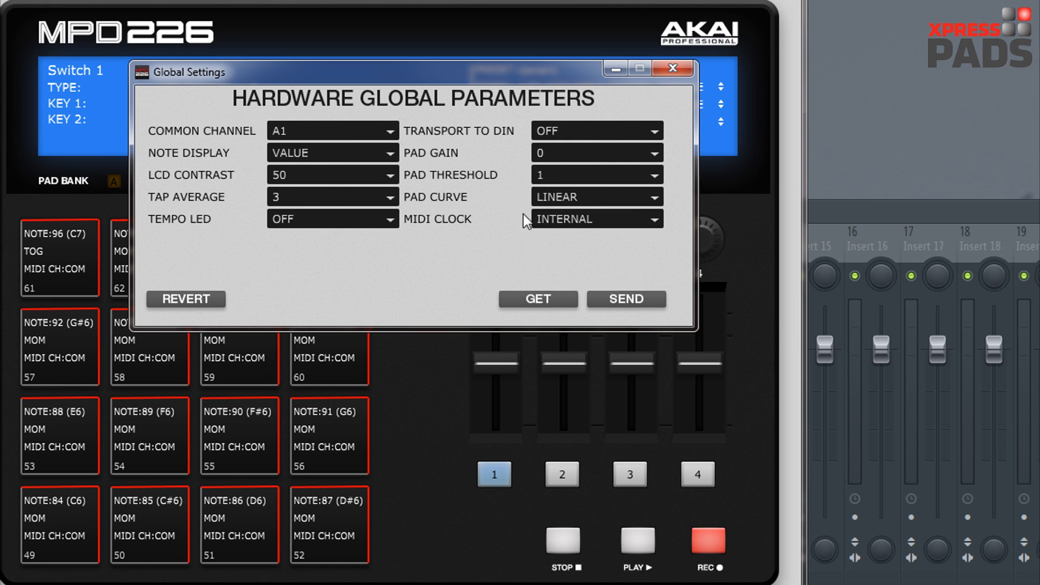
pyautogui.moveTo(572, 225)
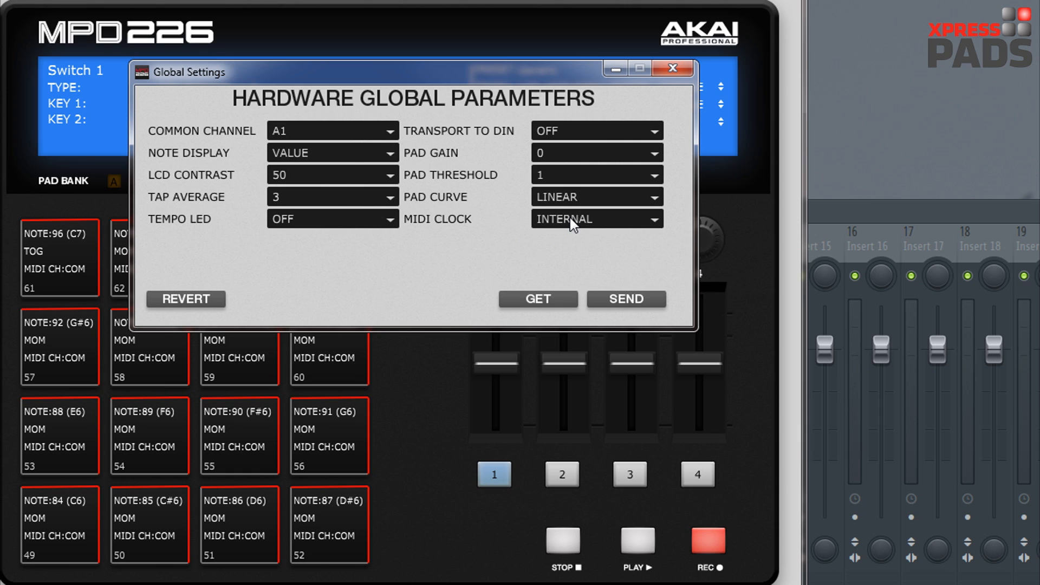
pyautogui.click(594, 218)
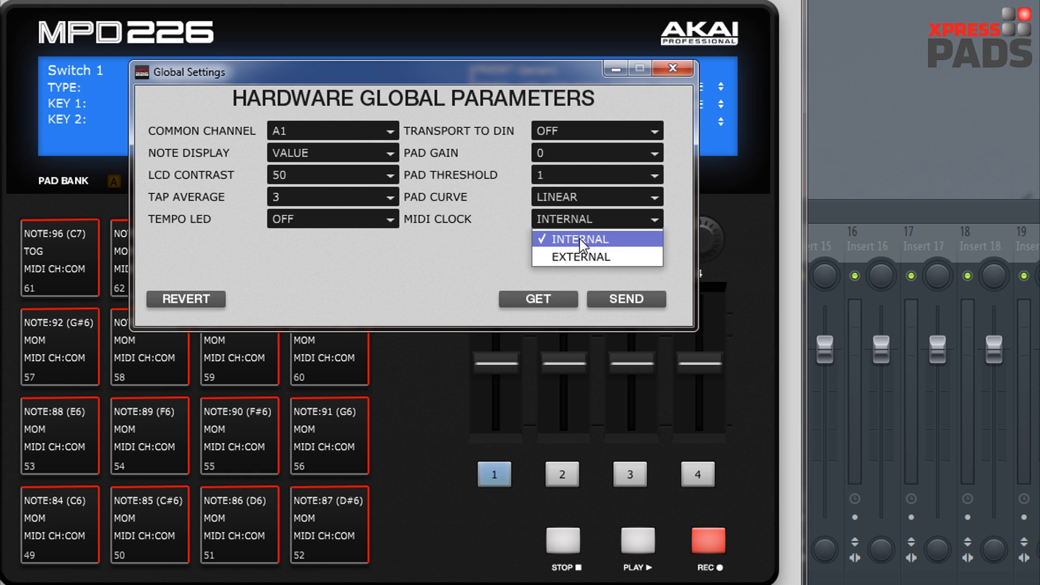
pyautogui.moveTo(578, 257)
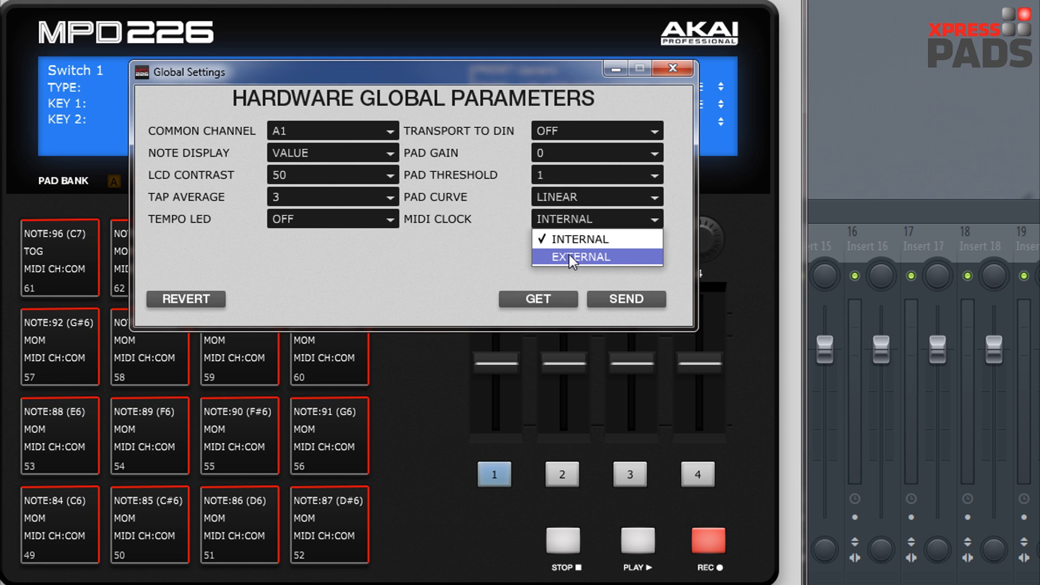
pyautogui.moveTo(578, 238)
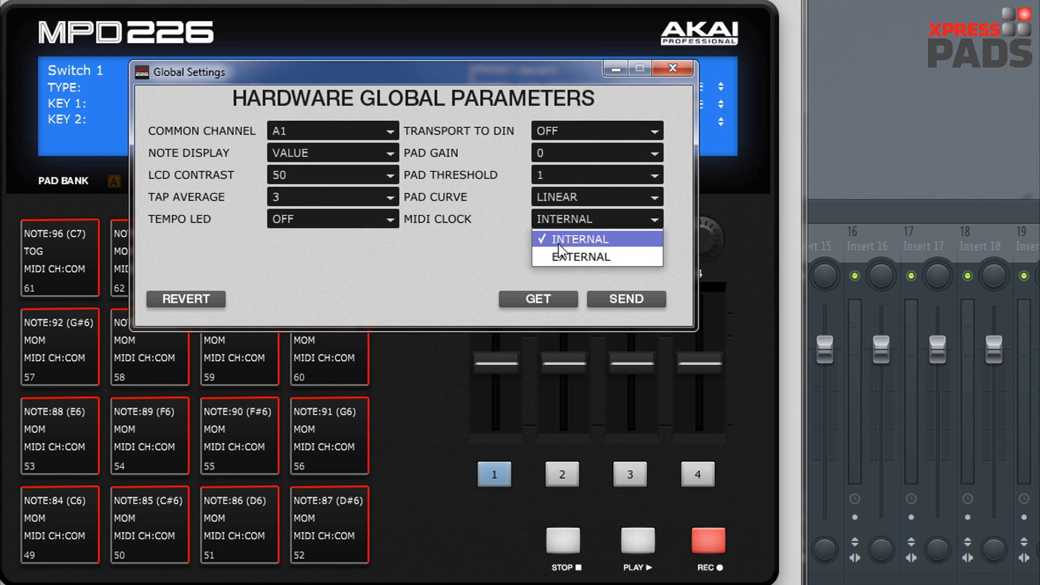
pyautogui.moveTo(558, 240)
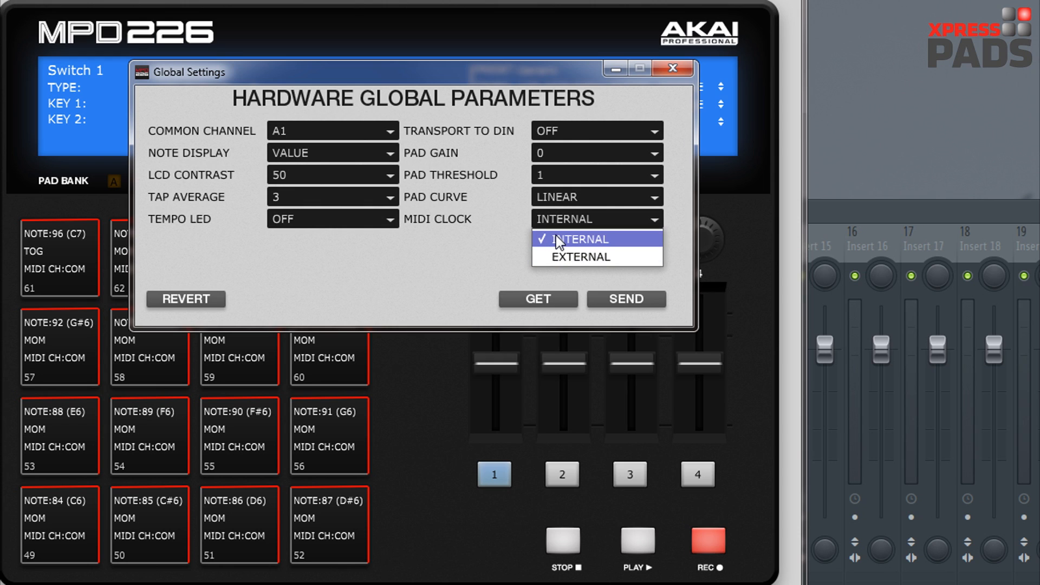
pyautogui.moveTo(516, 226)
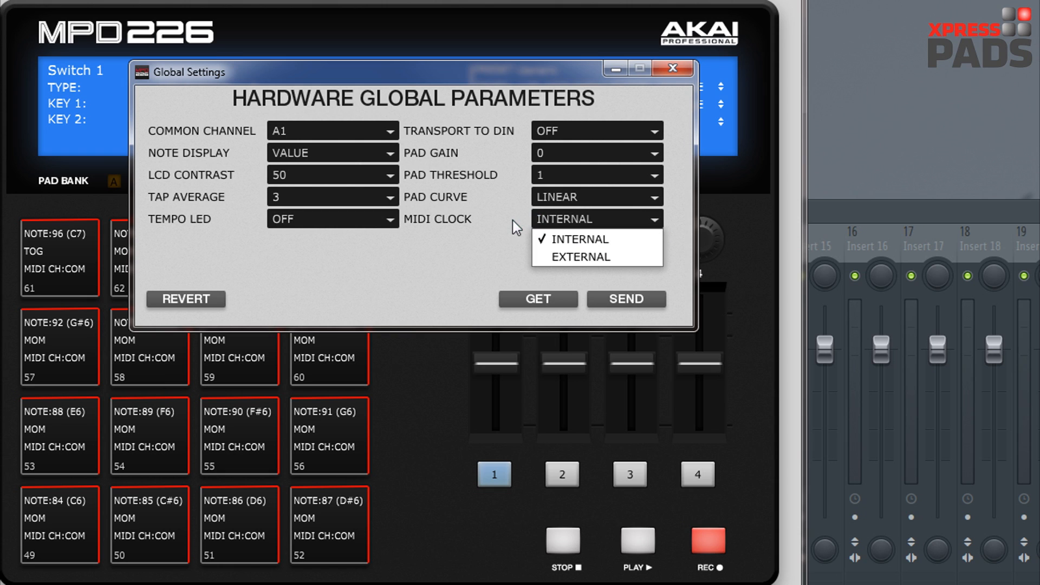
pyautogui.click(673, 68)
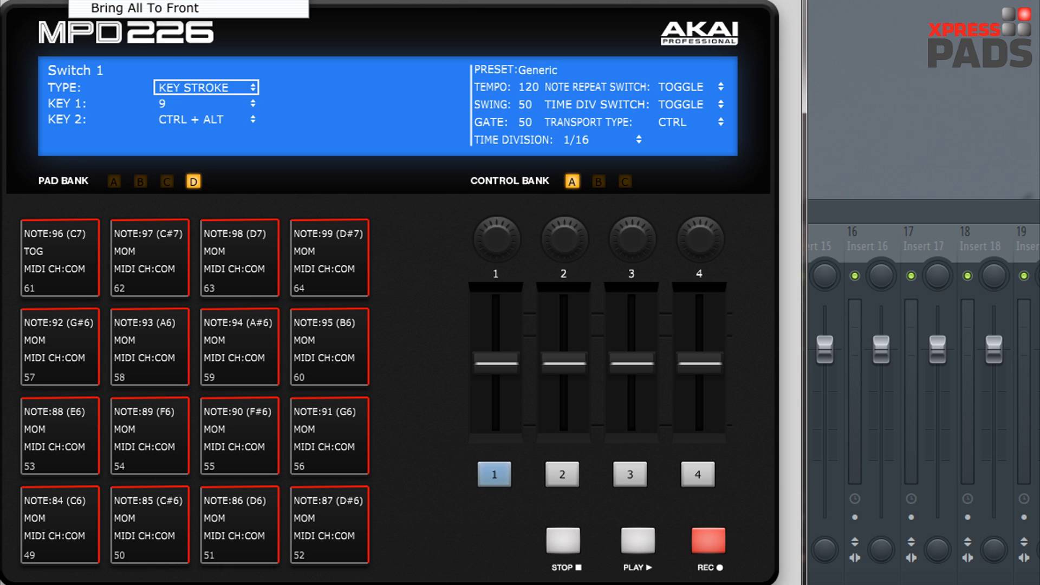
pyautogui.moveTo(185, 7)
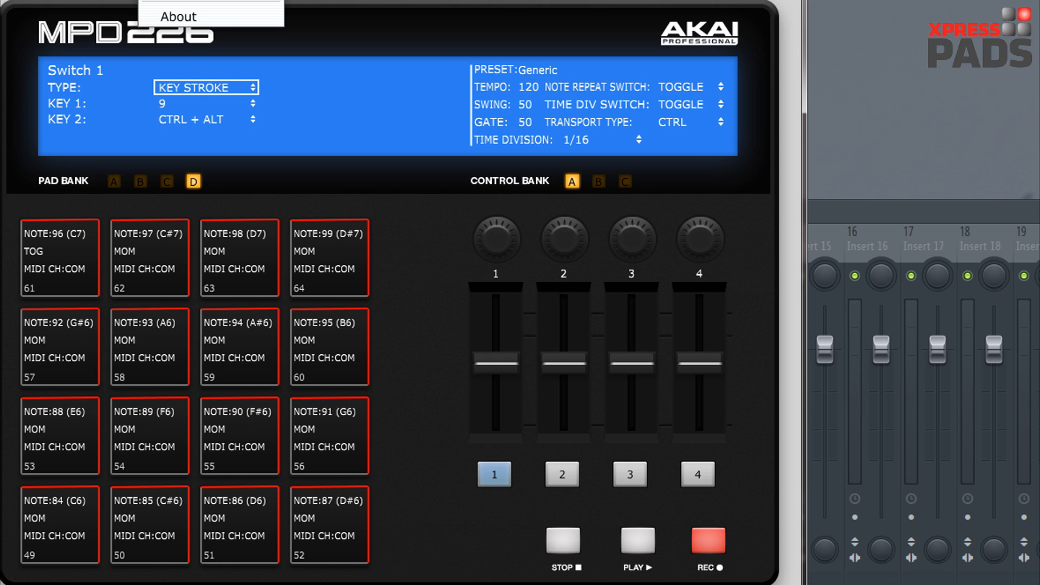
# Back out of the browsed menu without choosing anything, leaving the Generic preset unchanged
pyautogui.click(176, 16)
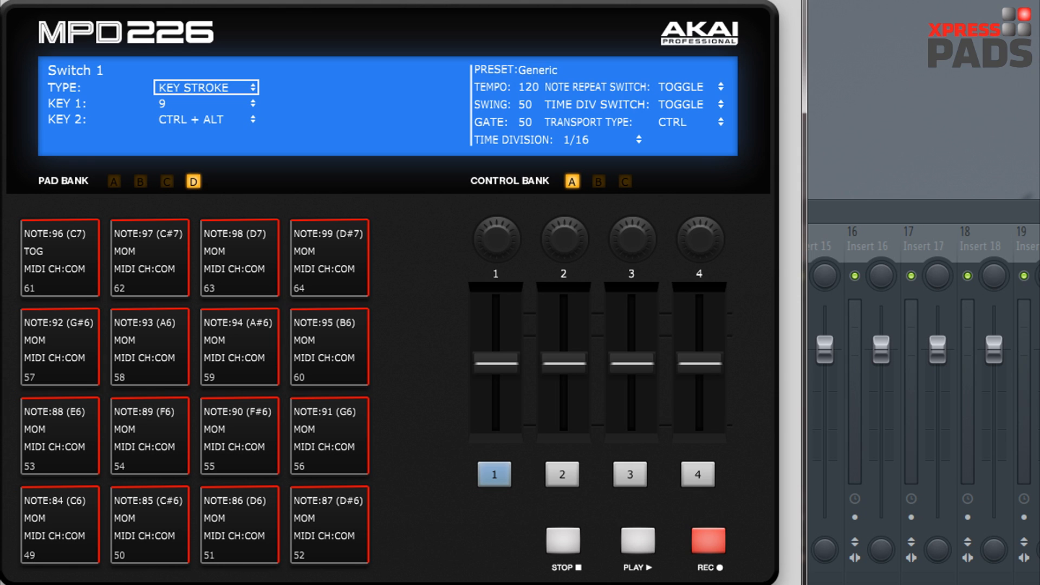
pyautogui.moveTo(106, 41)
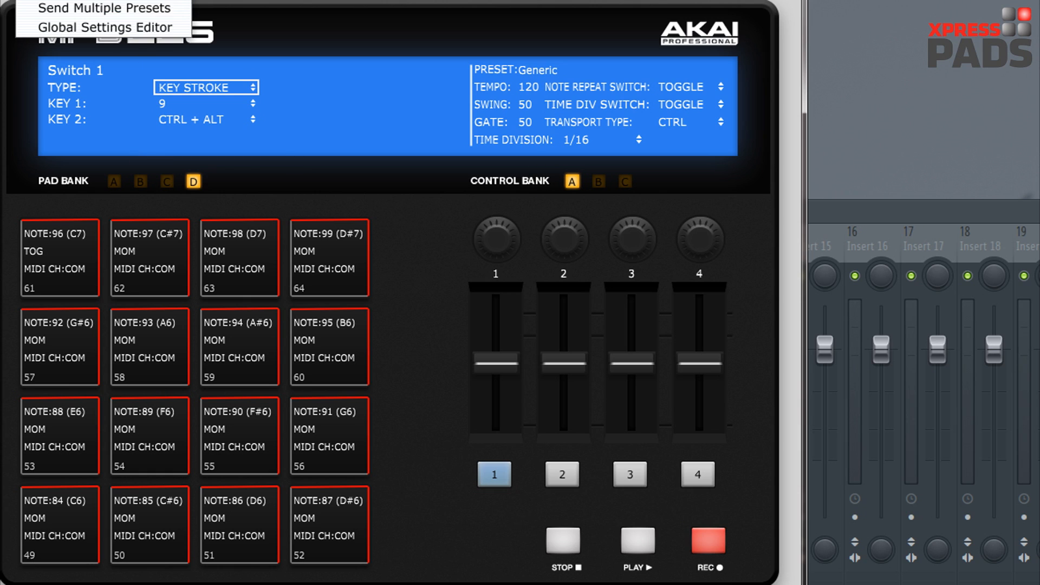
pyautogui.moveTo(94, 8)
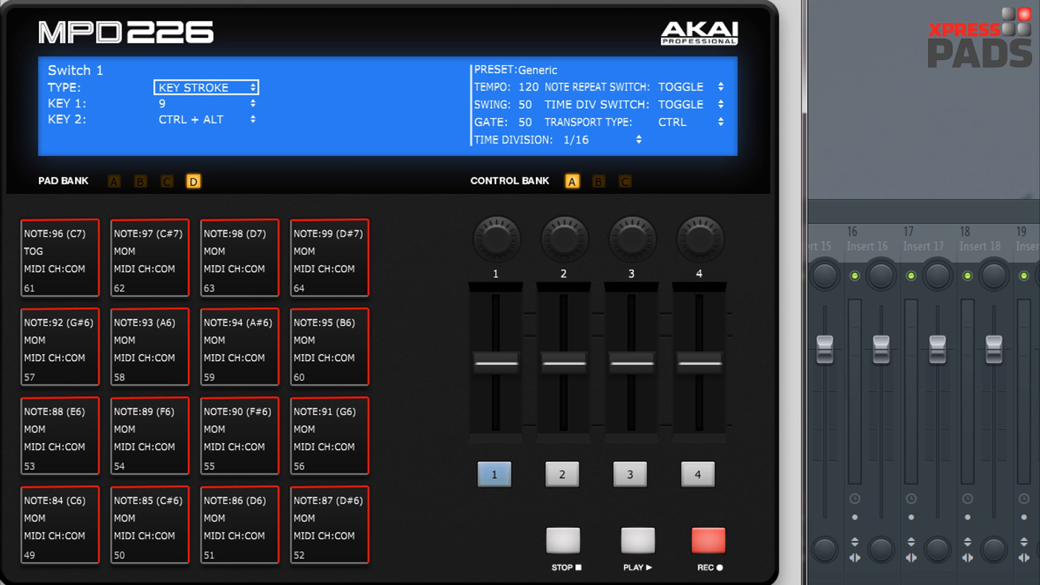
pyautogui.moveTo(379, 371)
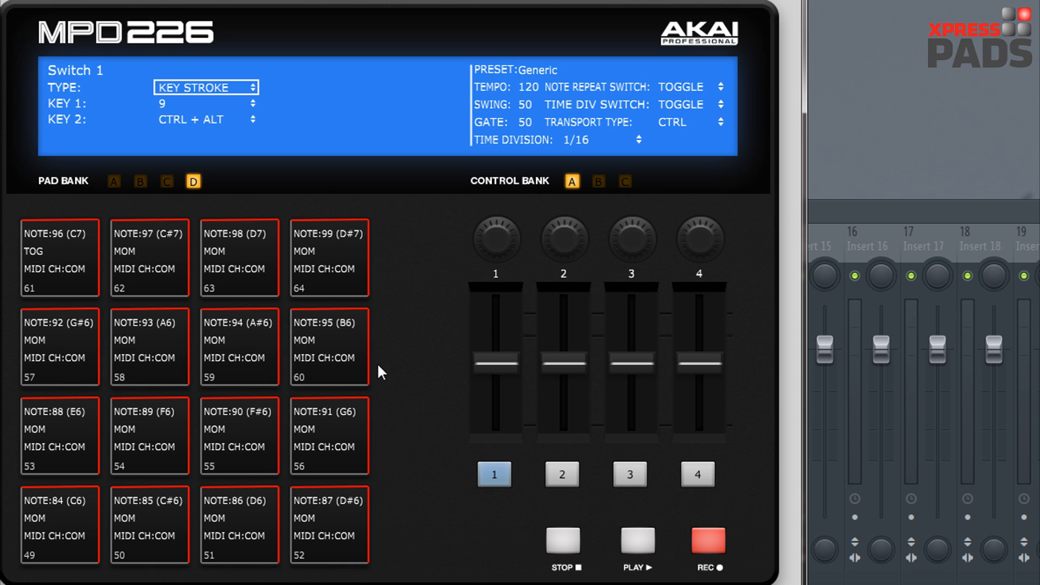
pyautogui.moveTo(401, 358)
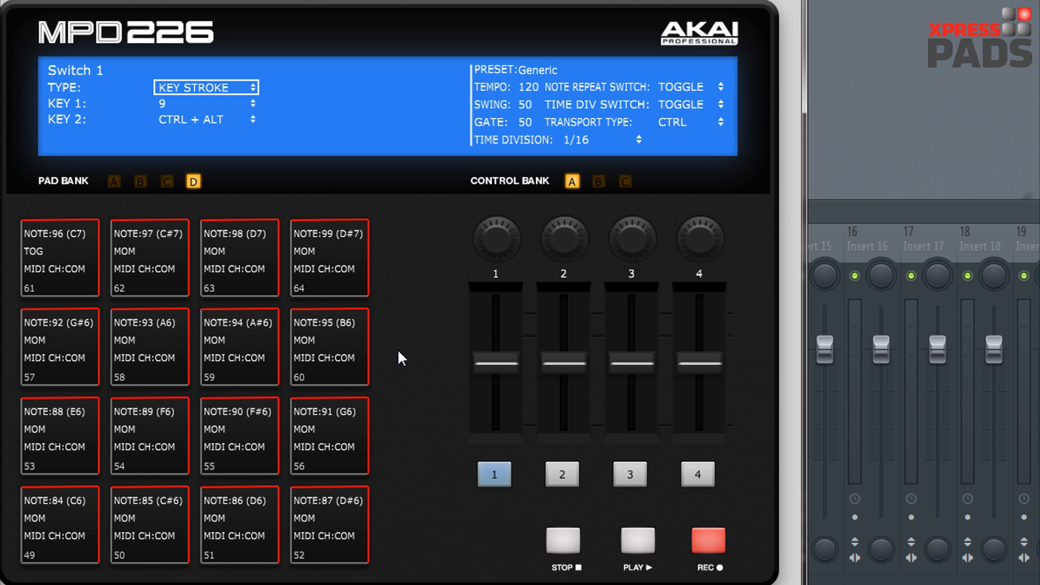